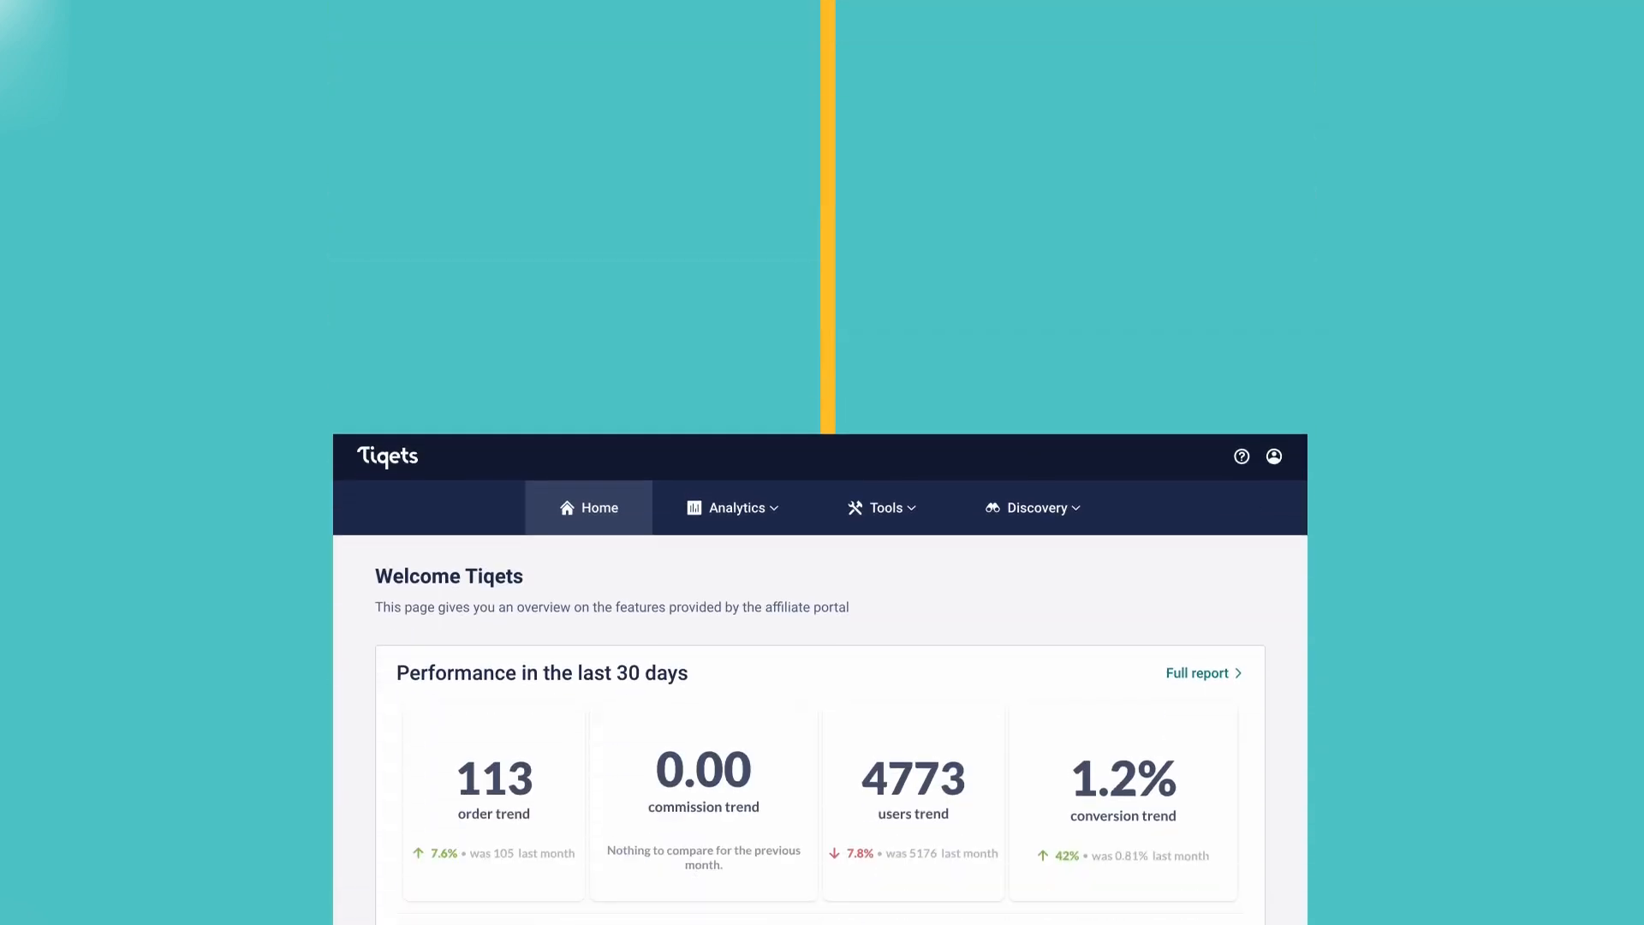
- Open the Product discovery page from the Discovery menu
left_click(1033, 508)
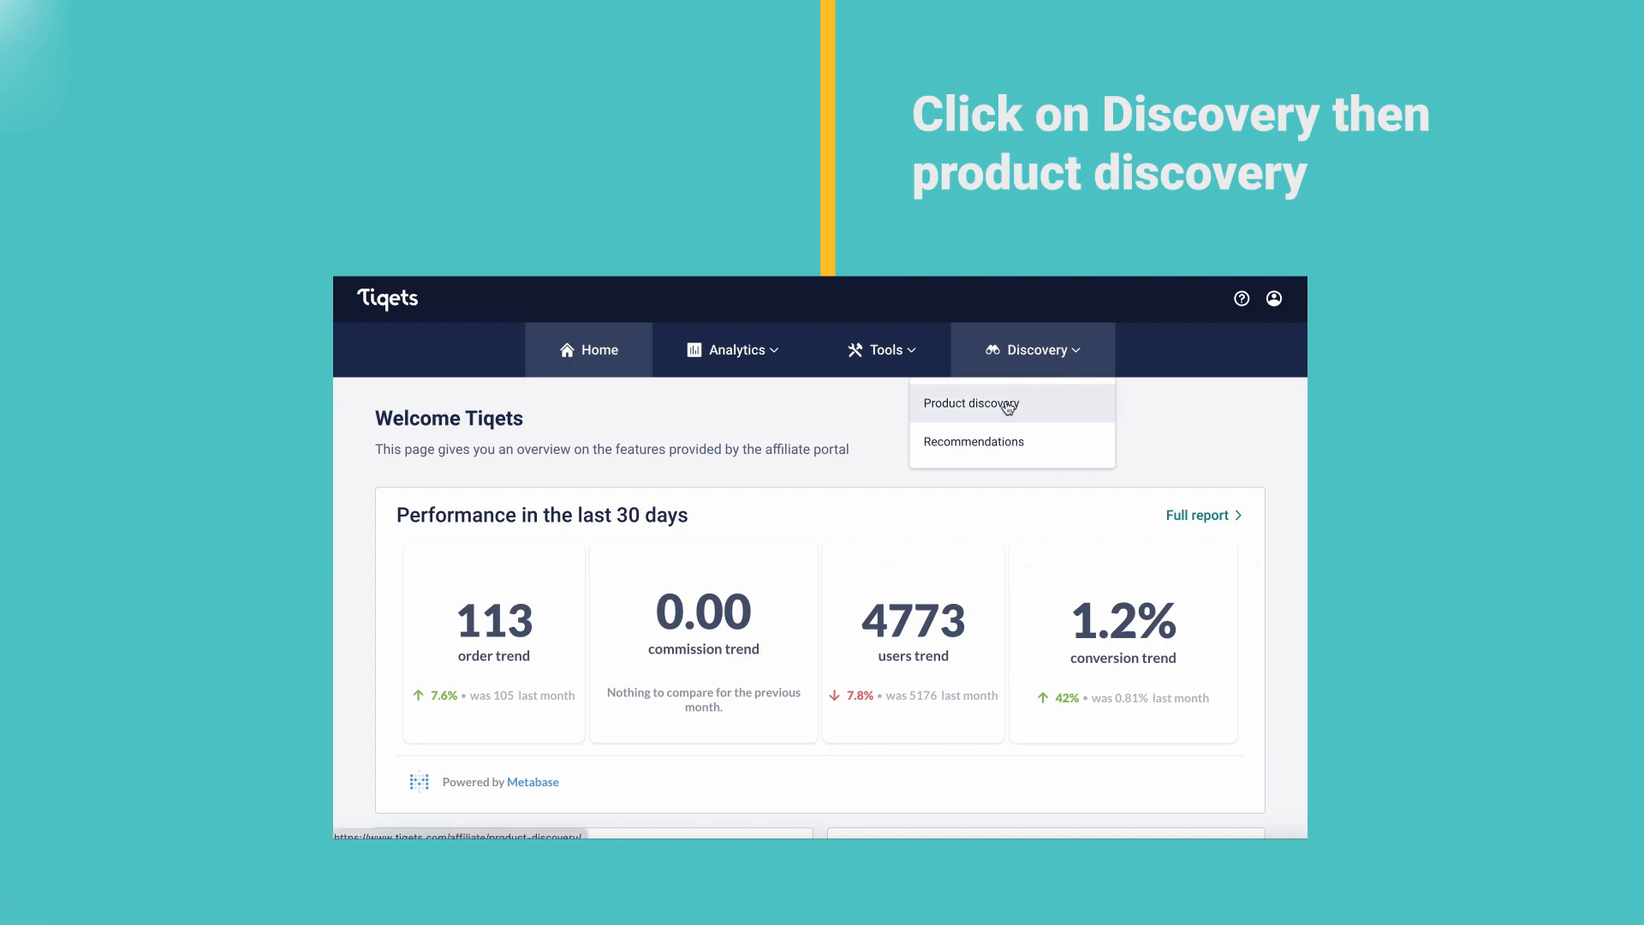
left_click(971, 403)
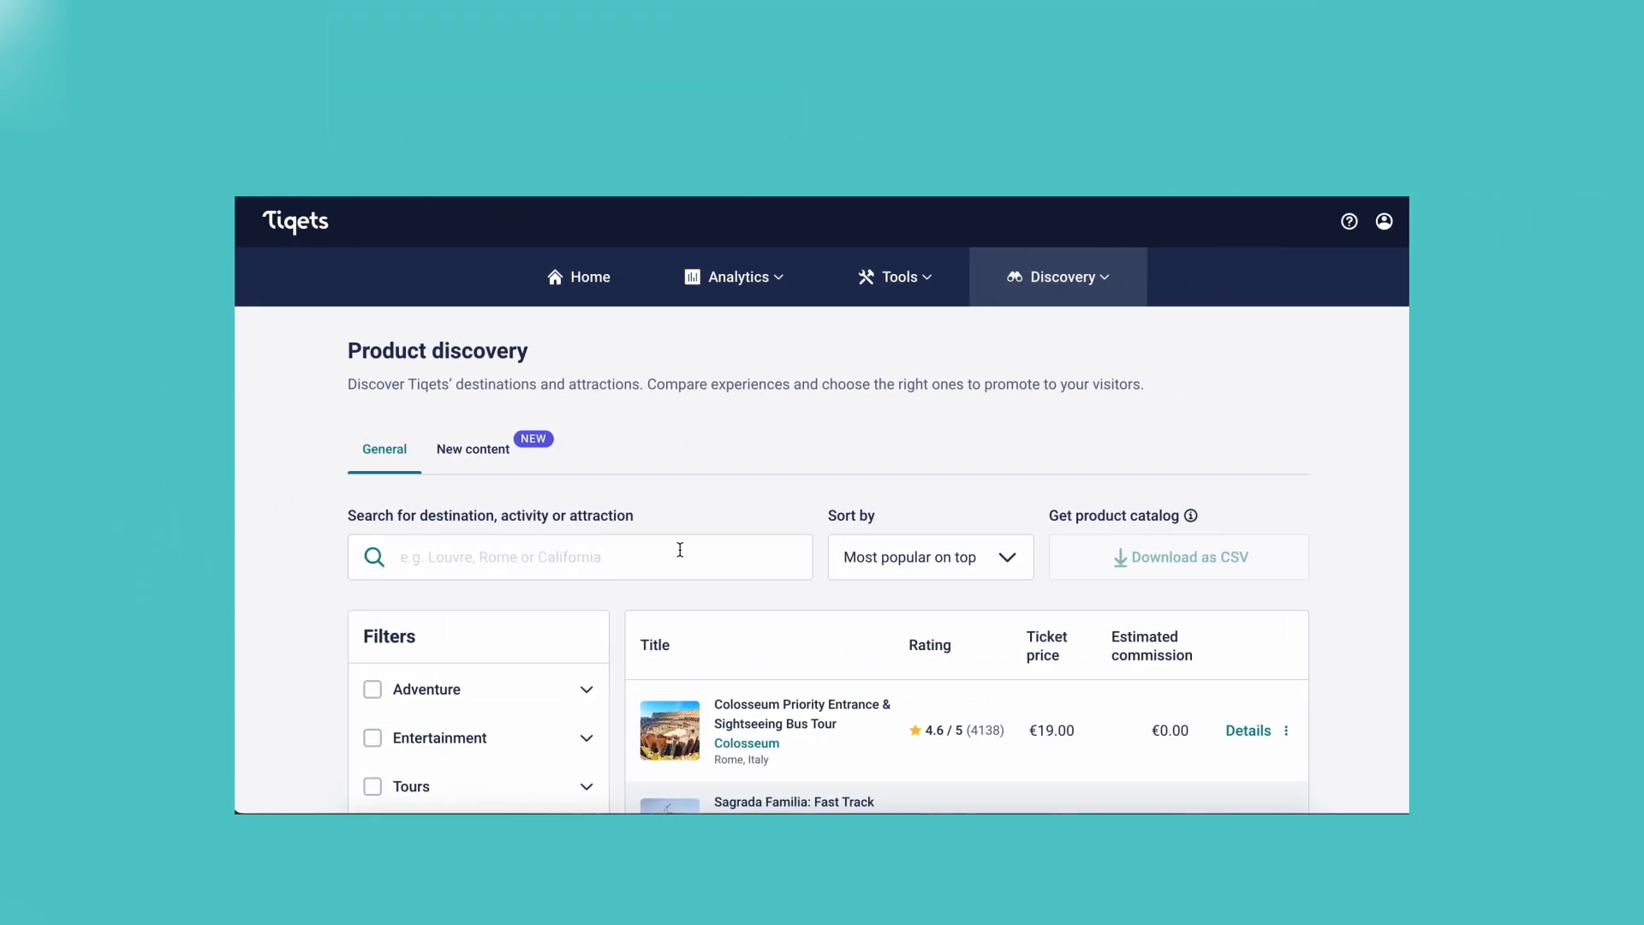
- Search products for 'Paris' and browse the Paris Region results
type("Pari")
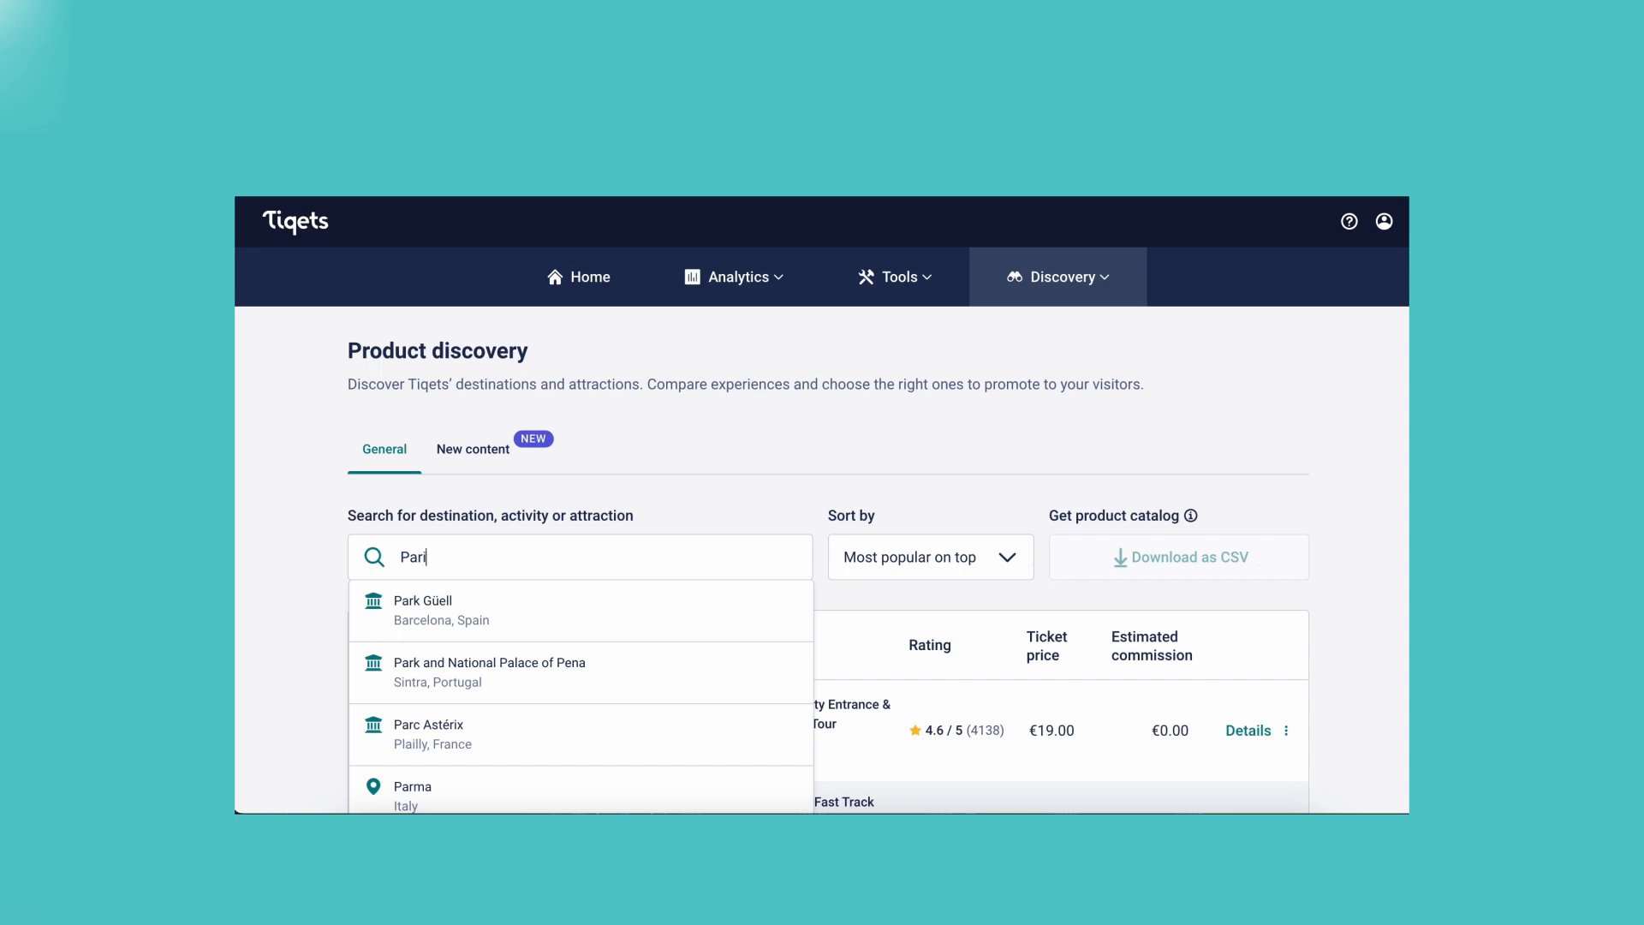
type("s")
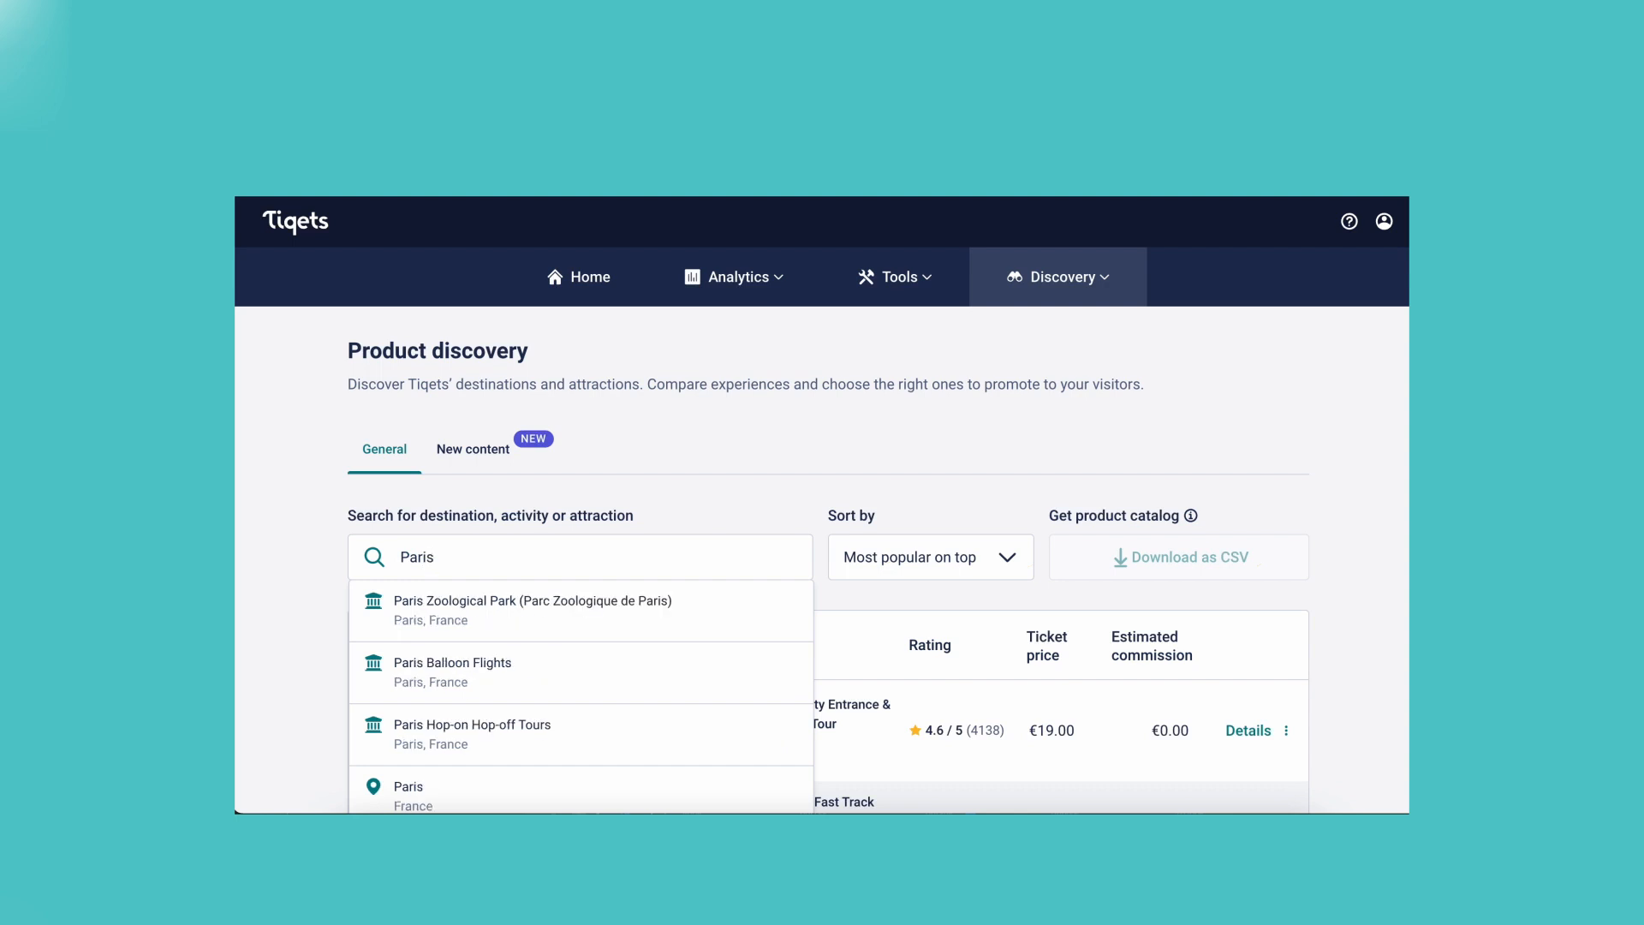
scroll("down", 3)
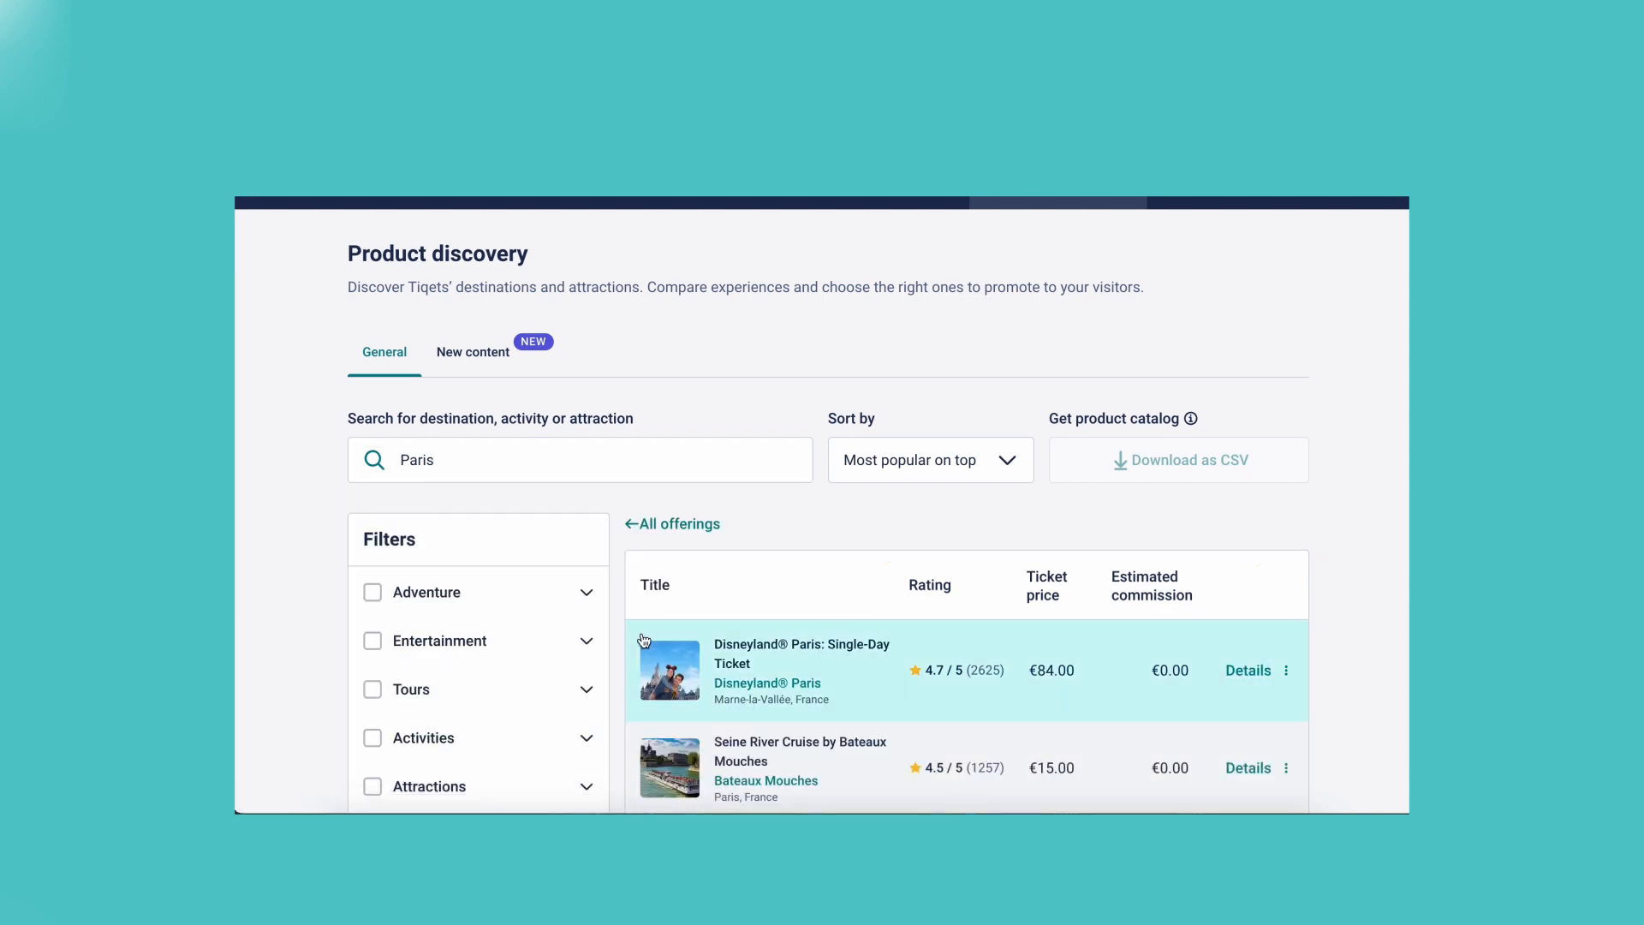
scroll("down", 3)
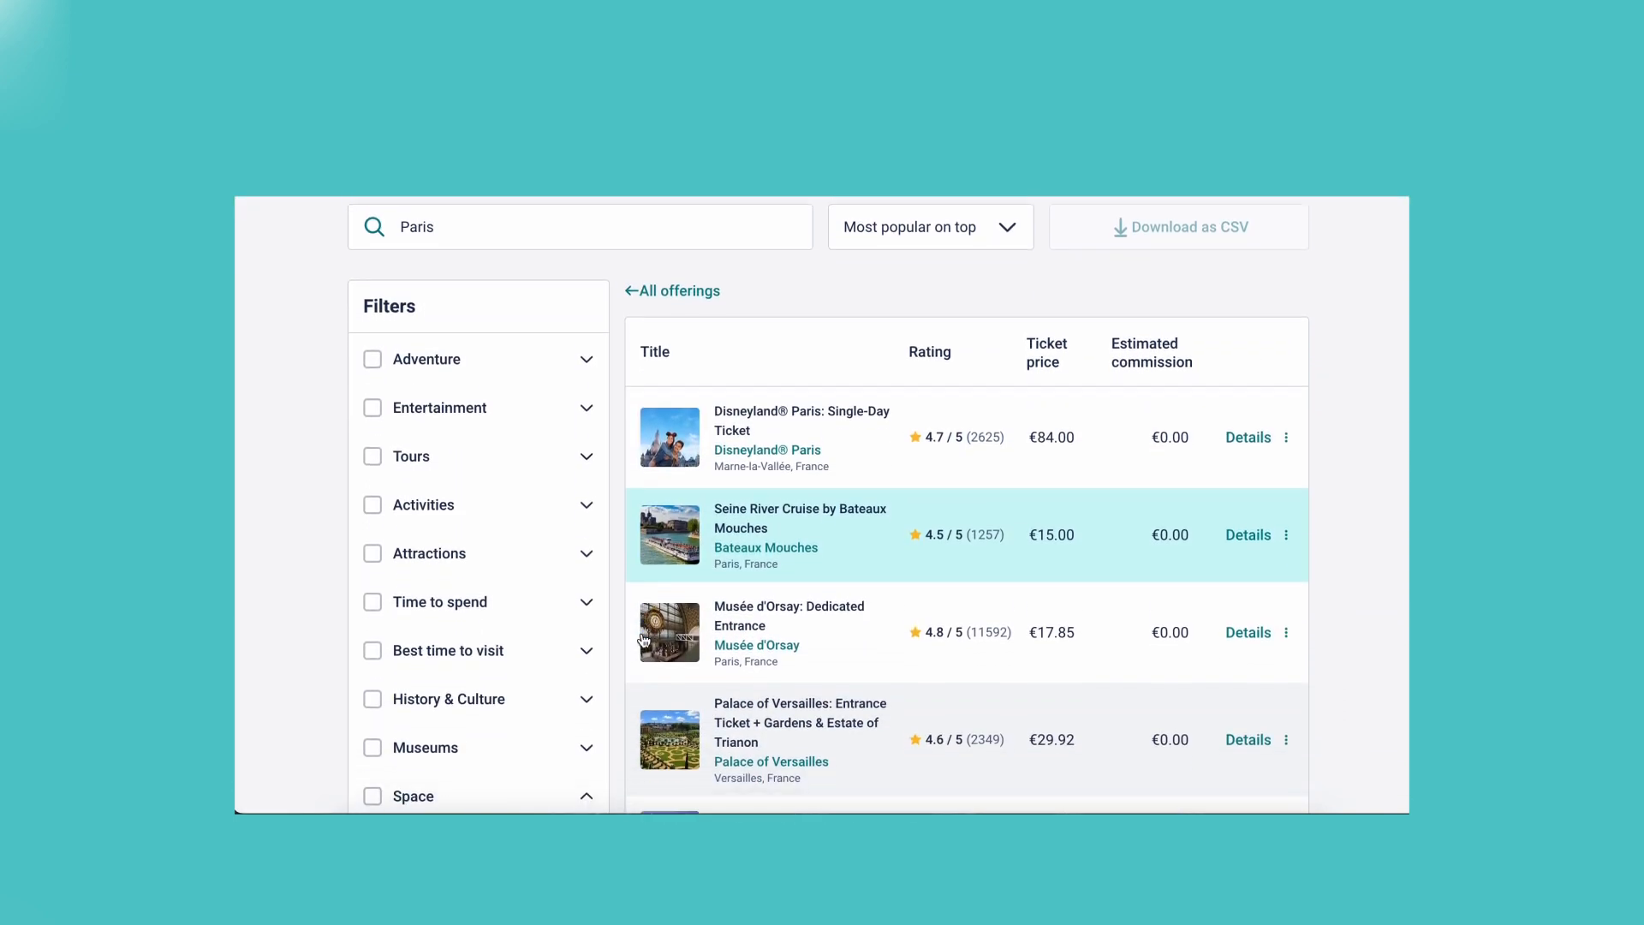
scroll("up", 3)
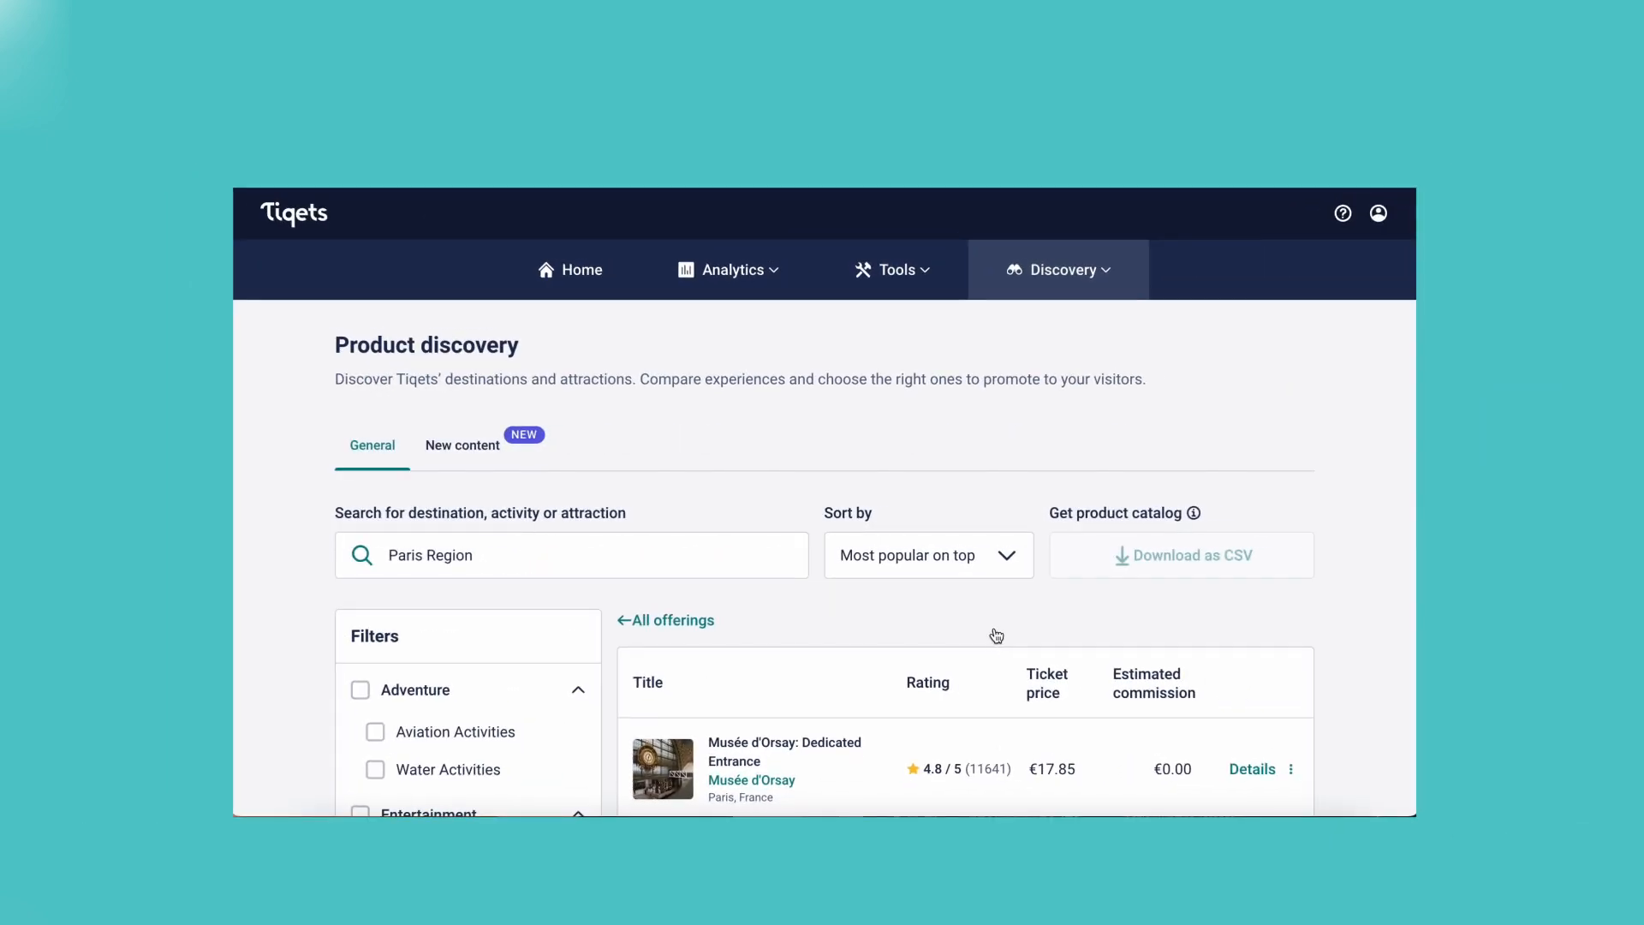
- Sort the Paris Region product list by Newest on top
left_click(926, 554)
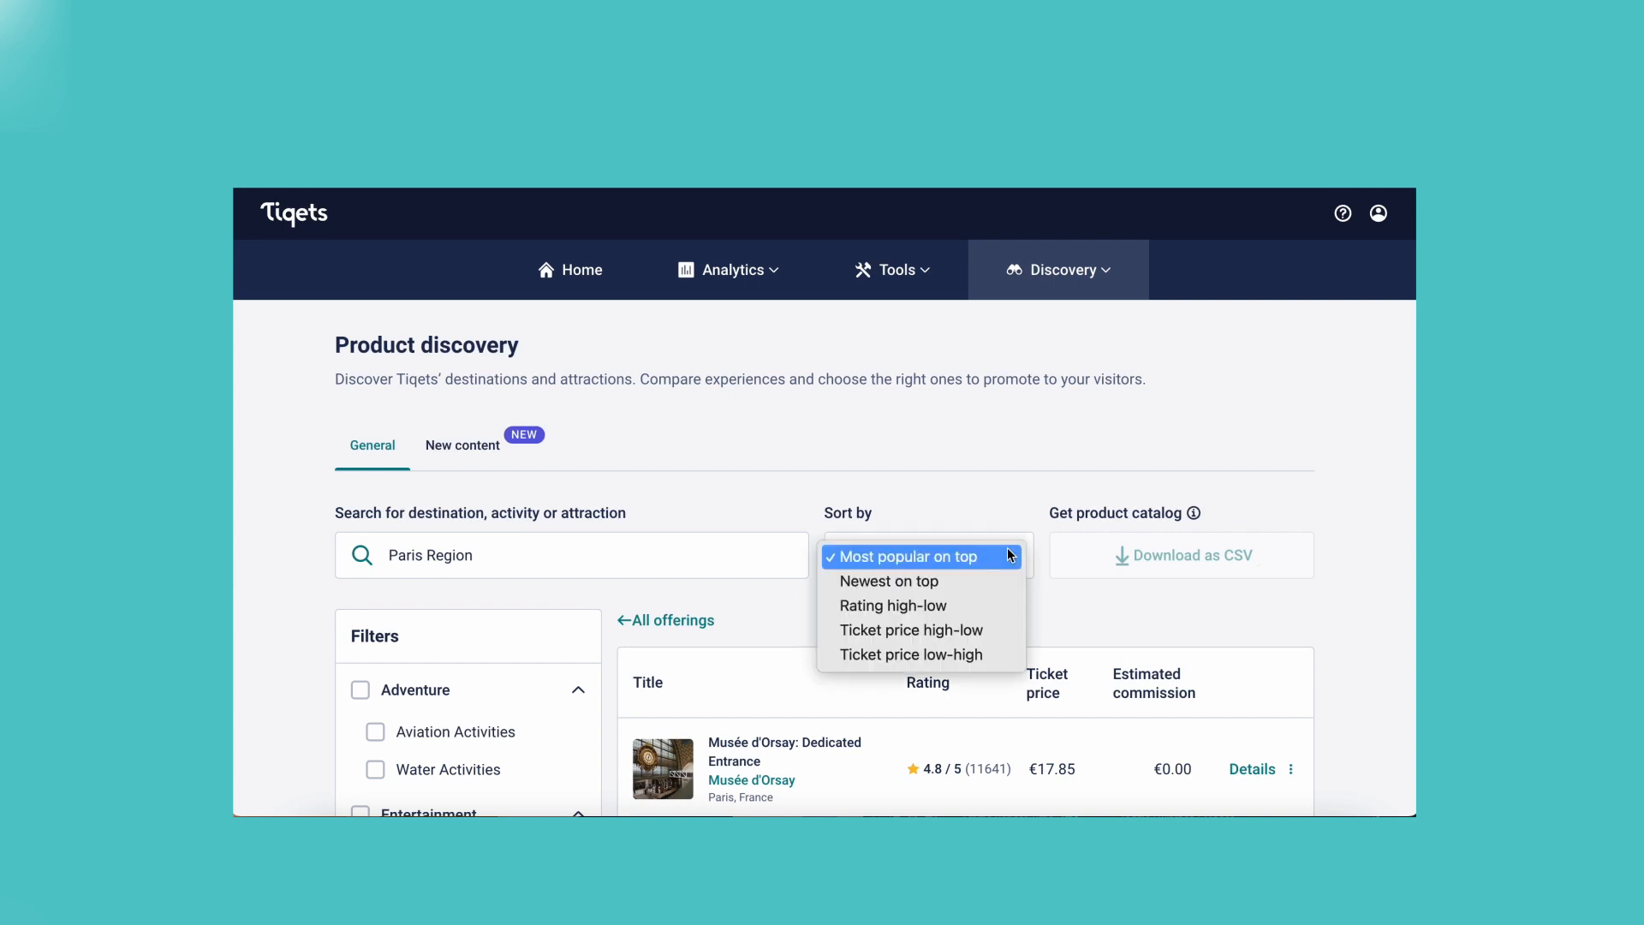
mouse_move(957, 682)
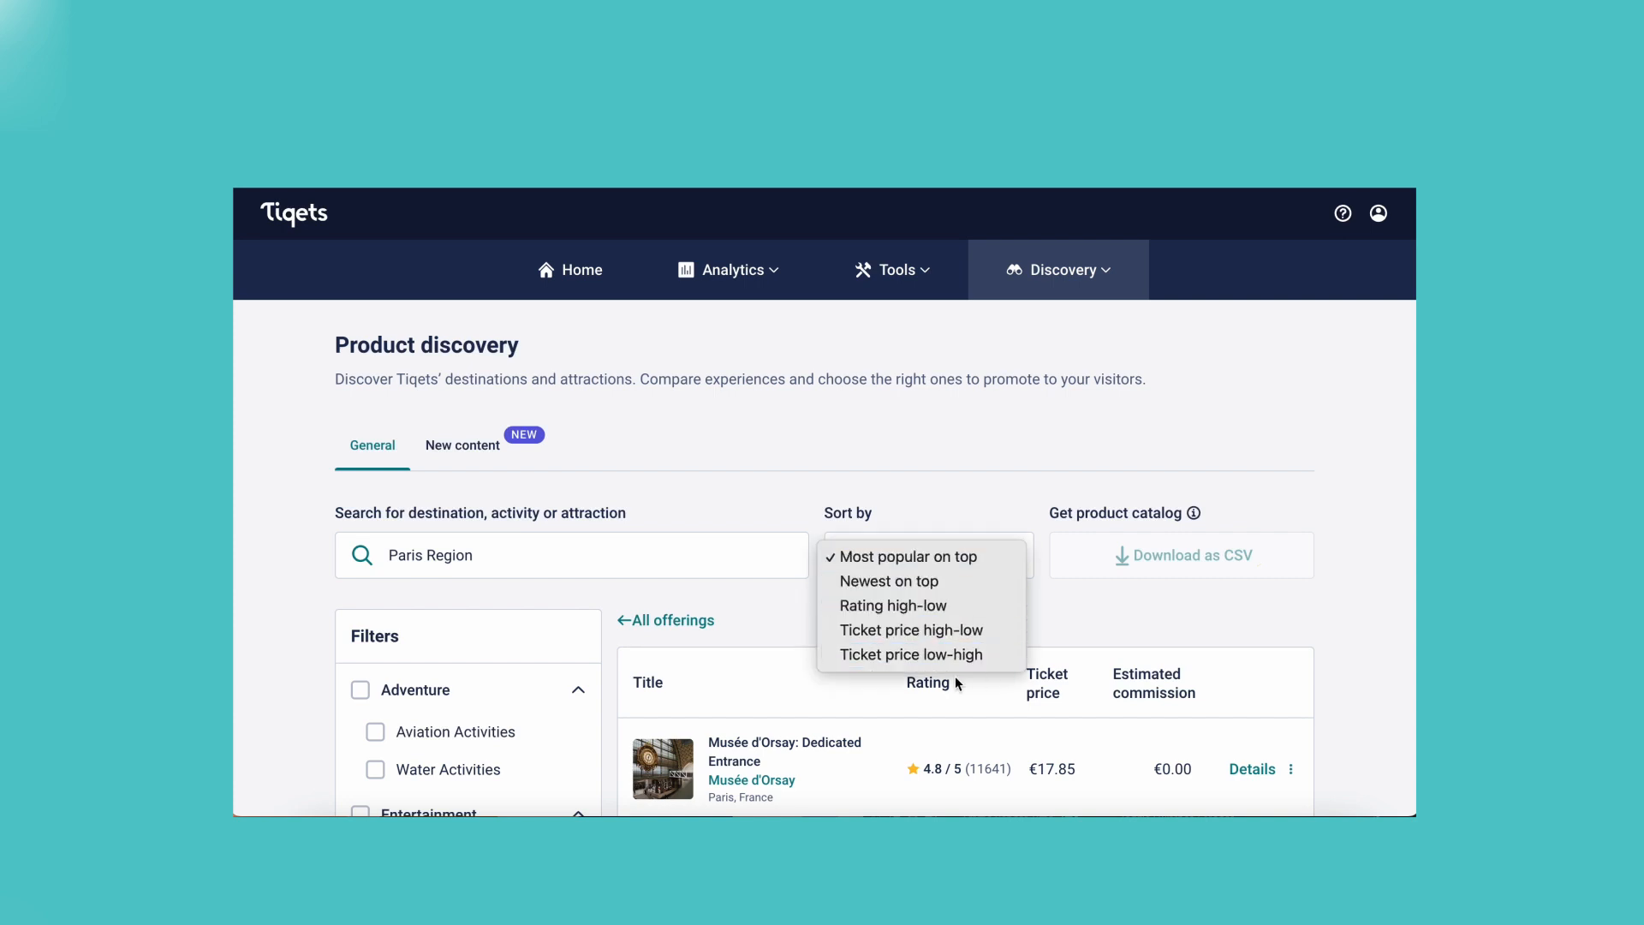
left_click(888, 581)
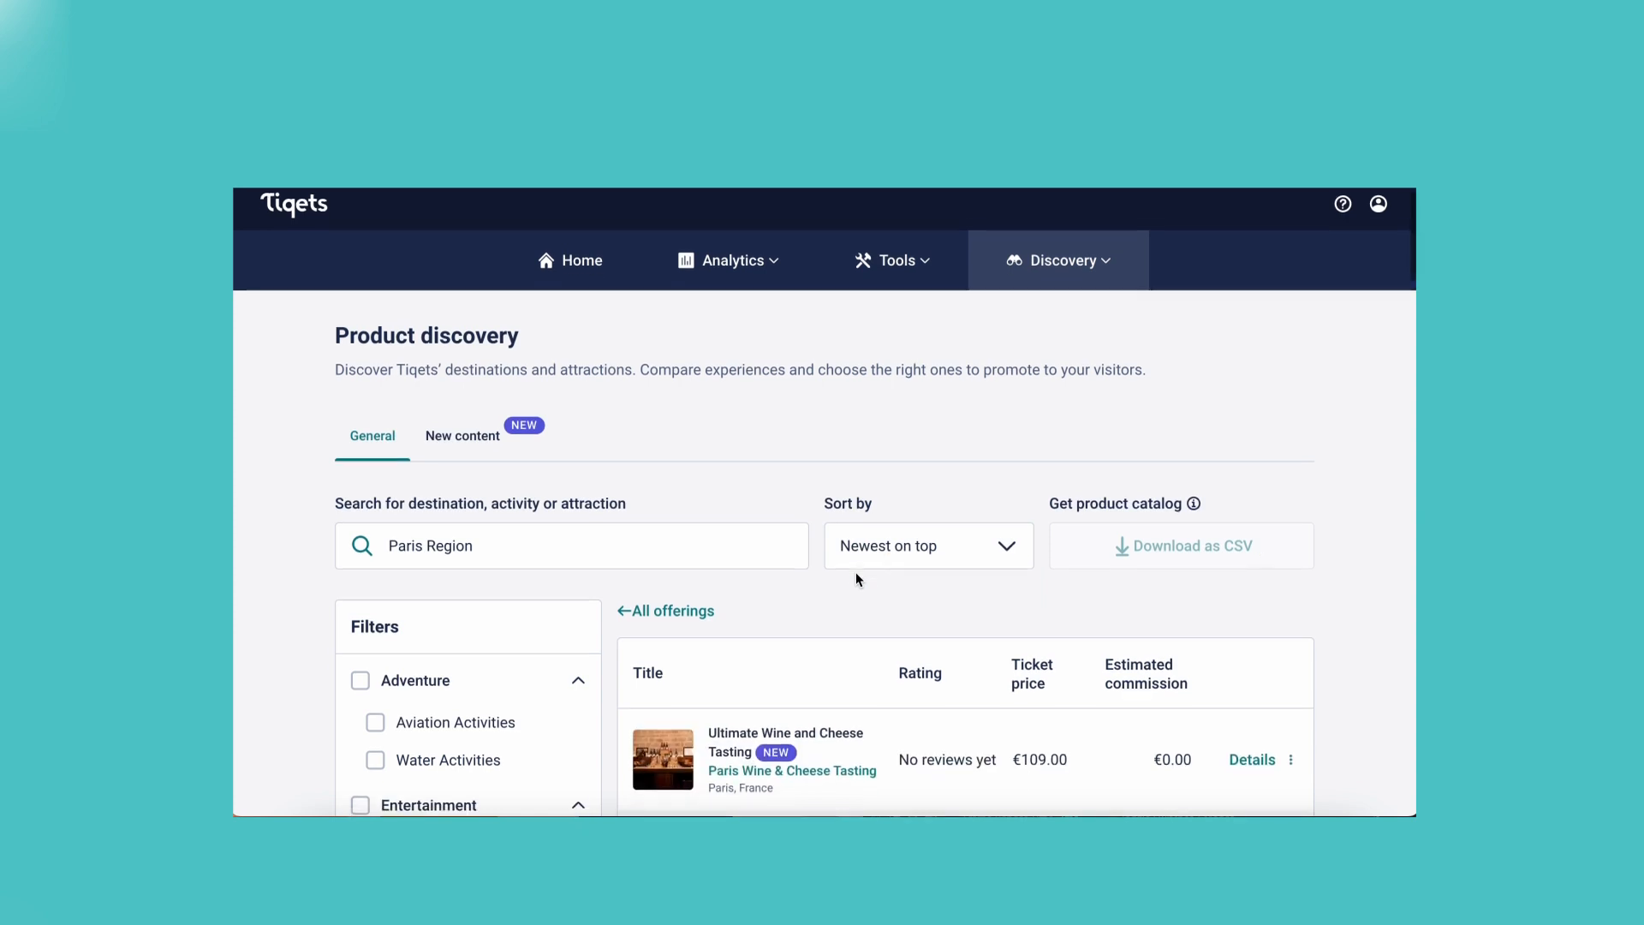
- Tick the Aviation Activities and Day Trips filters in the Filters panel
scroll("down", 3)
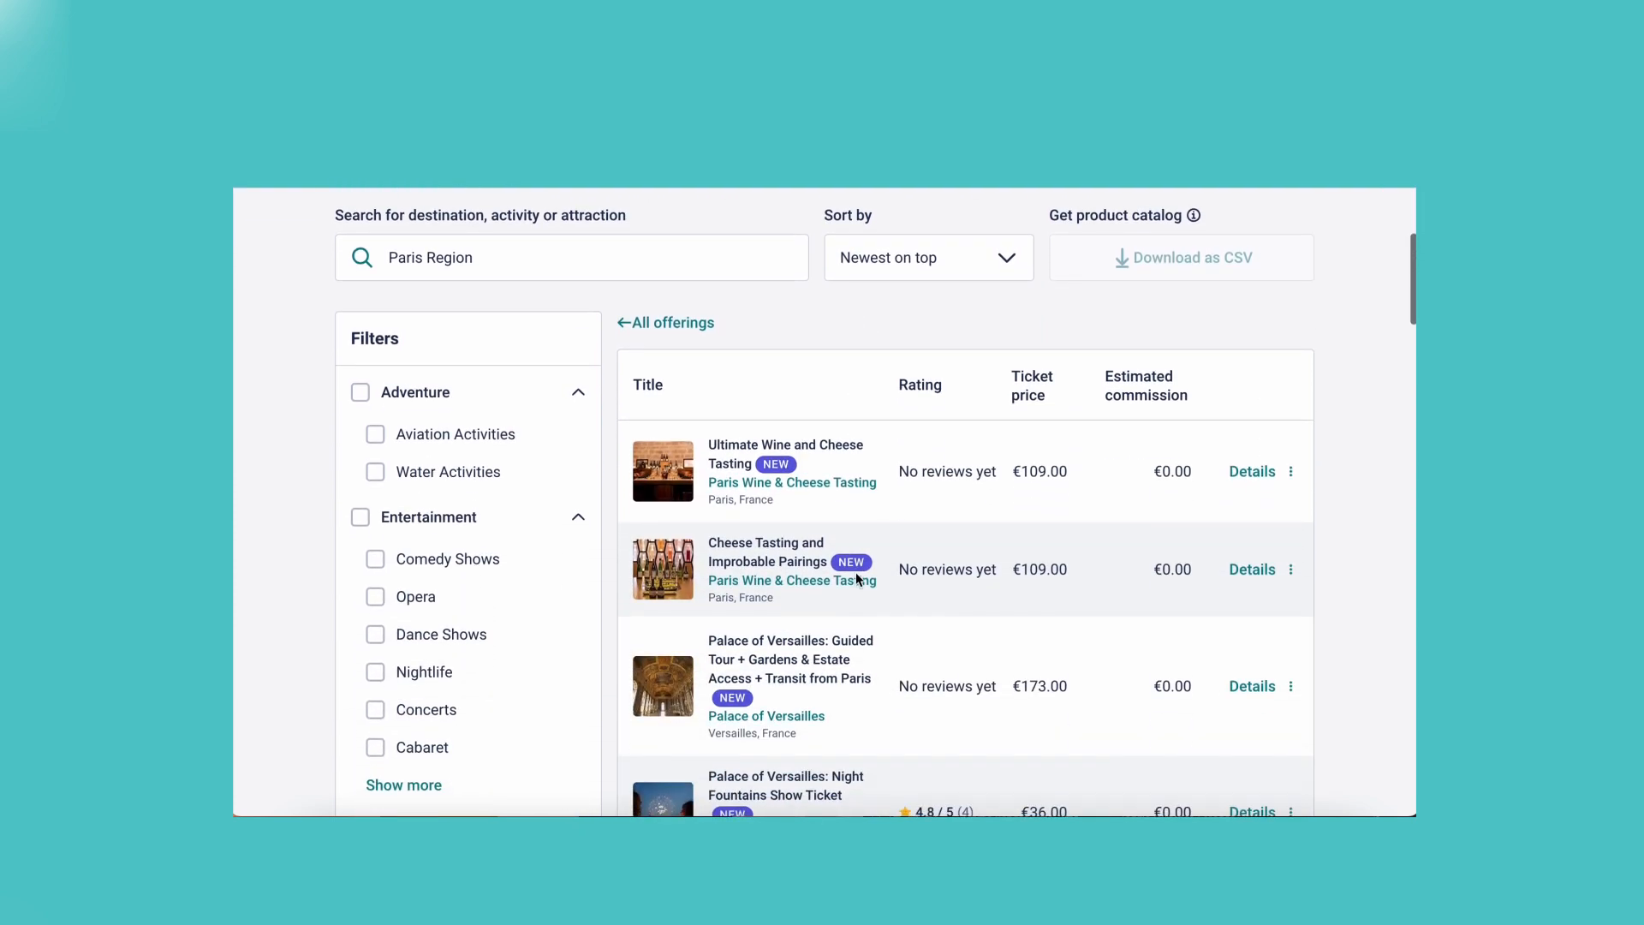
scroll("down", 3)
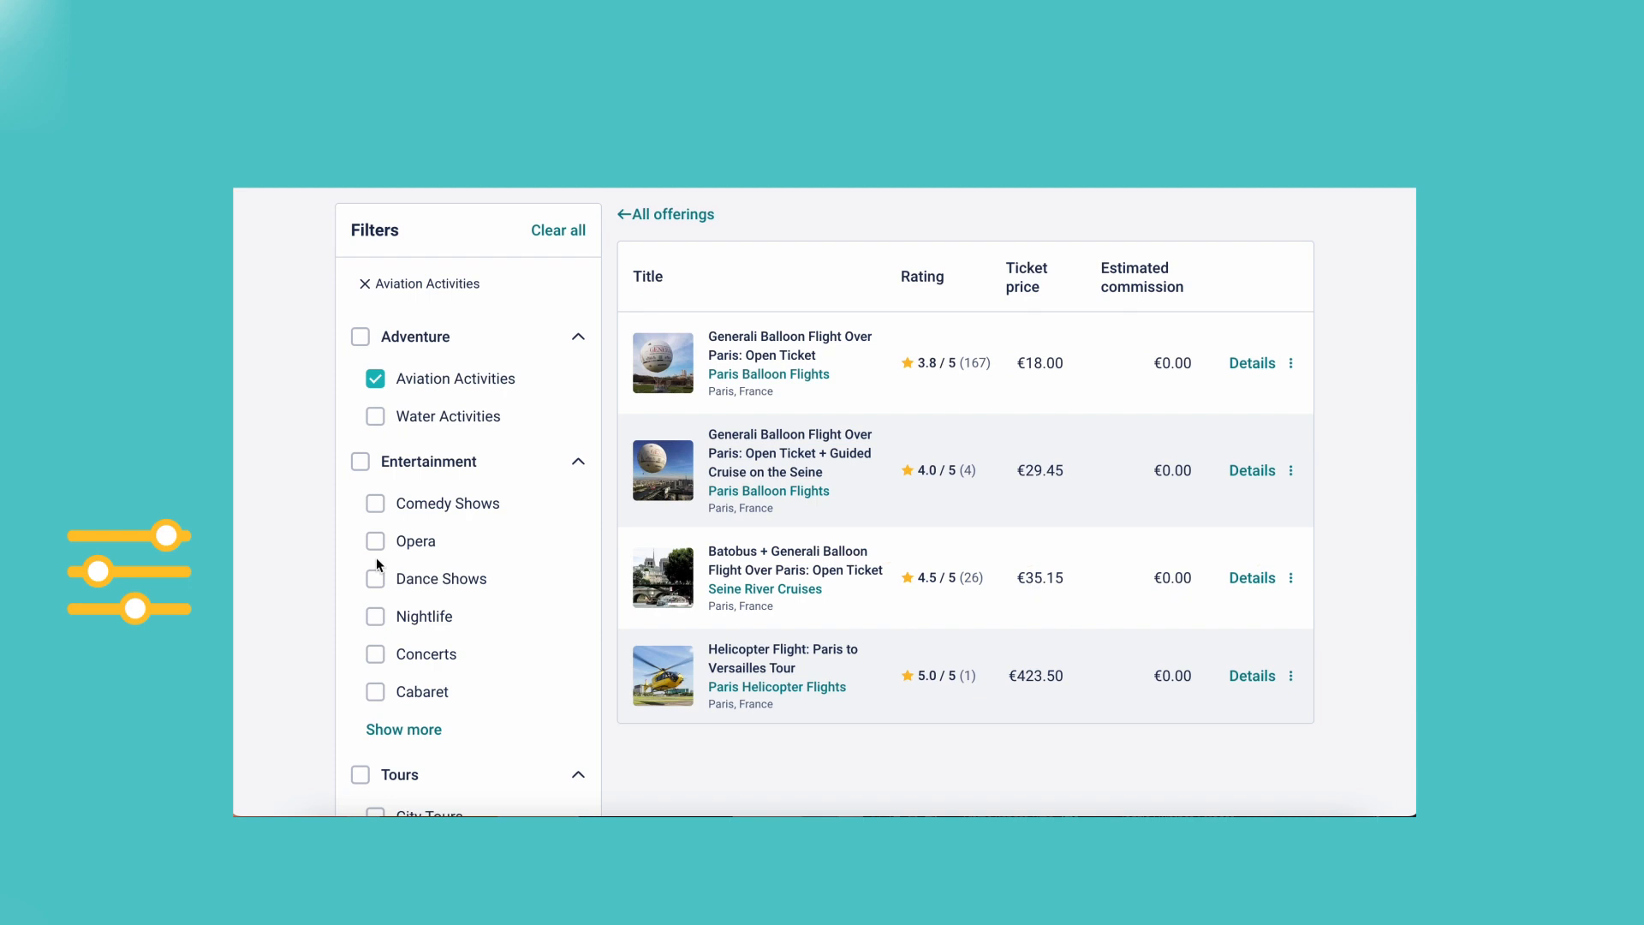
scroll("down", 3)
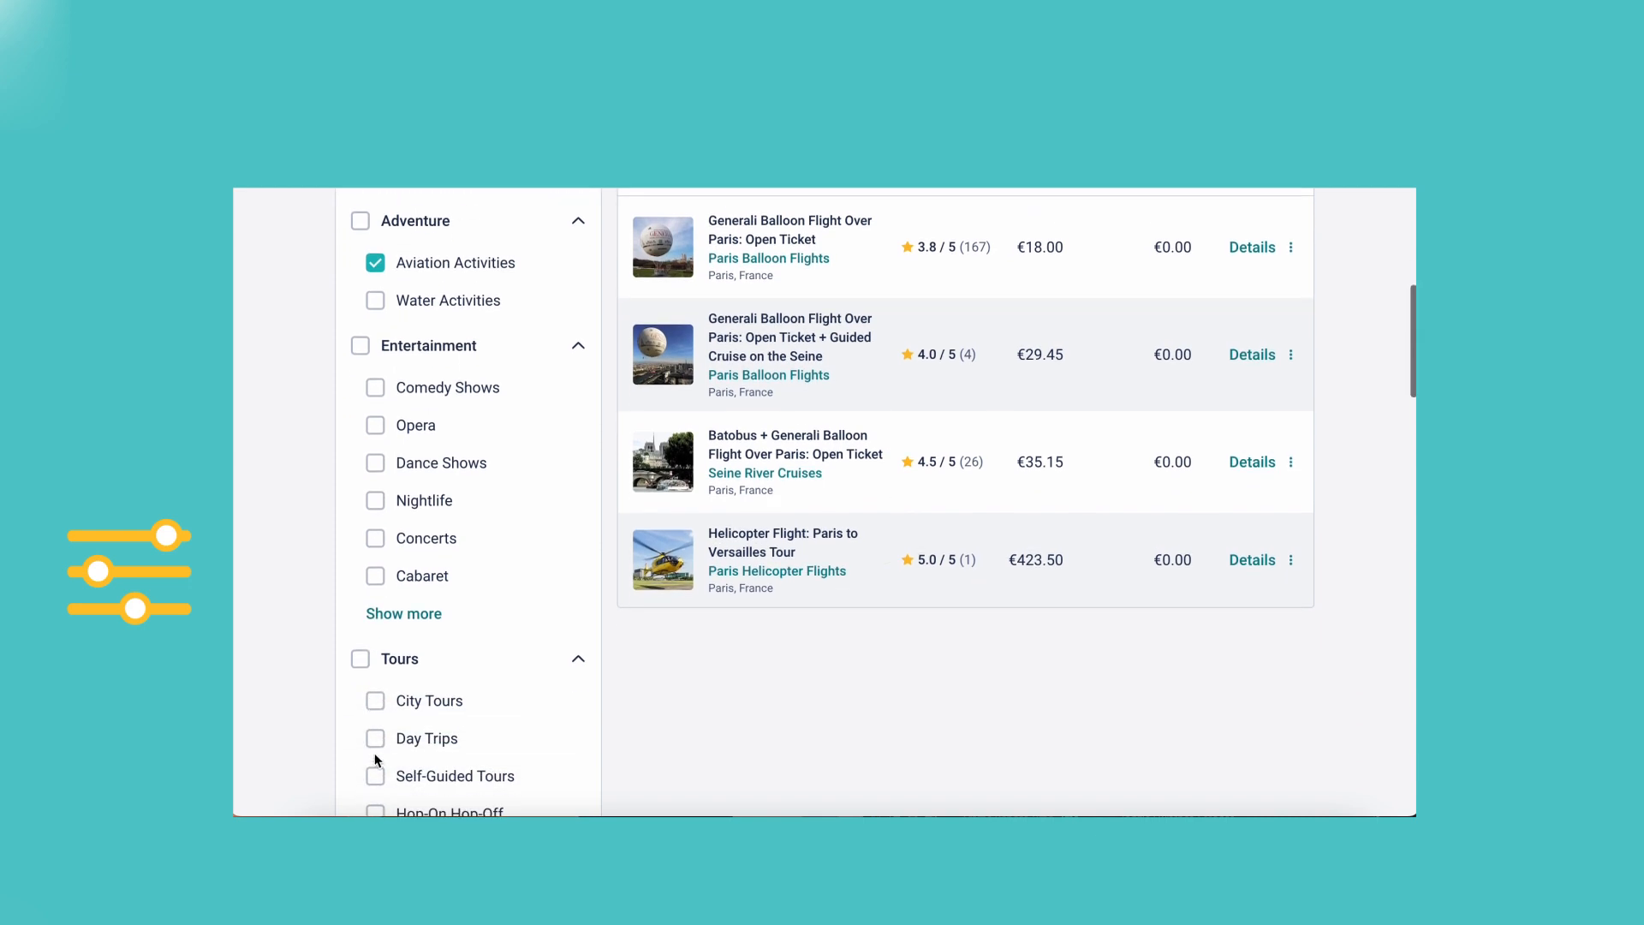
left_click(374, 737)
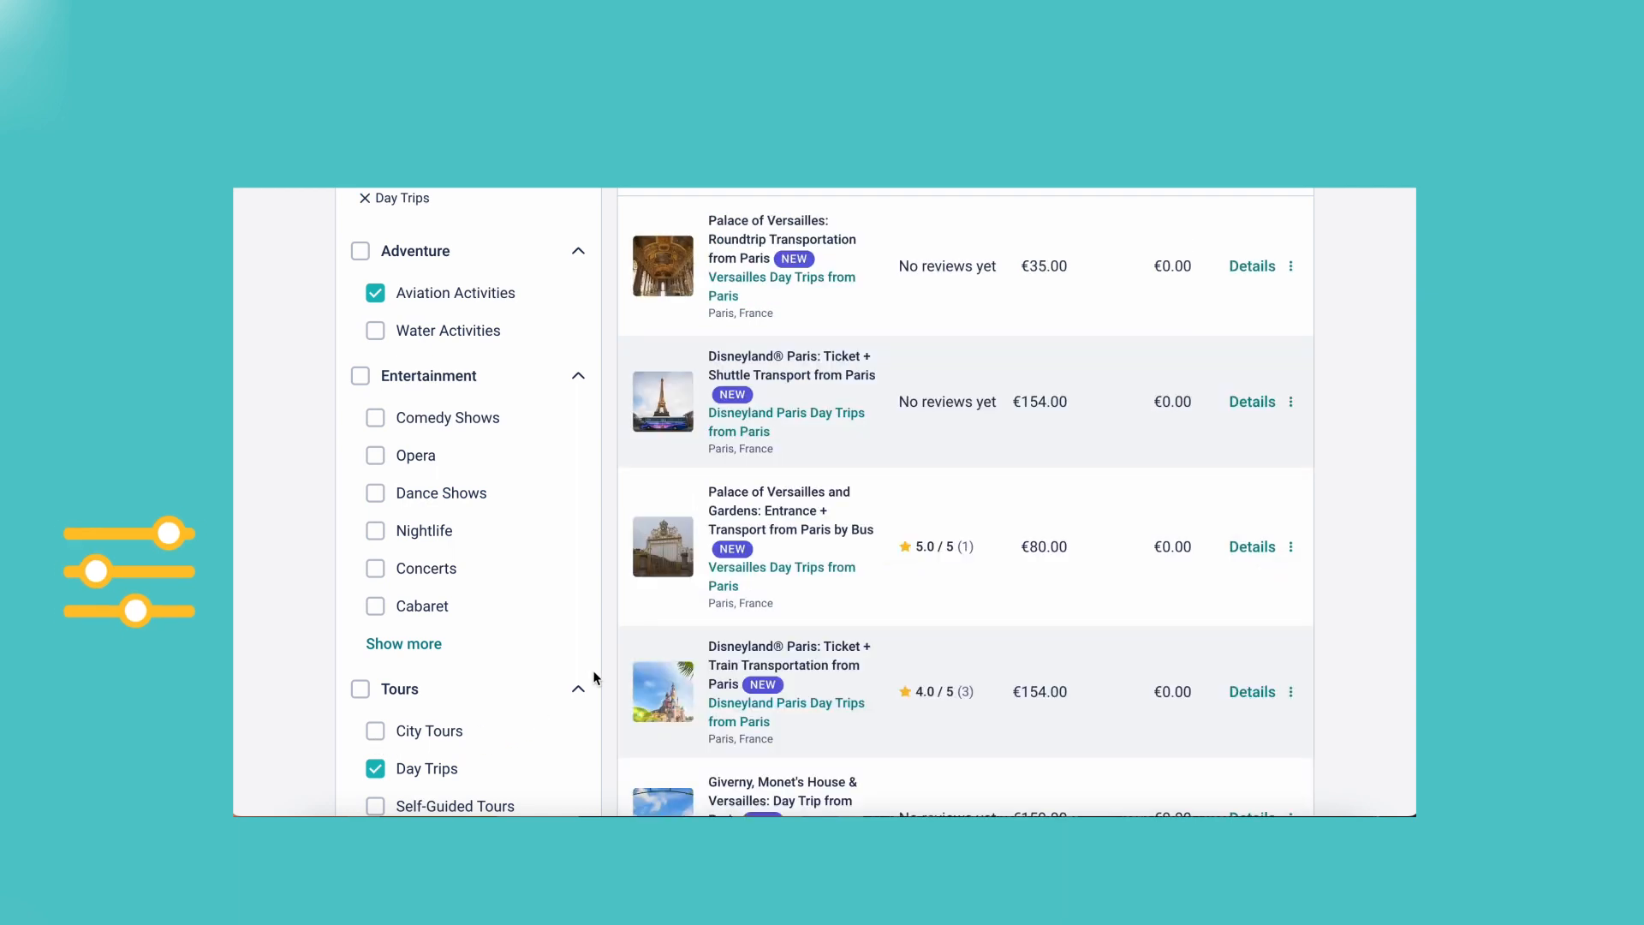
scroll("up", 3)
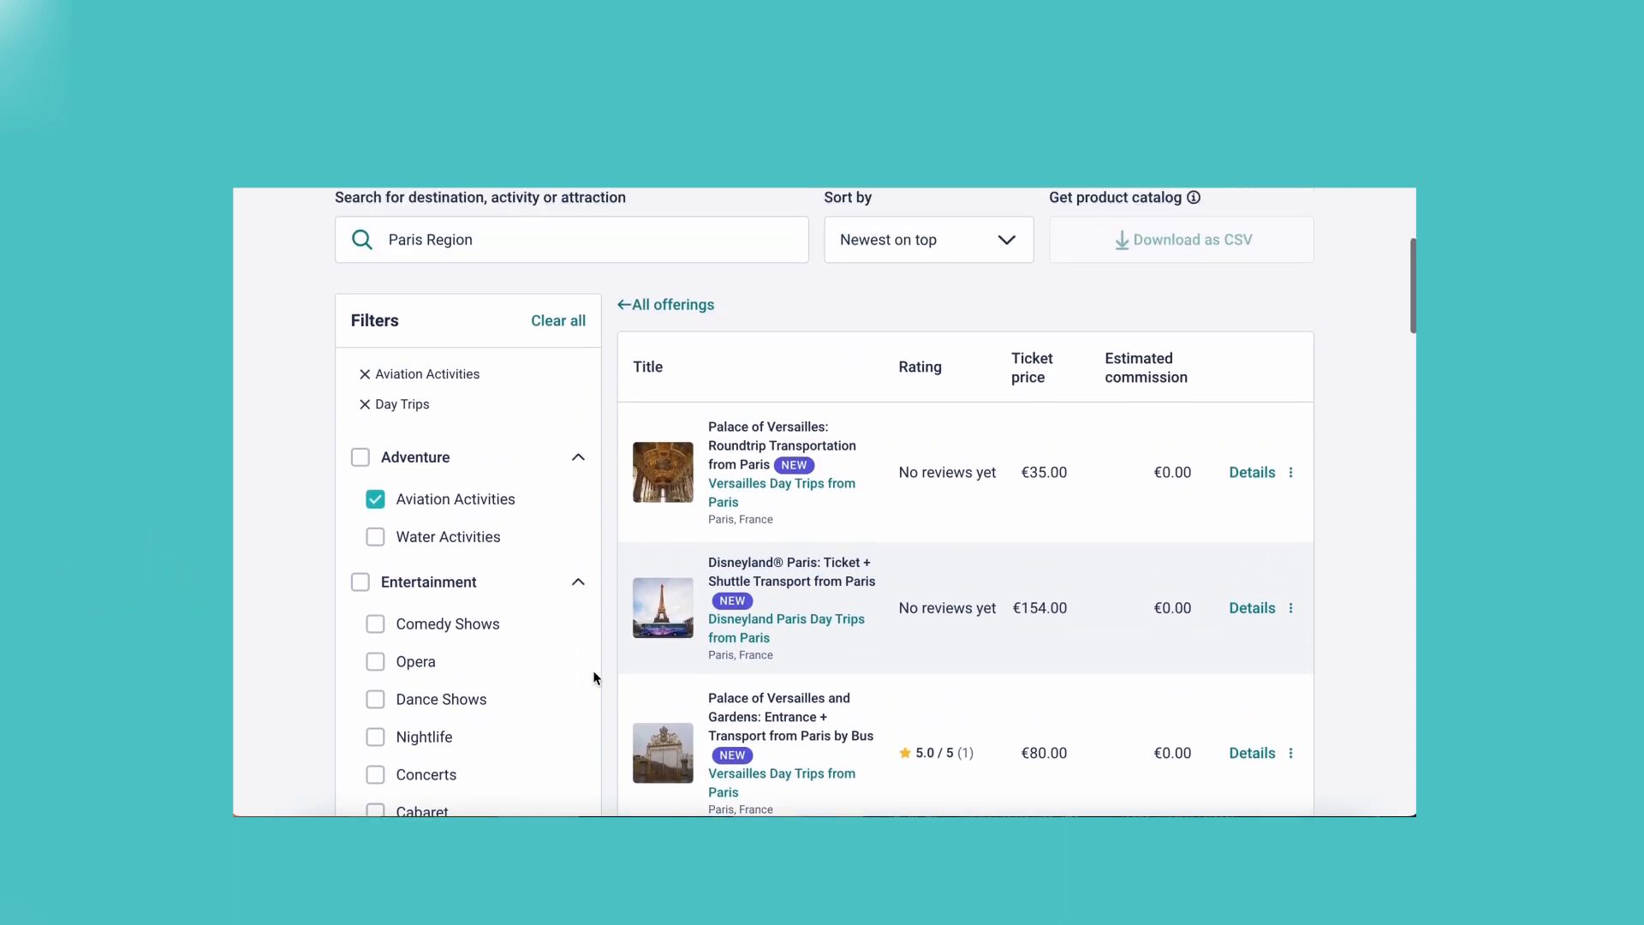
scroll("up", 3)
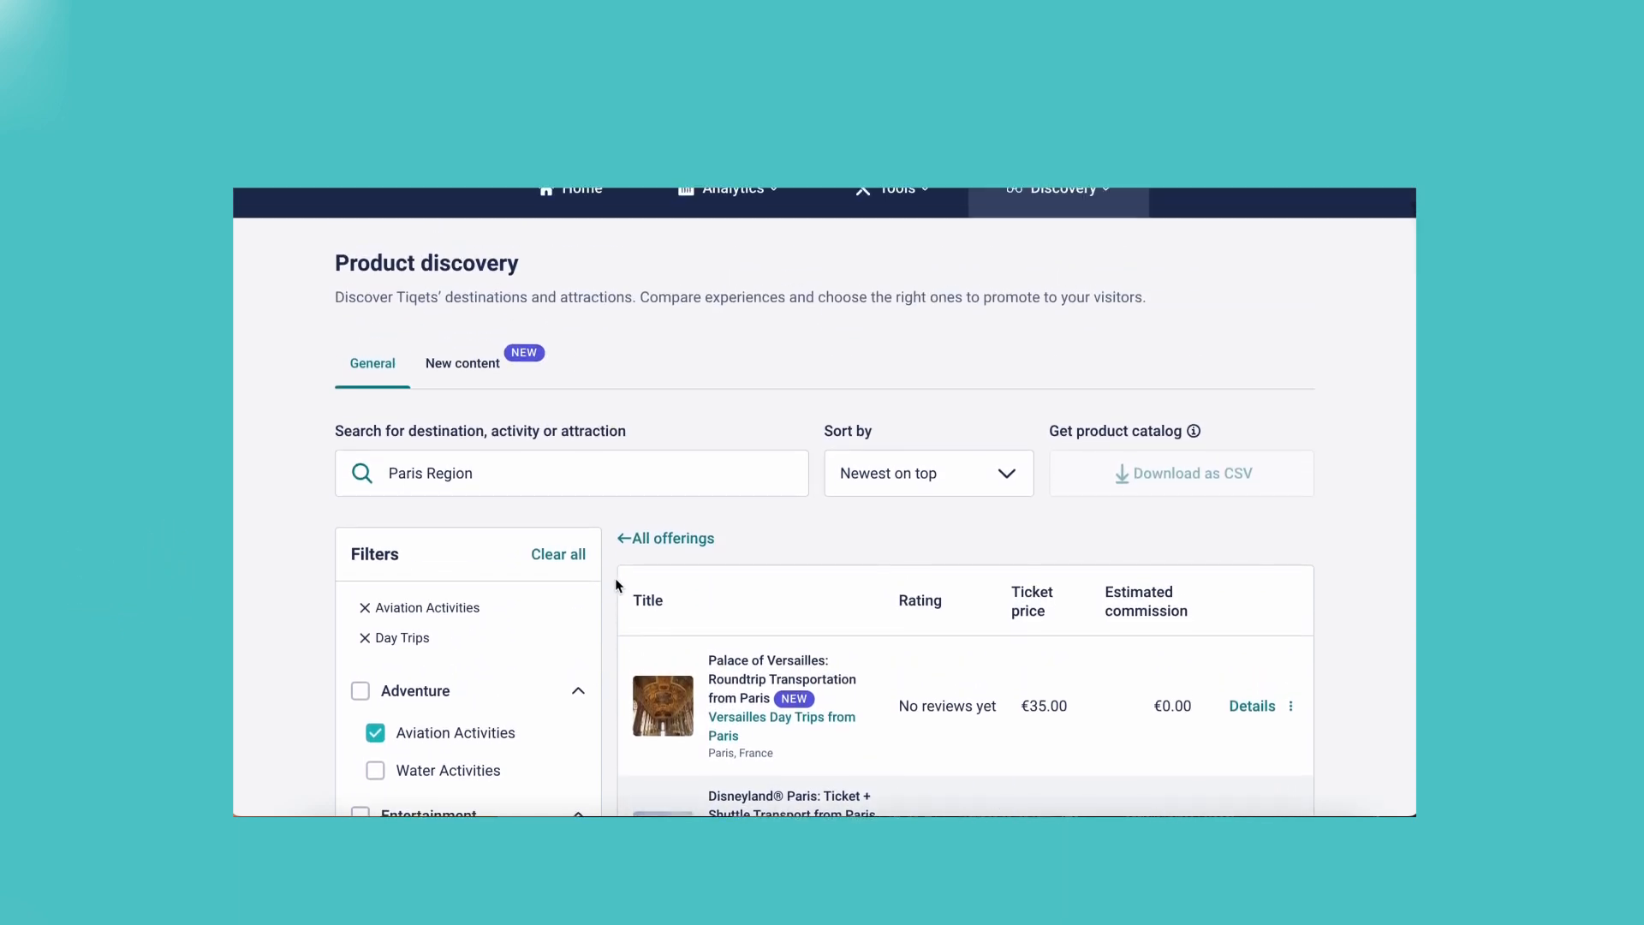
scroll("up", 3)
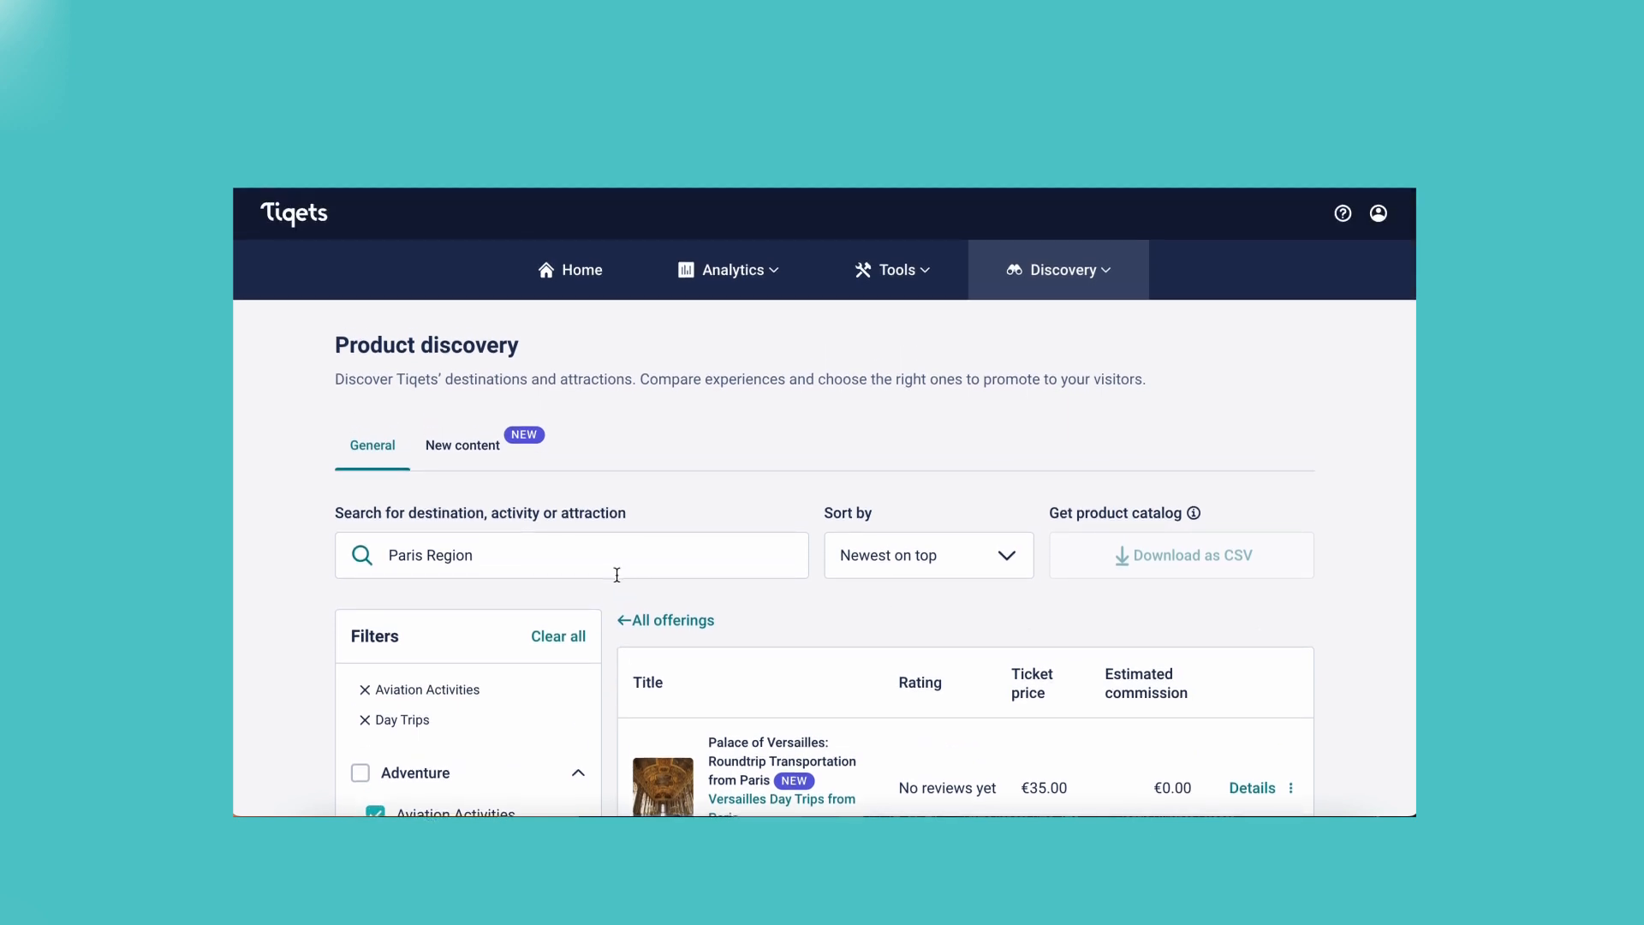
mouse_move(499, 465)
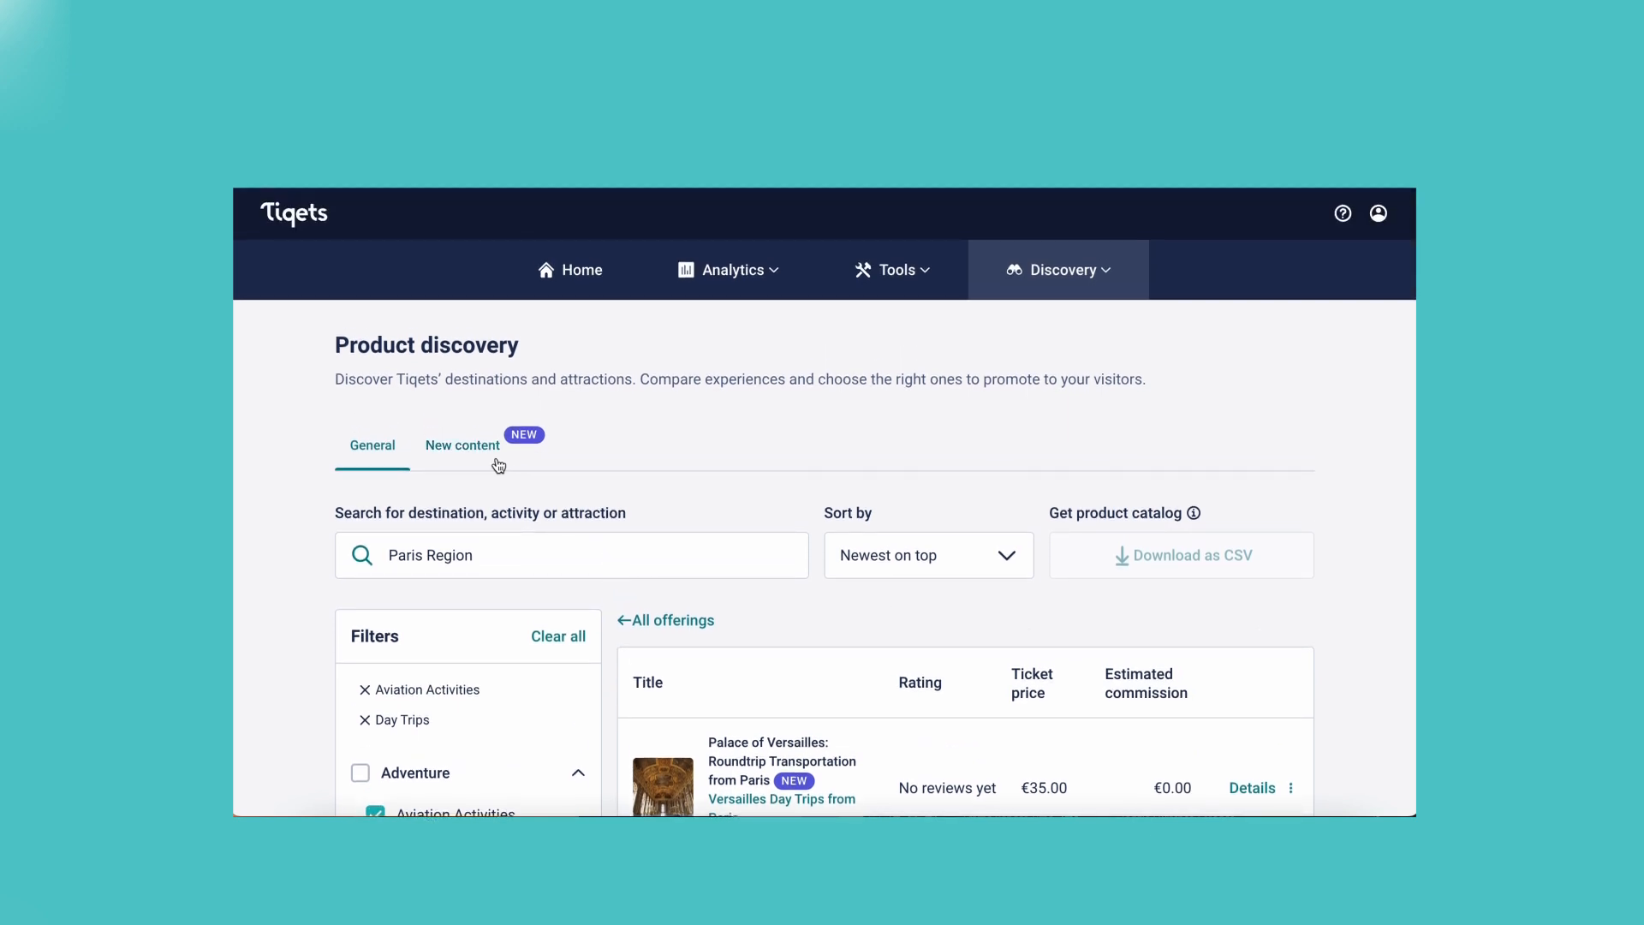
- Browse New content products and Musée d'Orsay details, then return Home
left_click(463, 444)
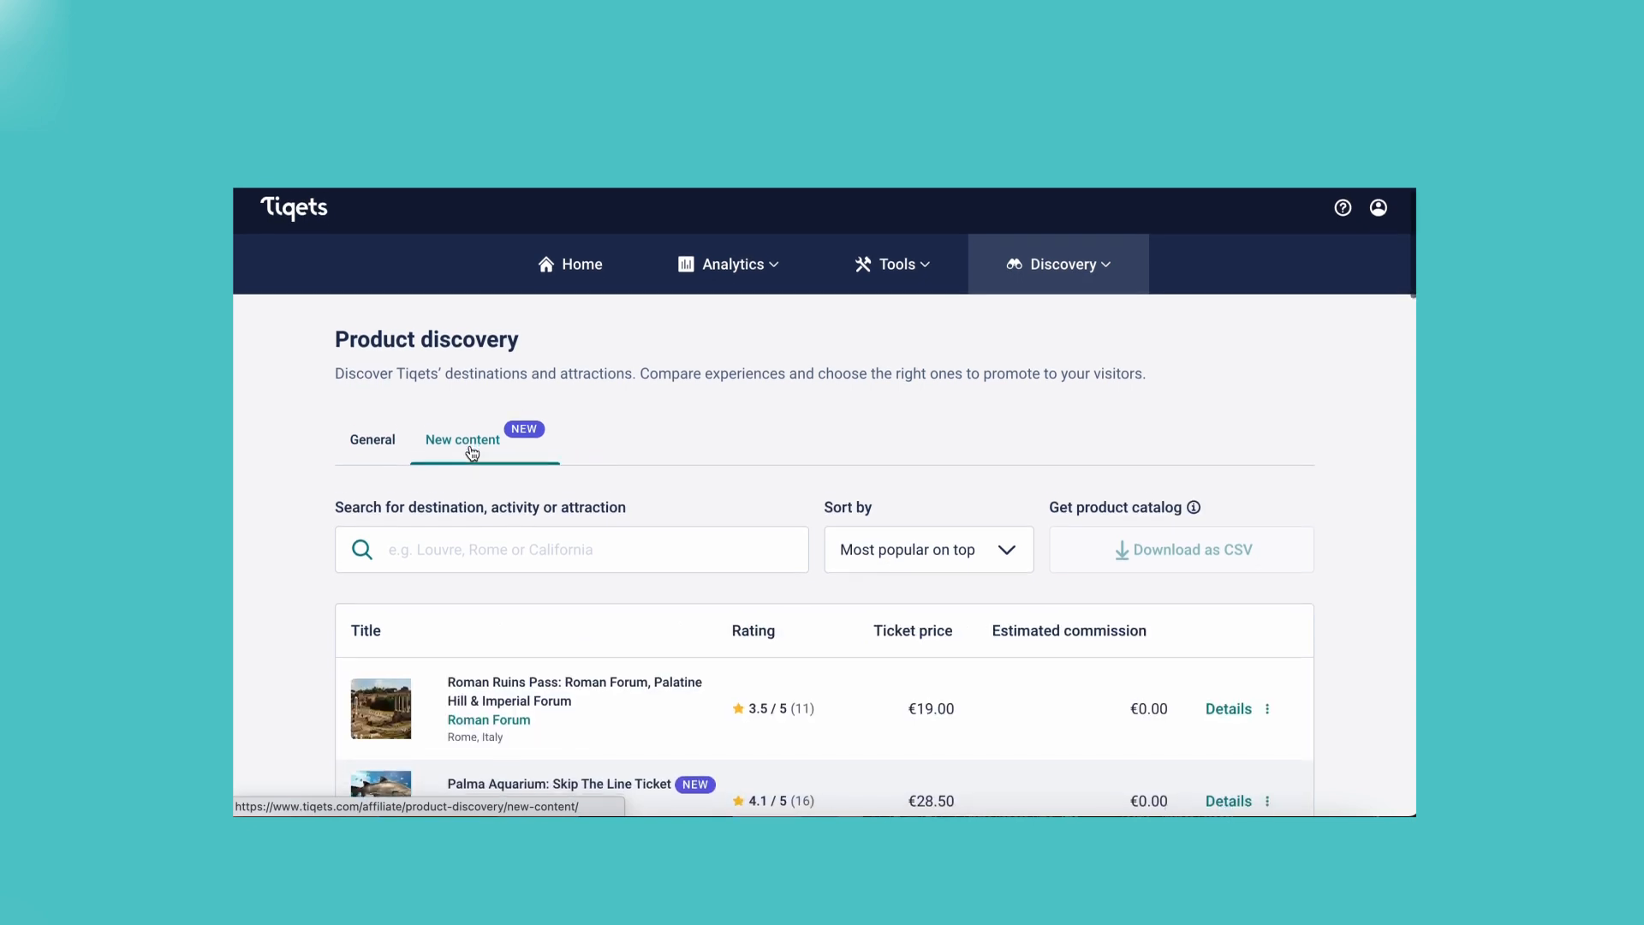
scroll("down", 3)
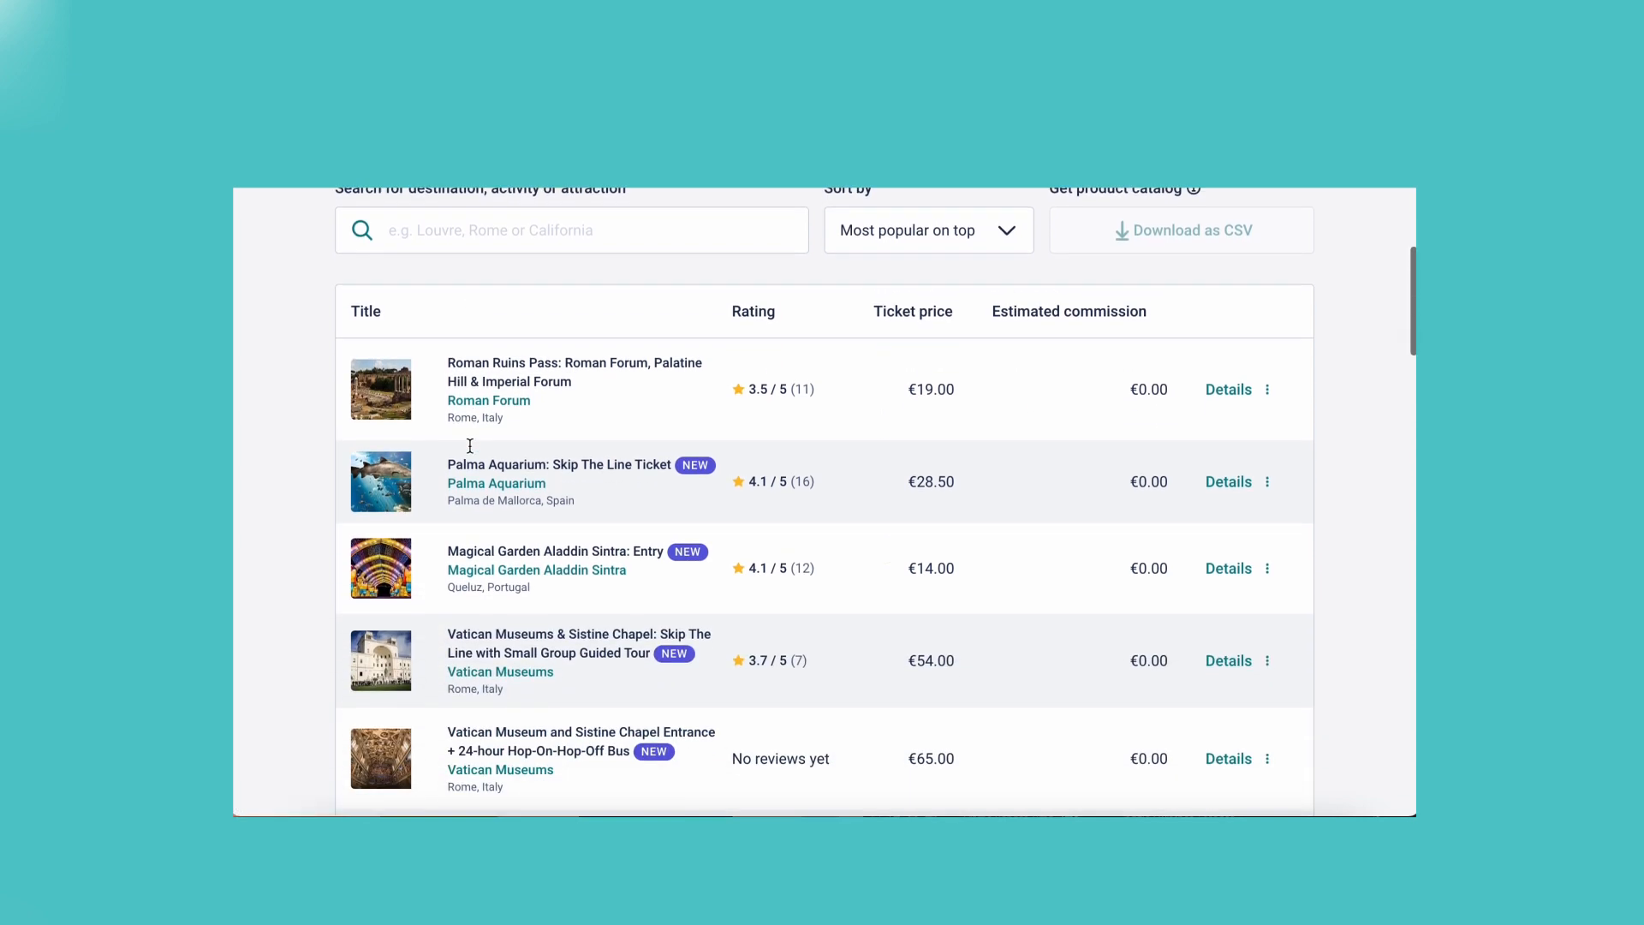
scroll("down", 3)
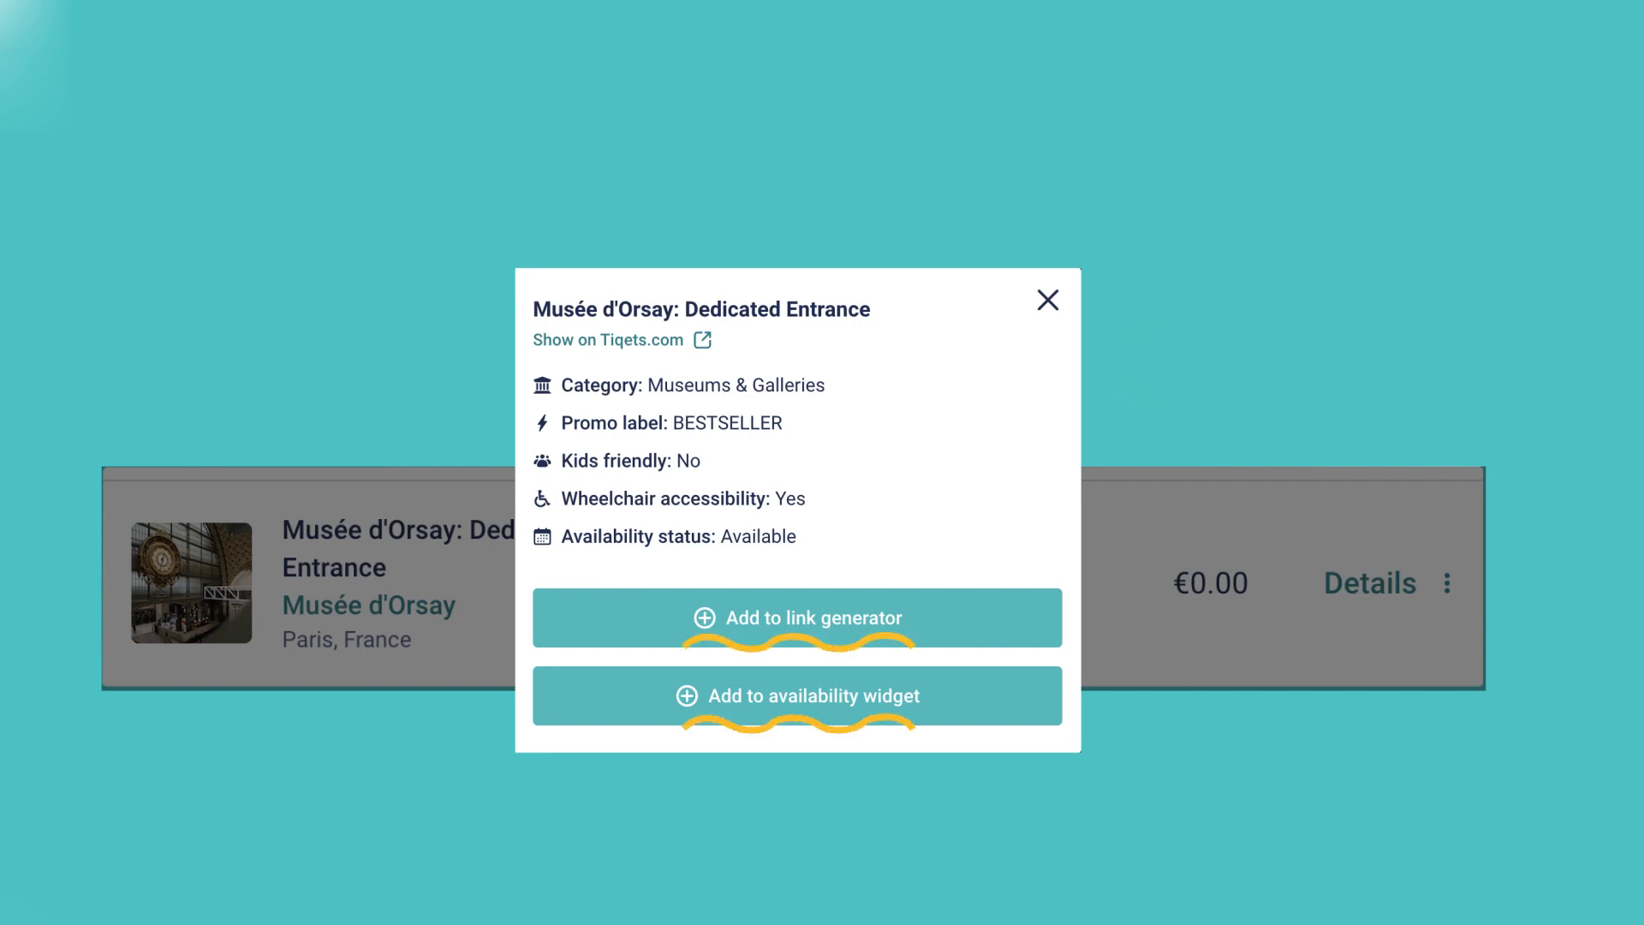
left_click(1046, 300)
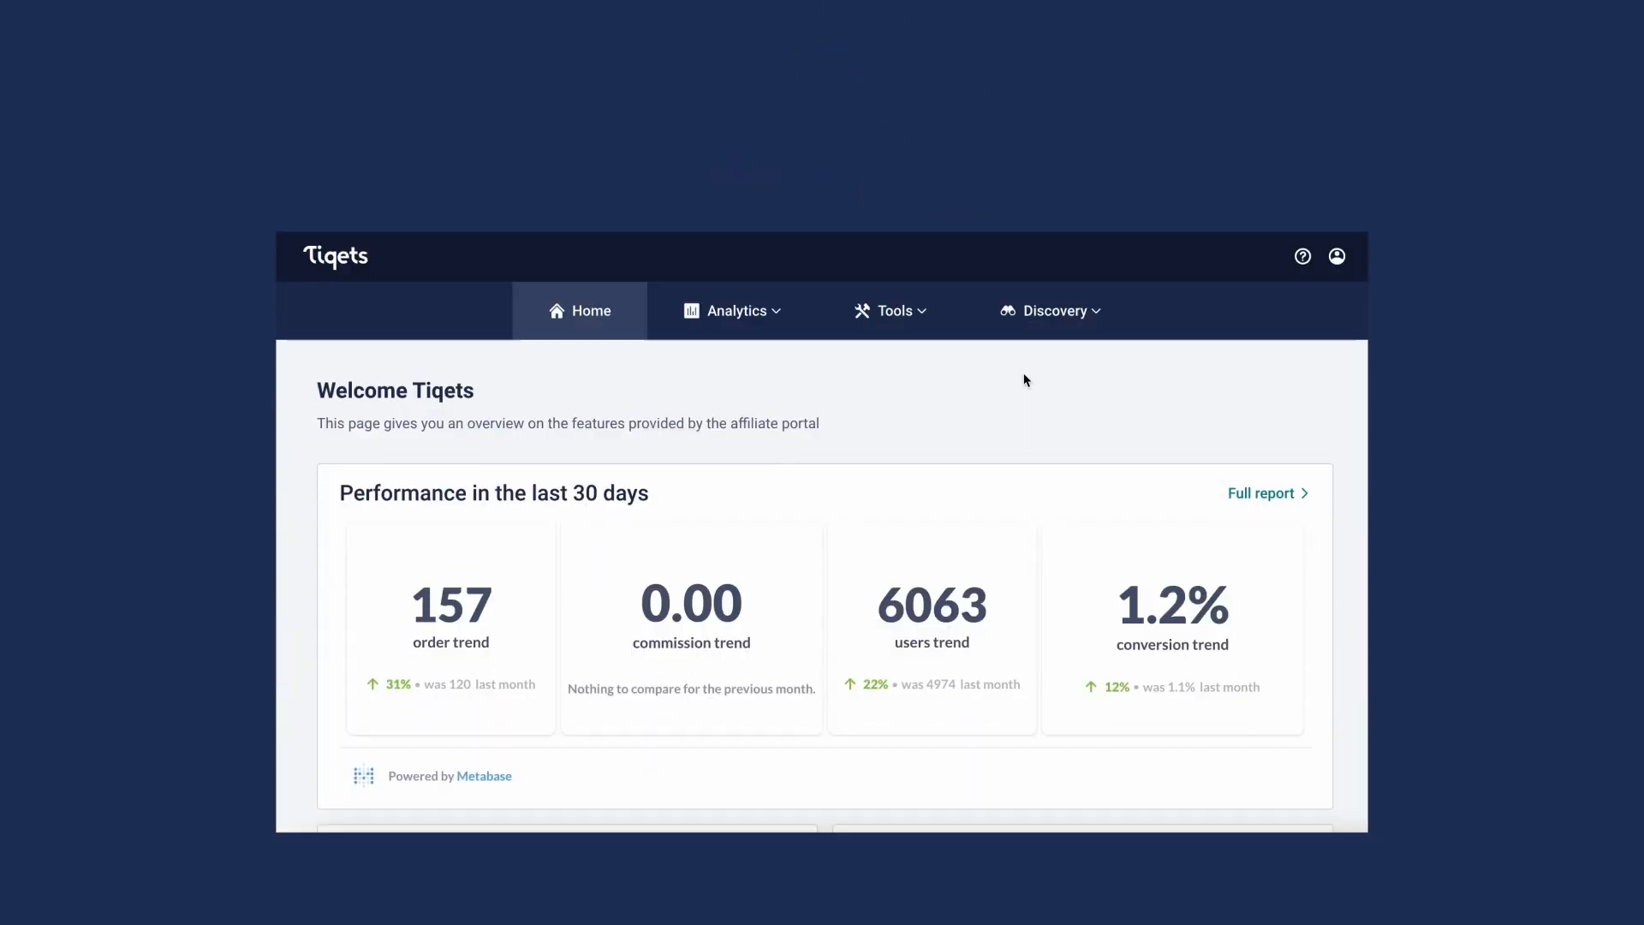
mouse_move(890, 310)
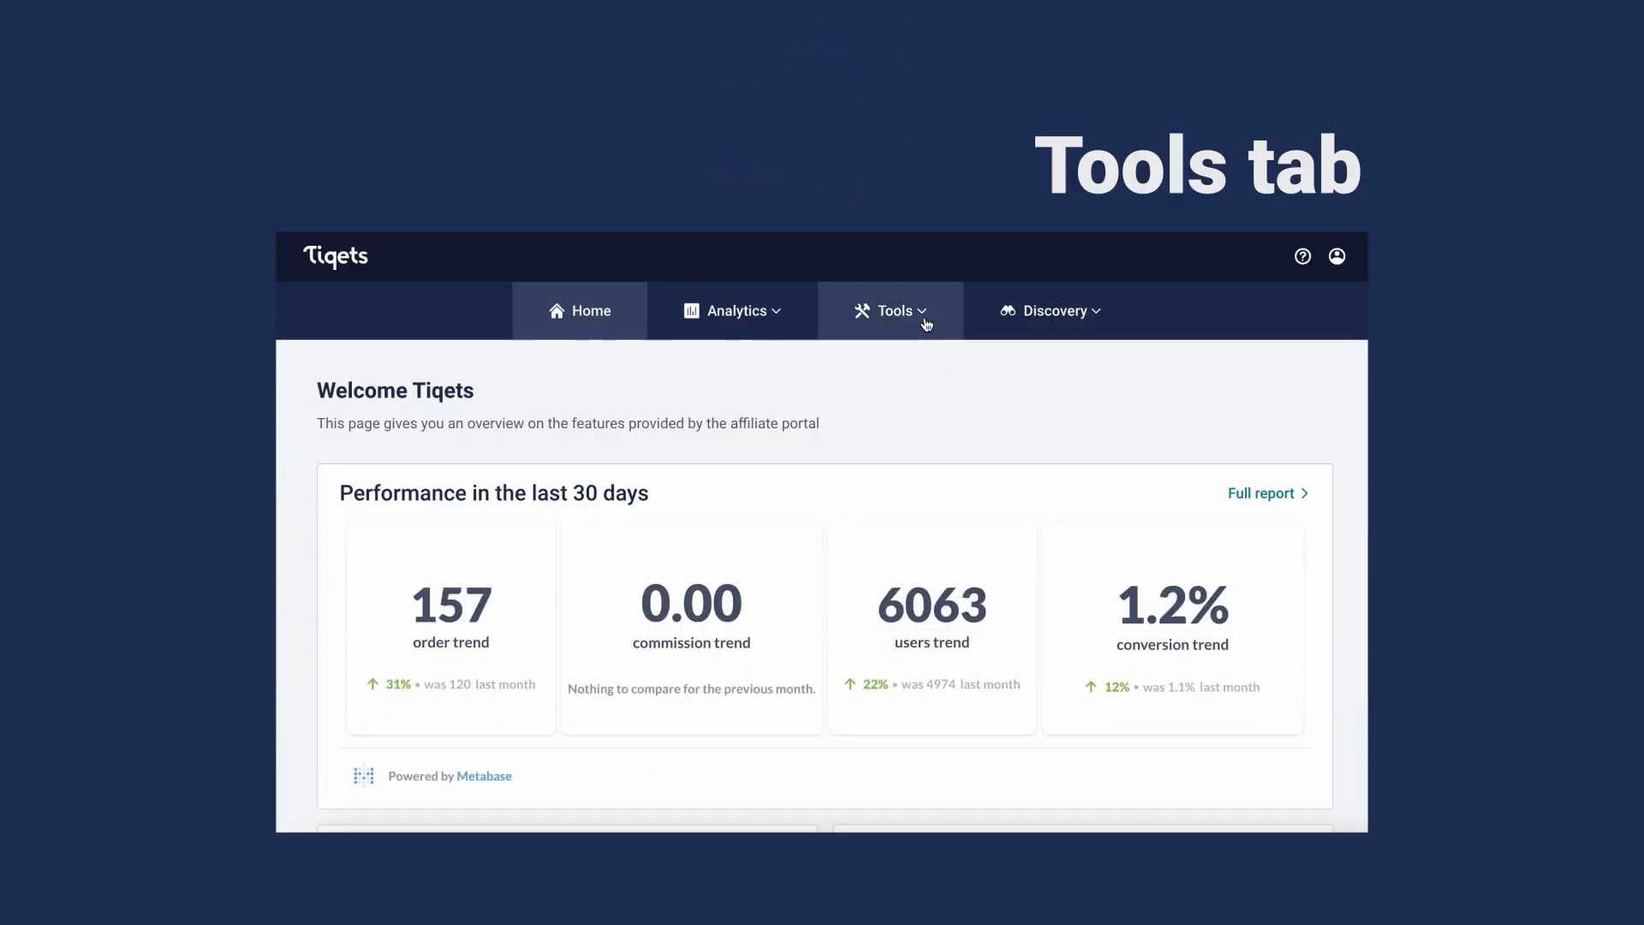
- Open the Link generator from the Tools menu
left_click(891, 310)
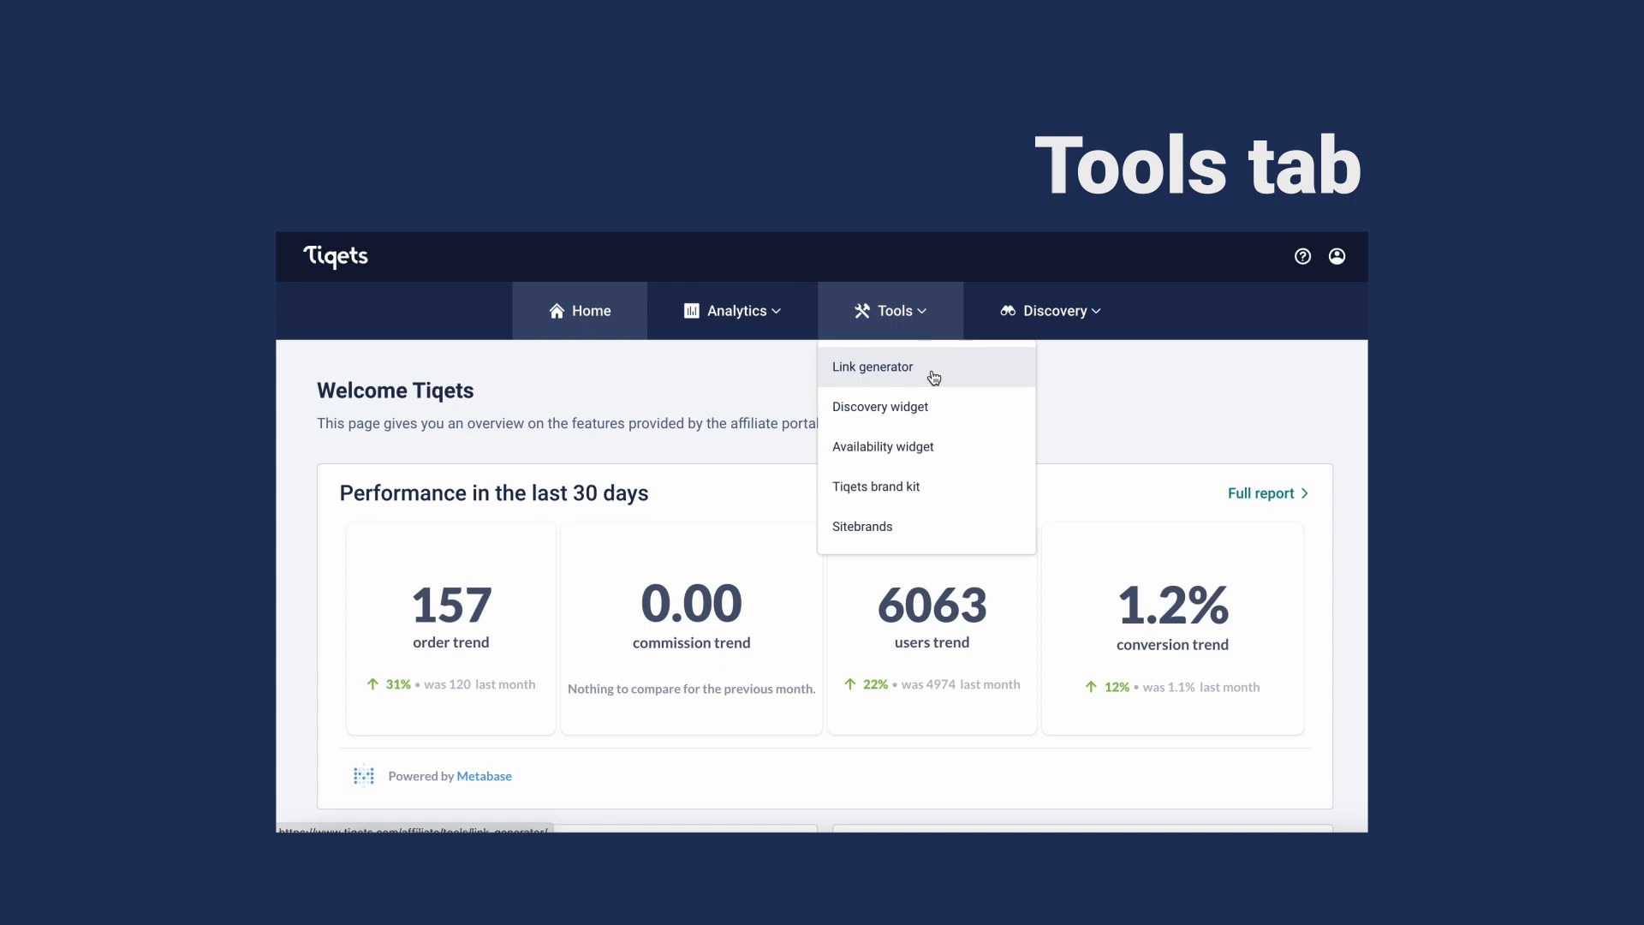
left_click(872, 366)
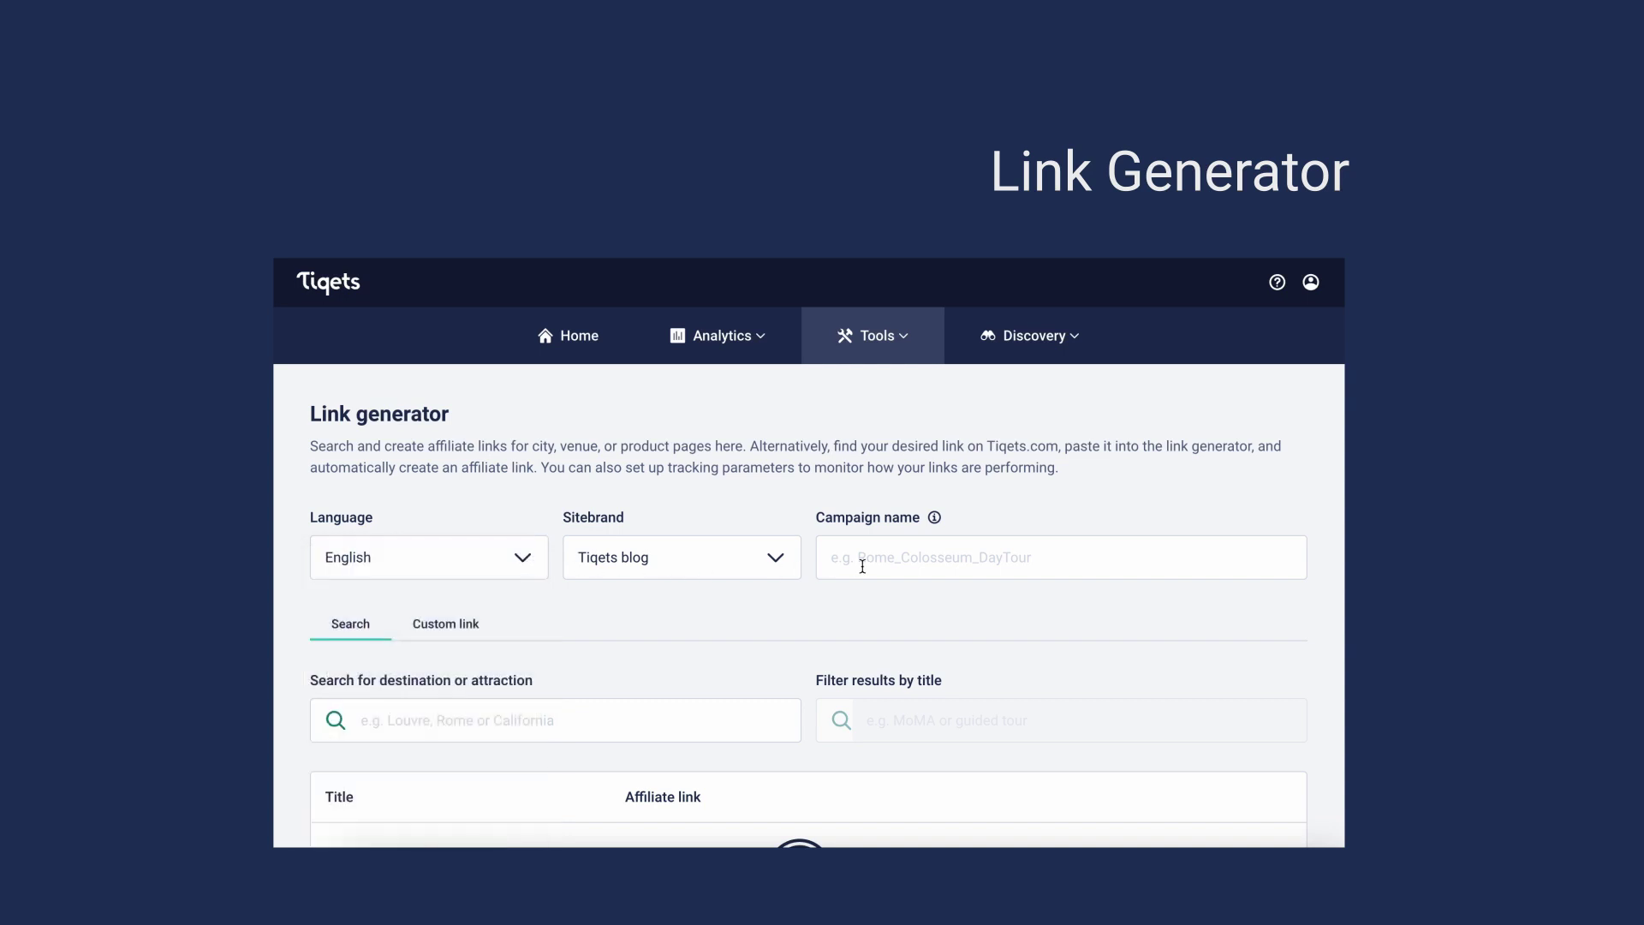
- Enter campaign 'HowtoOrsayCPlink' and search destinations for Musée d'Orsay
type("HowtoOrsayCPlink")
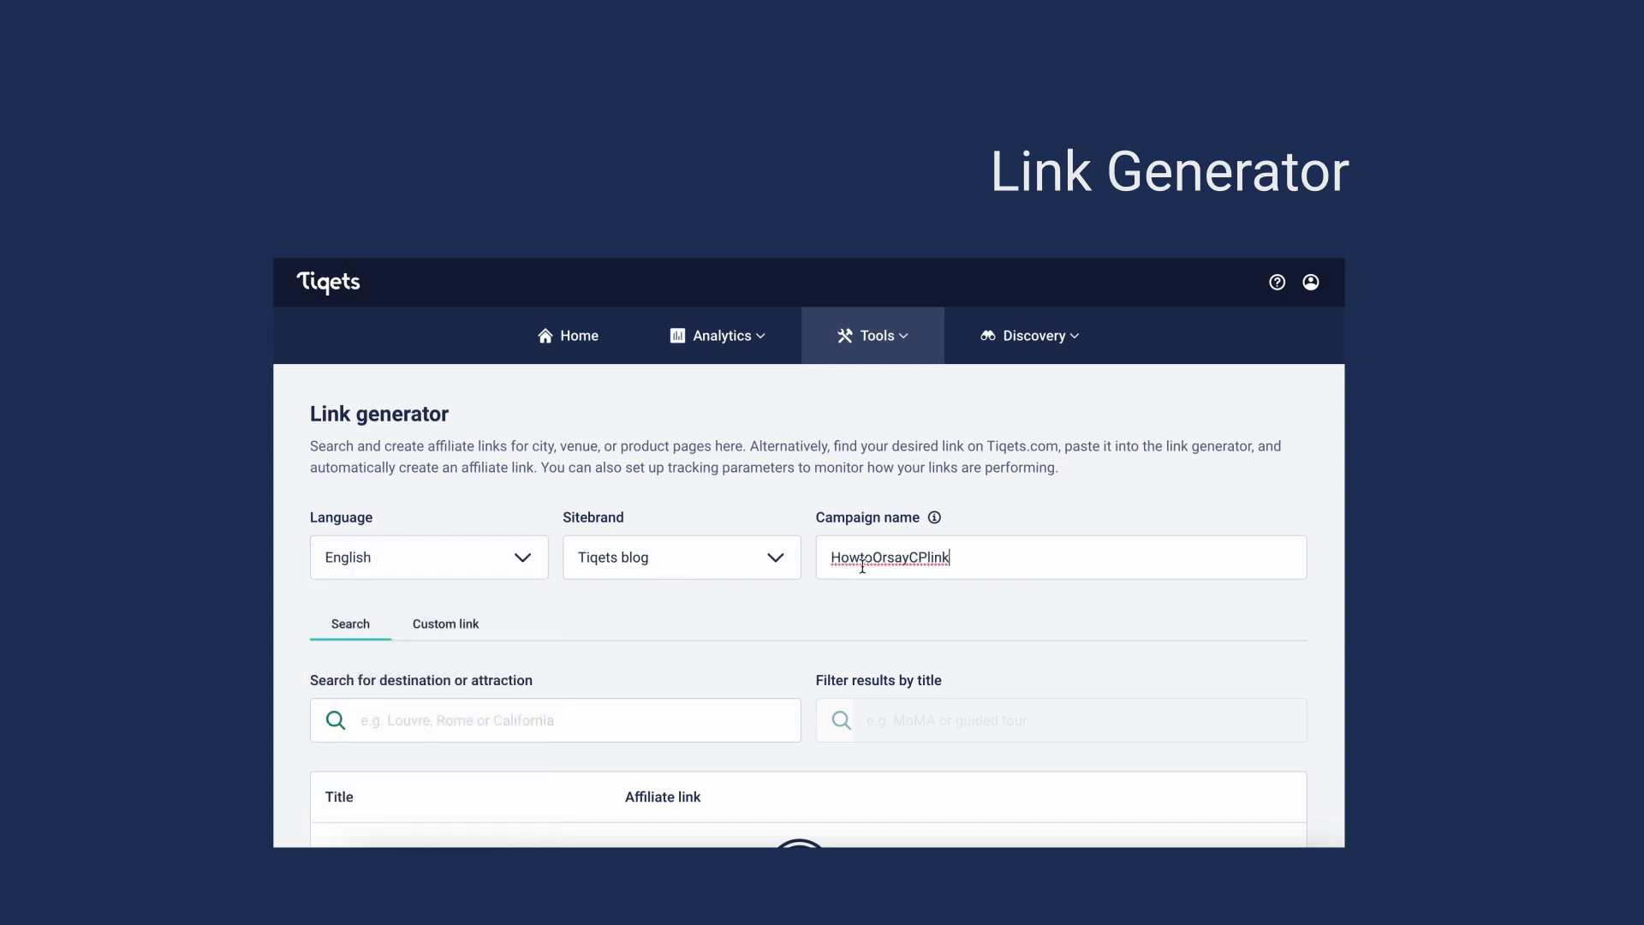
left_click(555, 720)
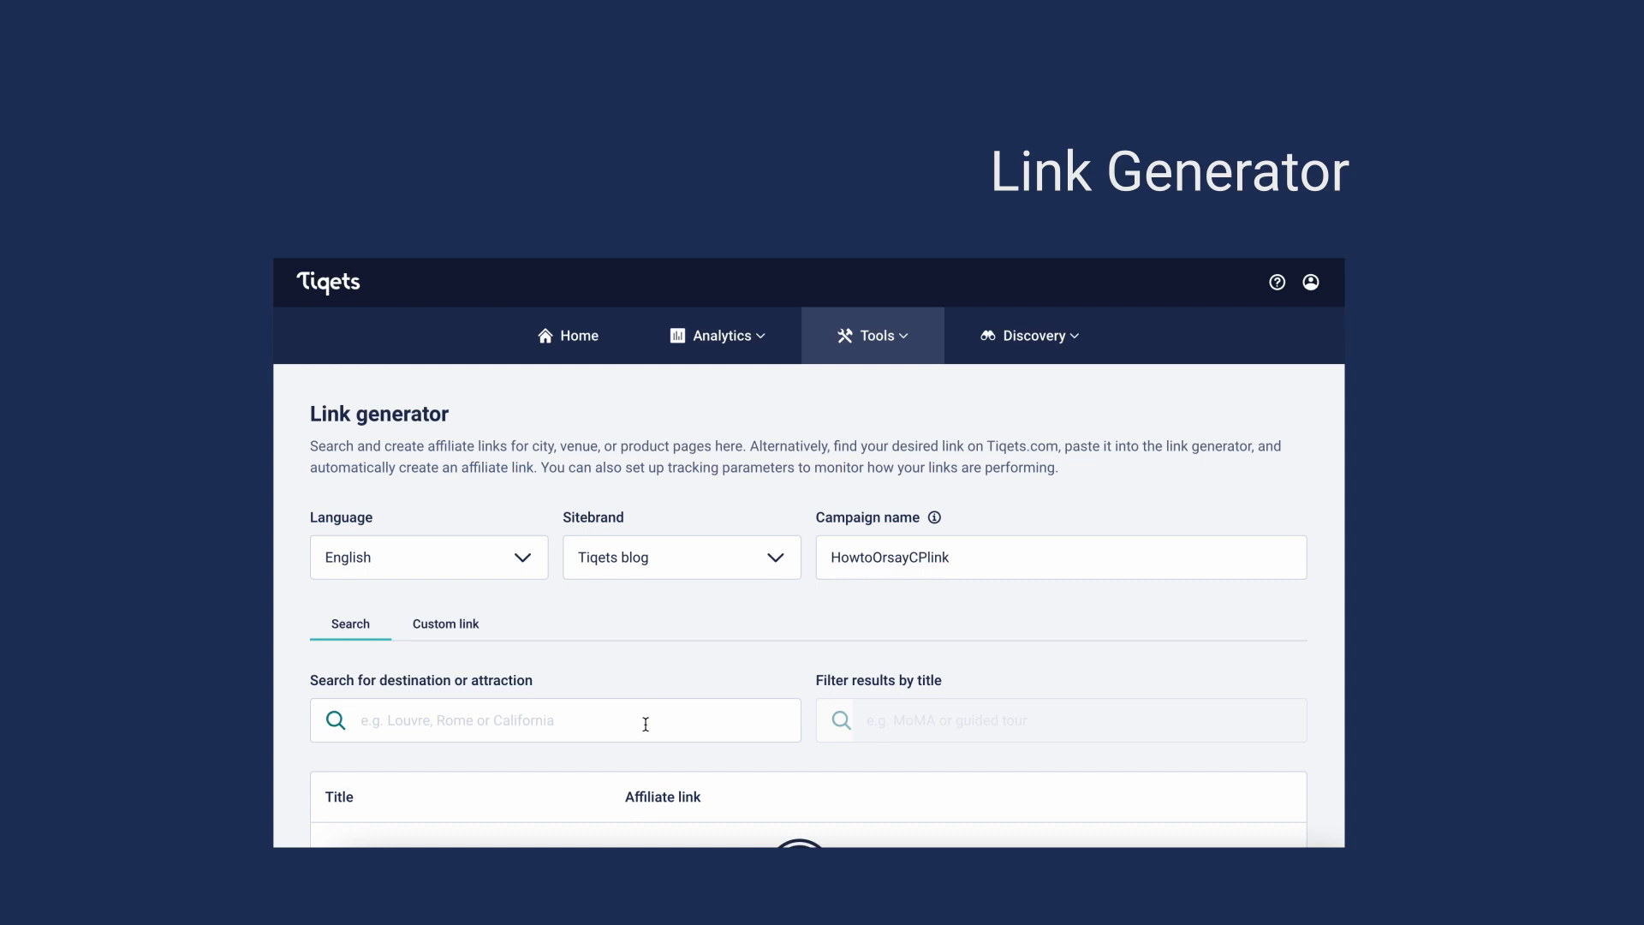
type("Mu")
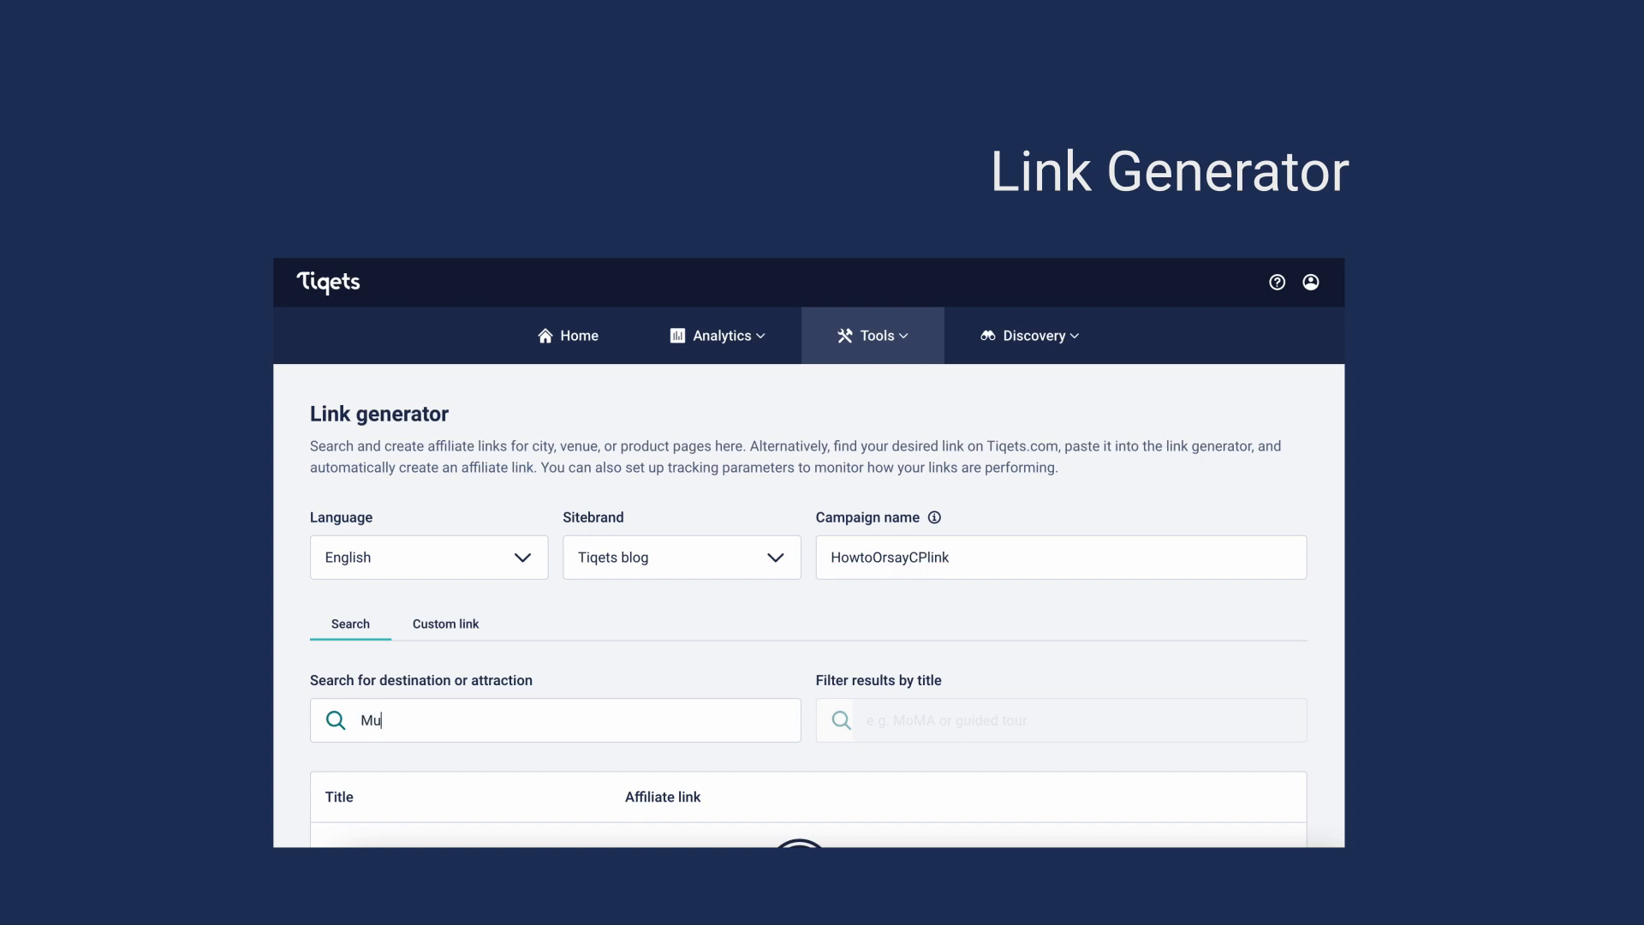
type("Musée d'Orsay")
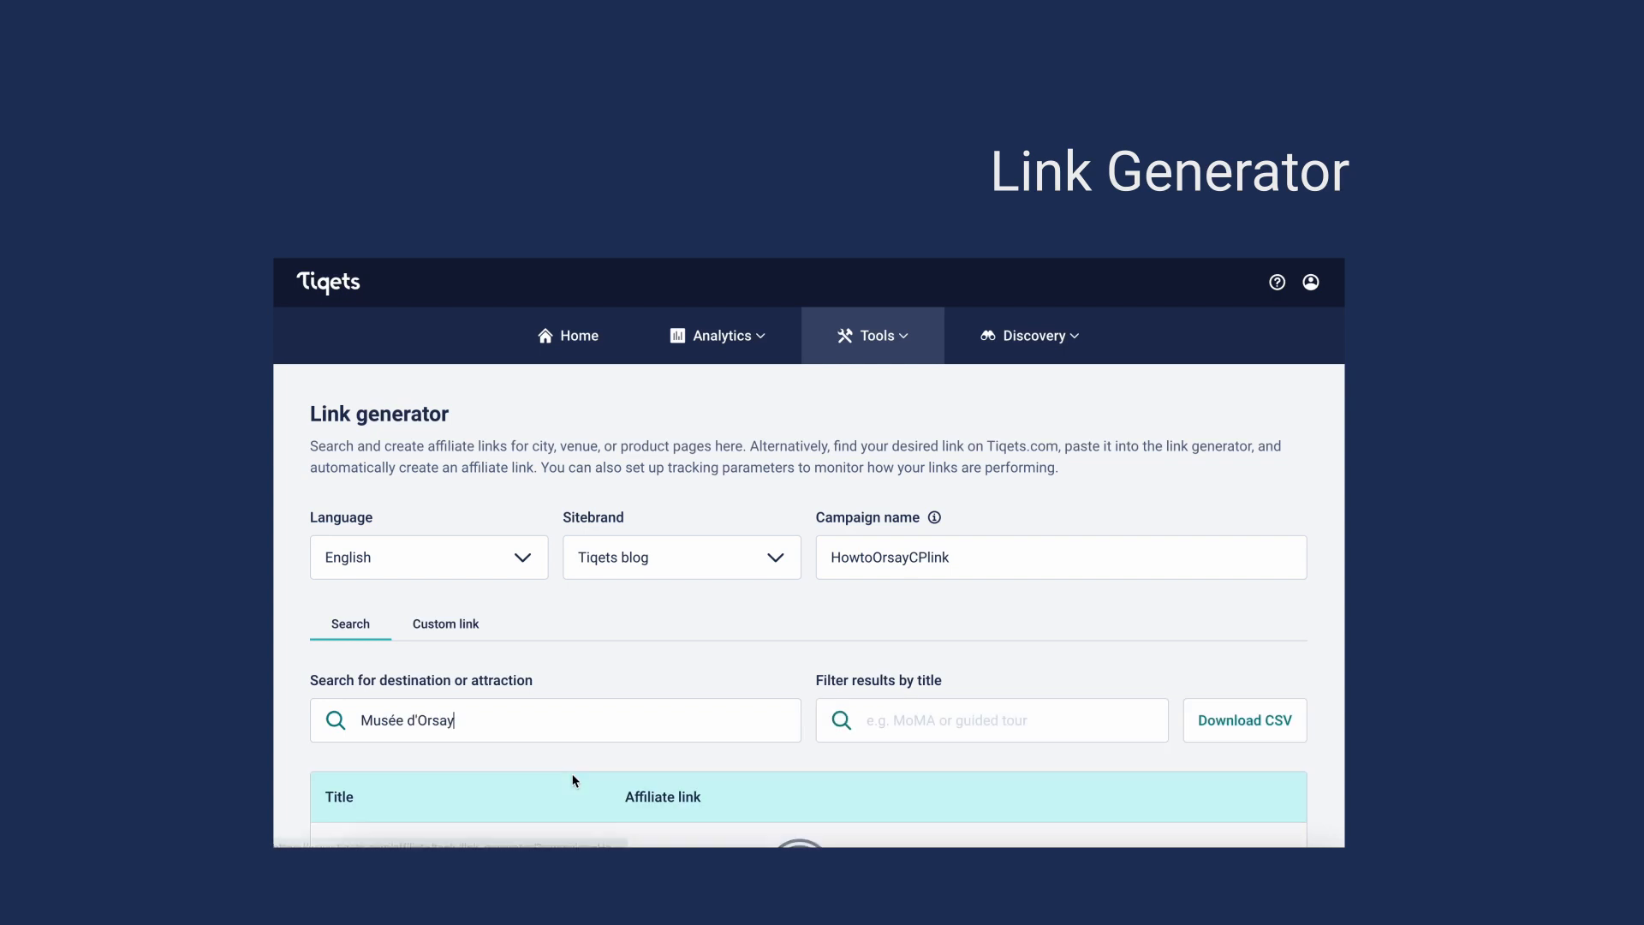
scroll("down", 3)
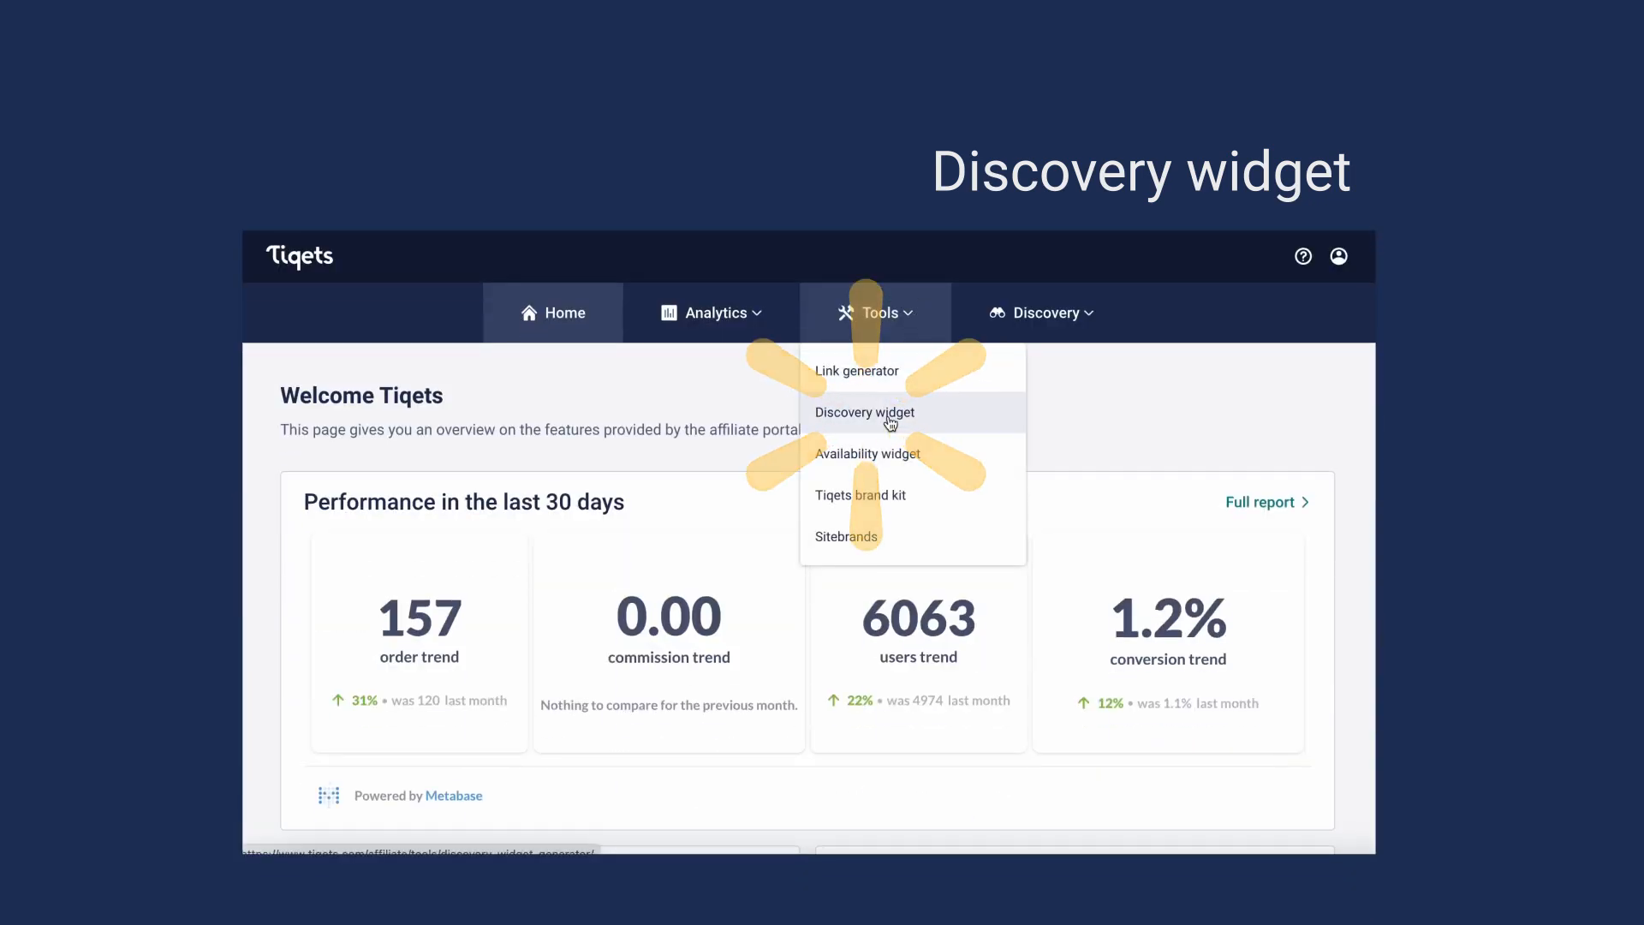
- Build a Discovery widget for Musée d'Orsay and review its preview
left_click(863, 411)
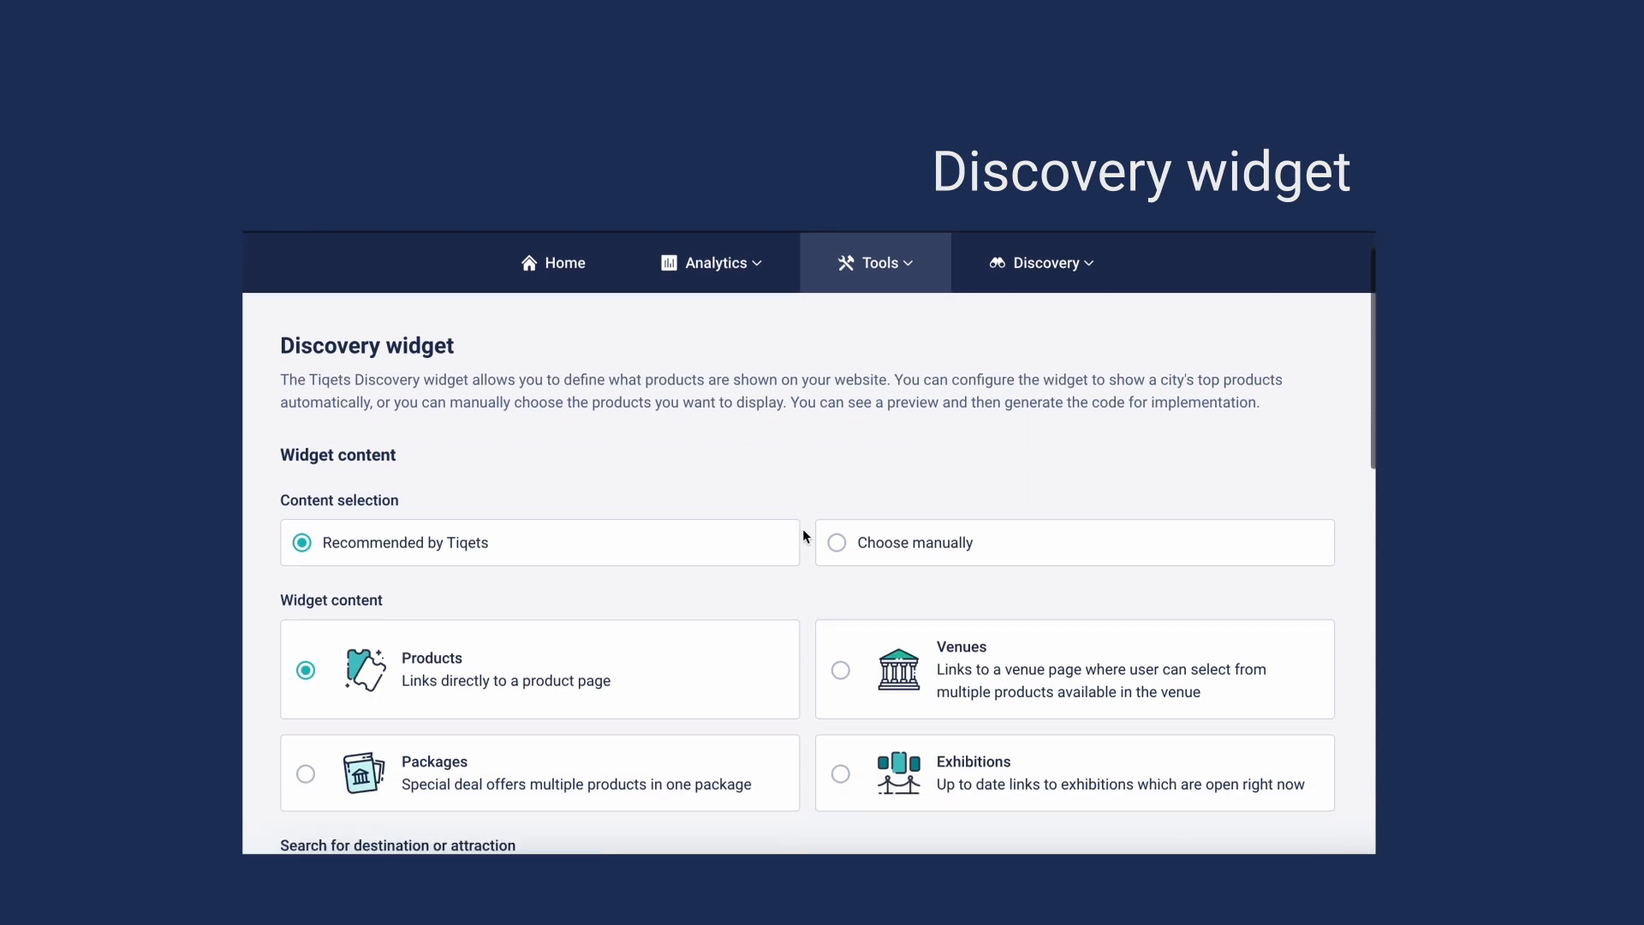
scroll("down", 3)
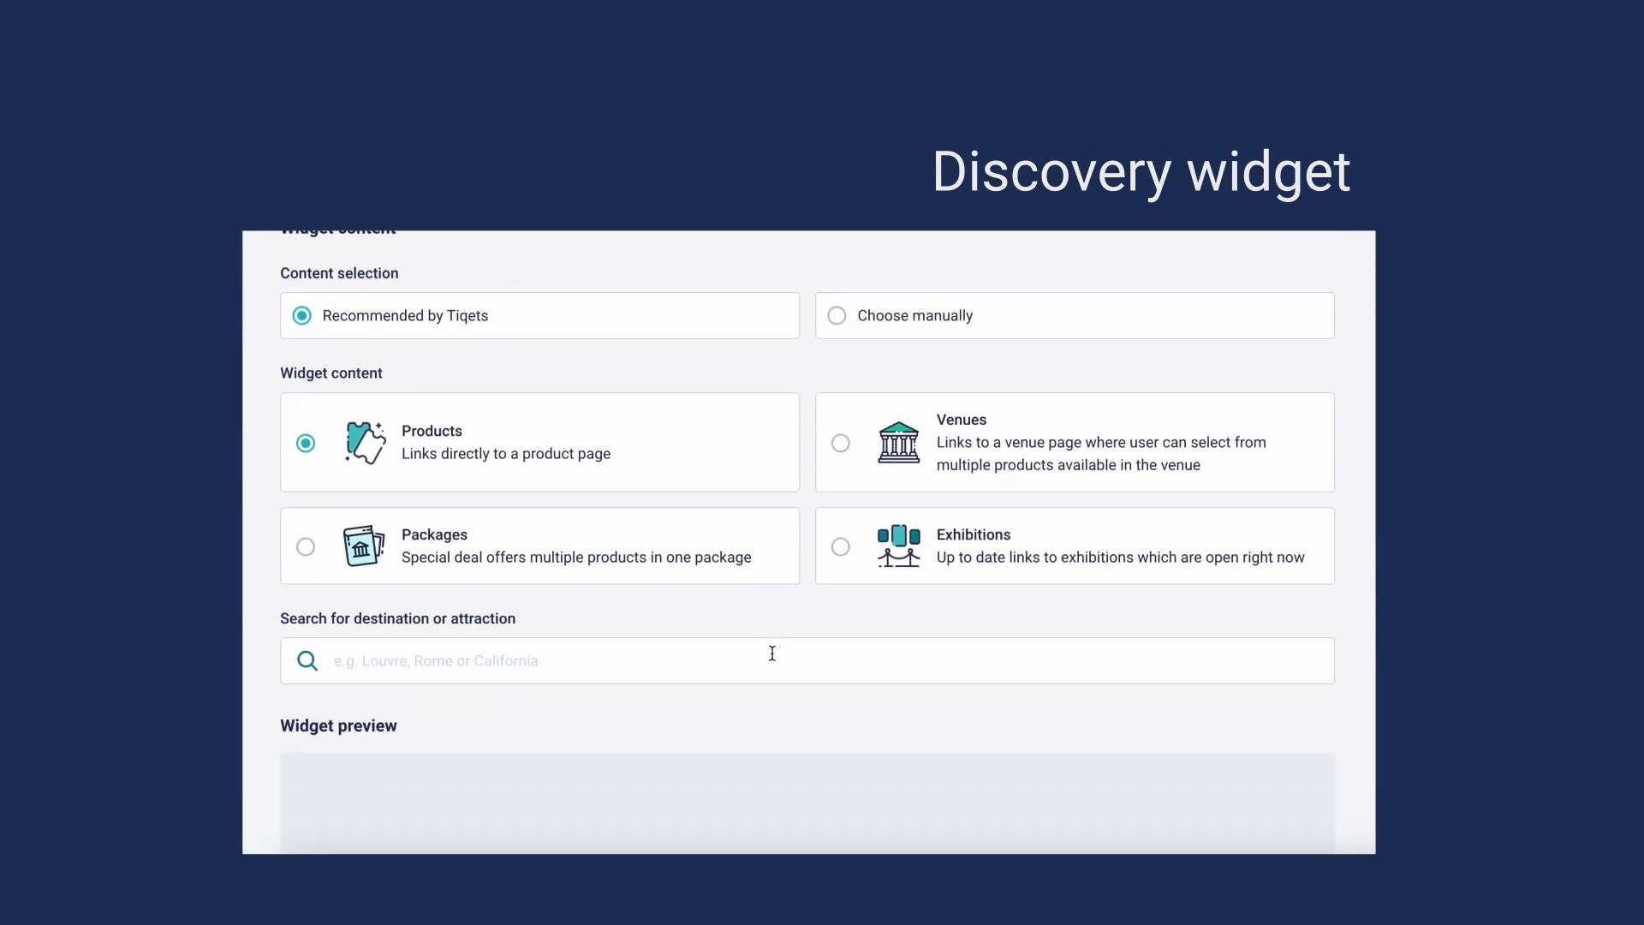
type("Musée d'Orsay")
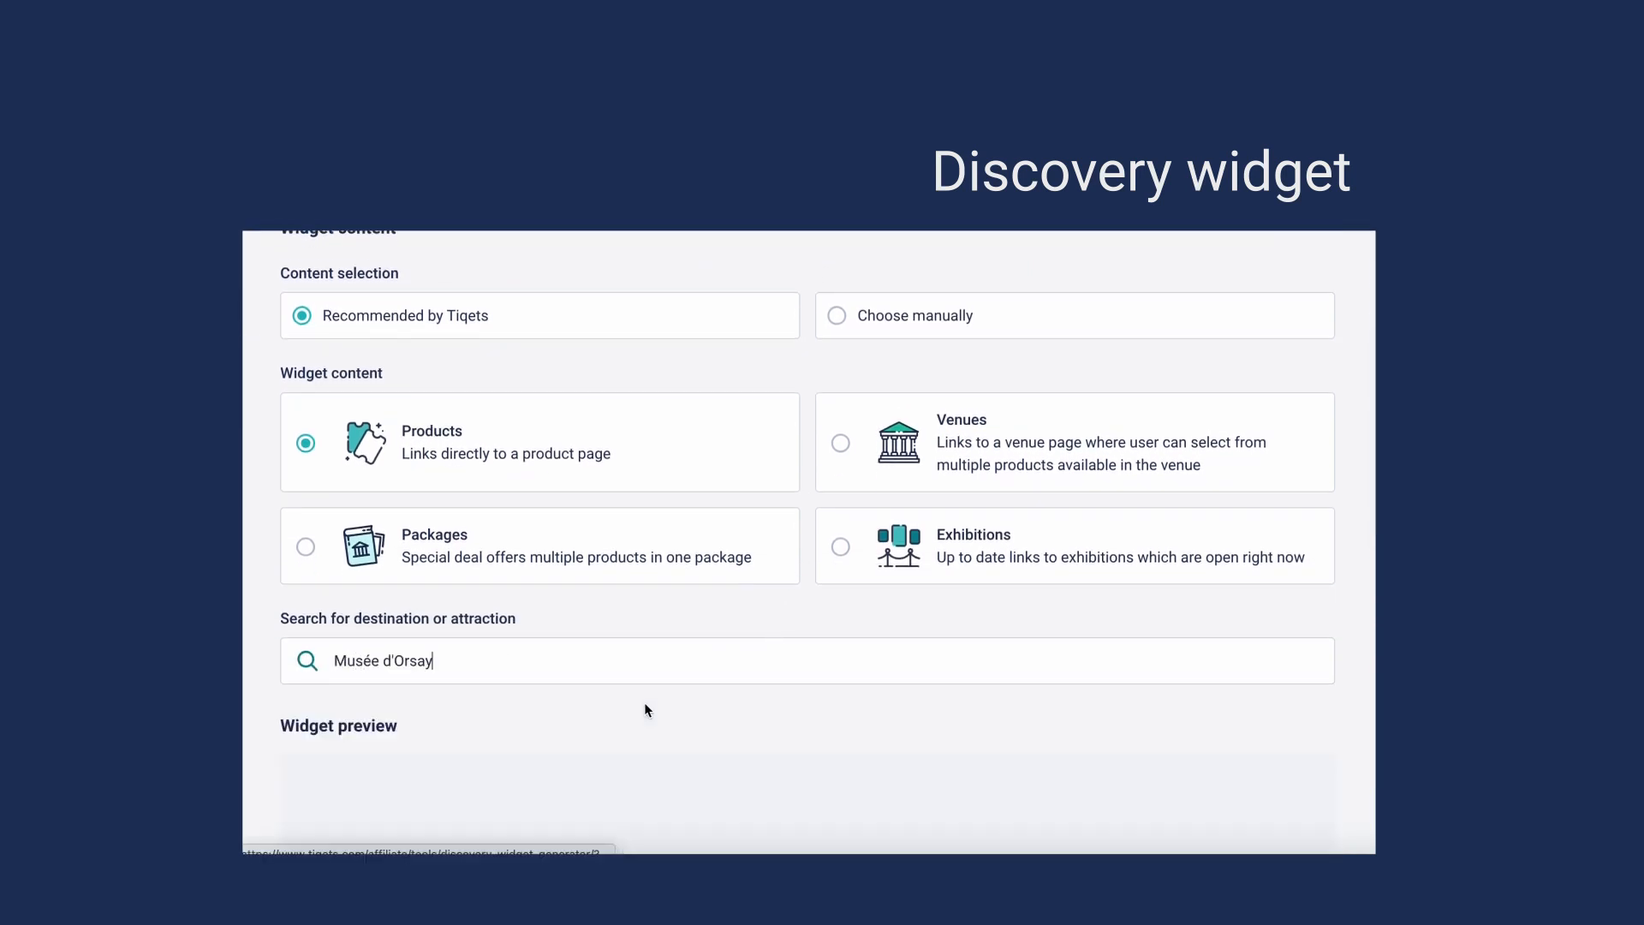
scroll("down", 3)
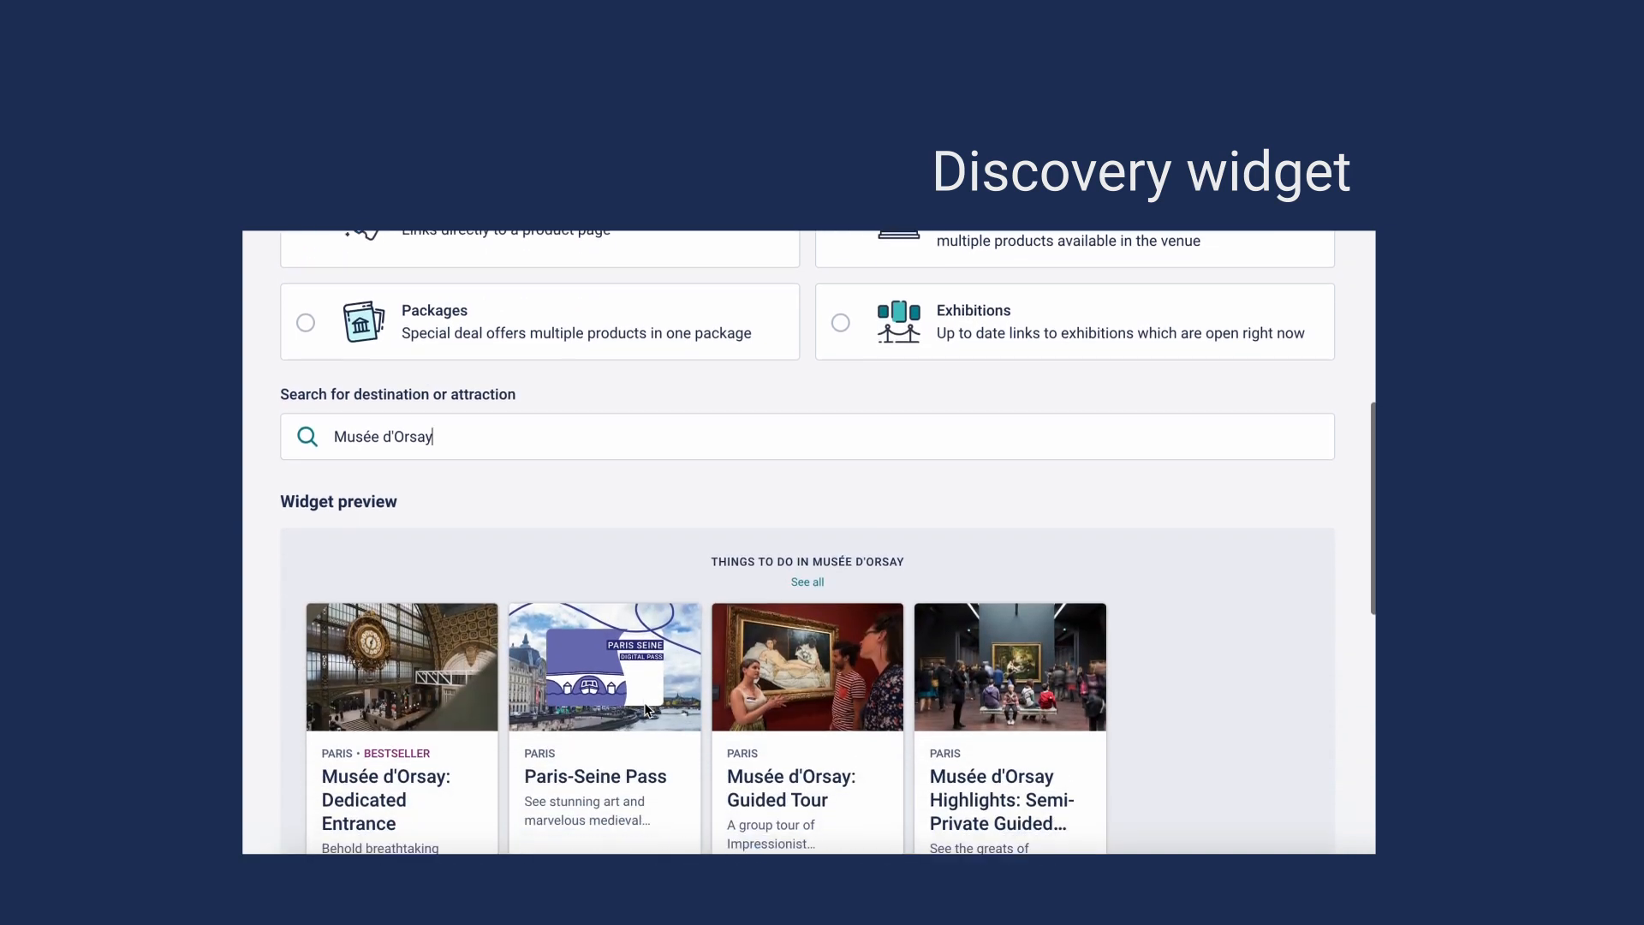
scroll("up", 3)
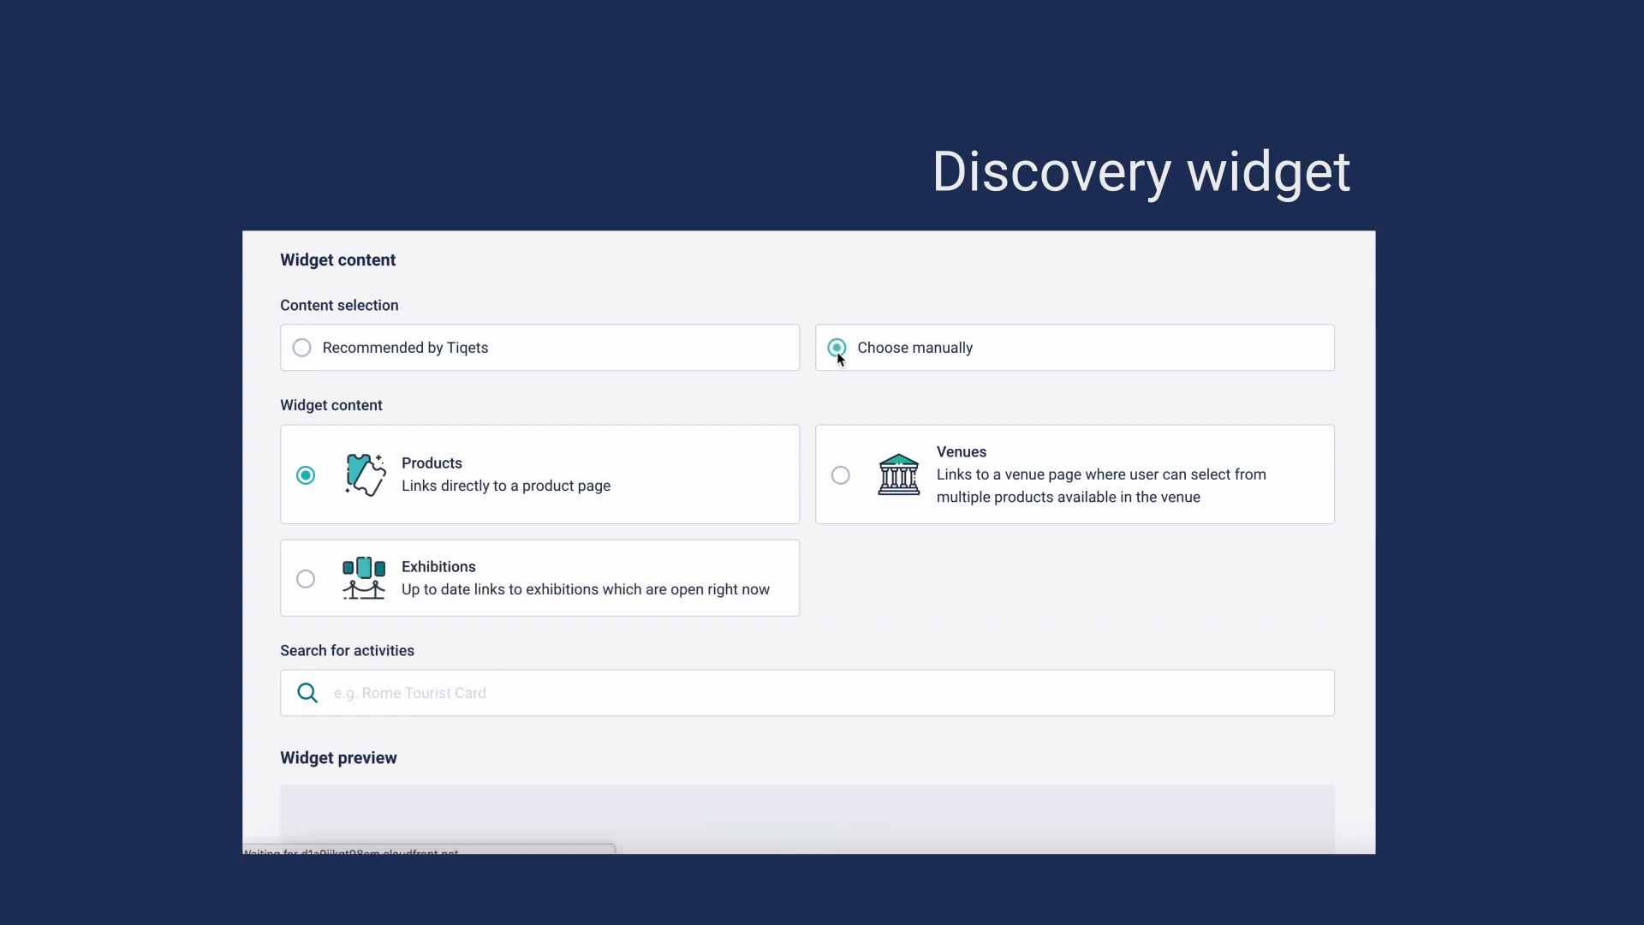
mouse_move(531, 704)
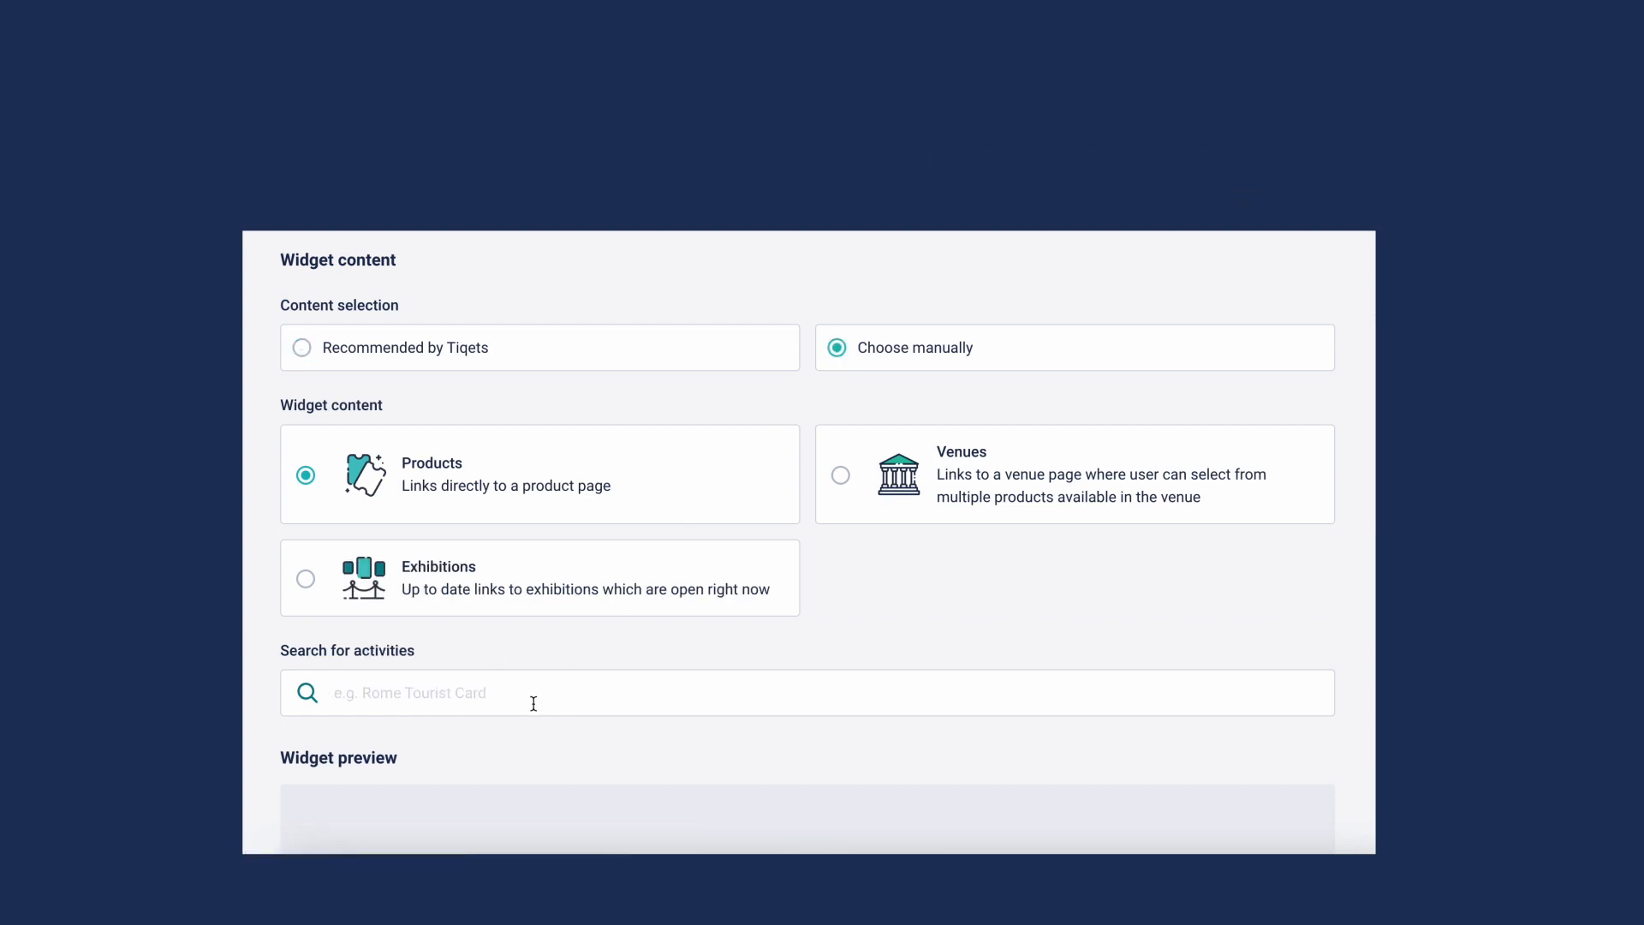
type("Muse")
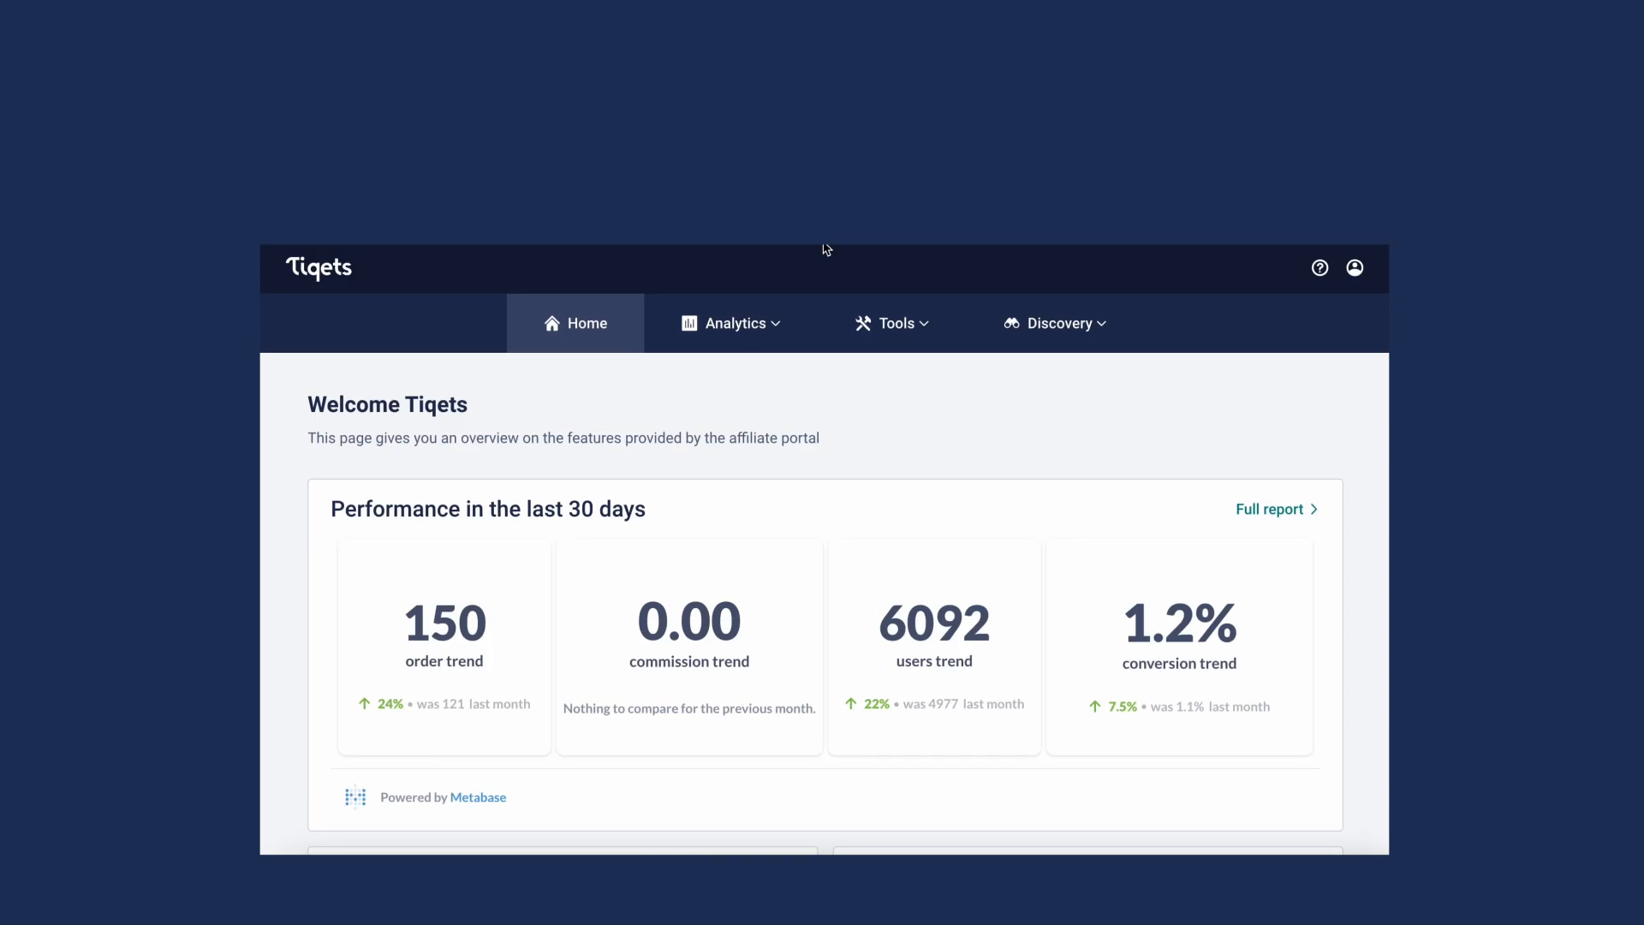
- Open the Availability widget and select Musée d'Orsay: Dedicated Entrance
left_click(893, 323)
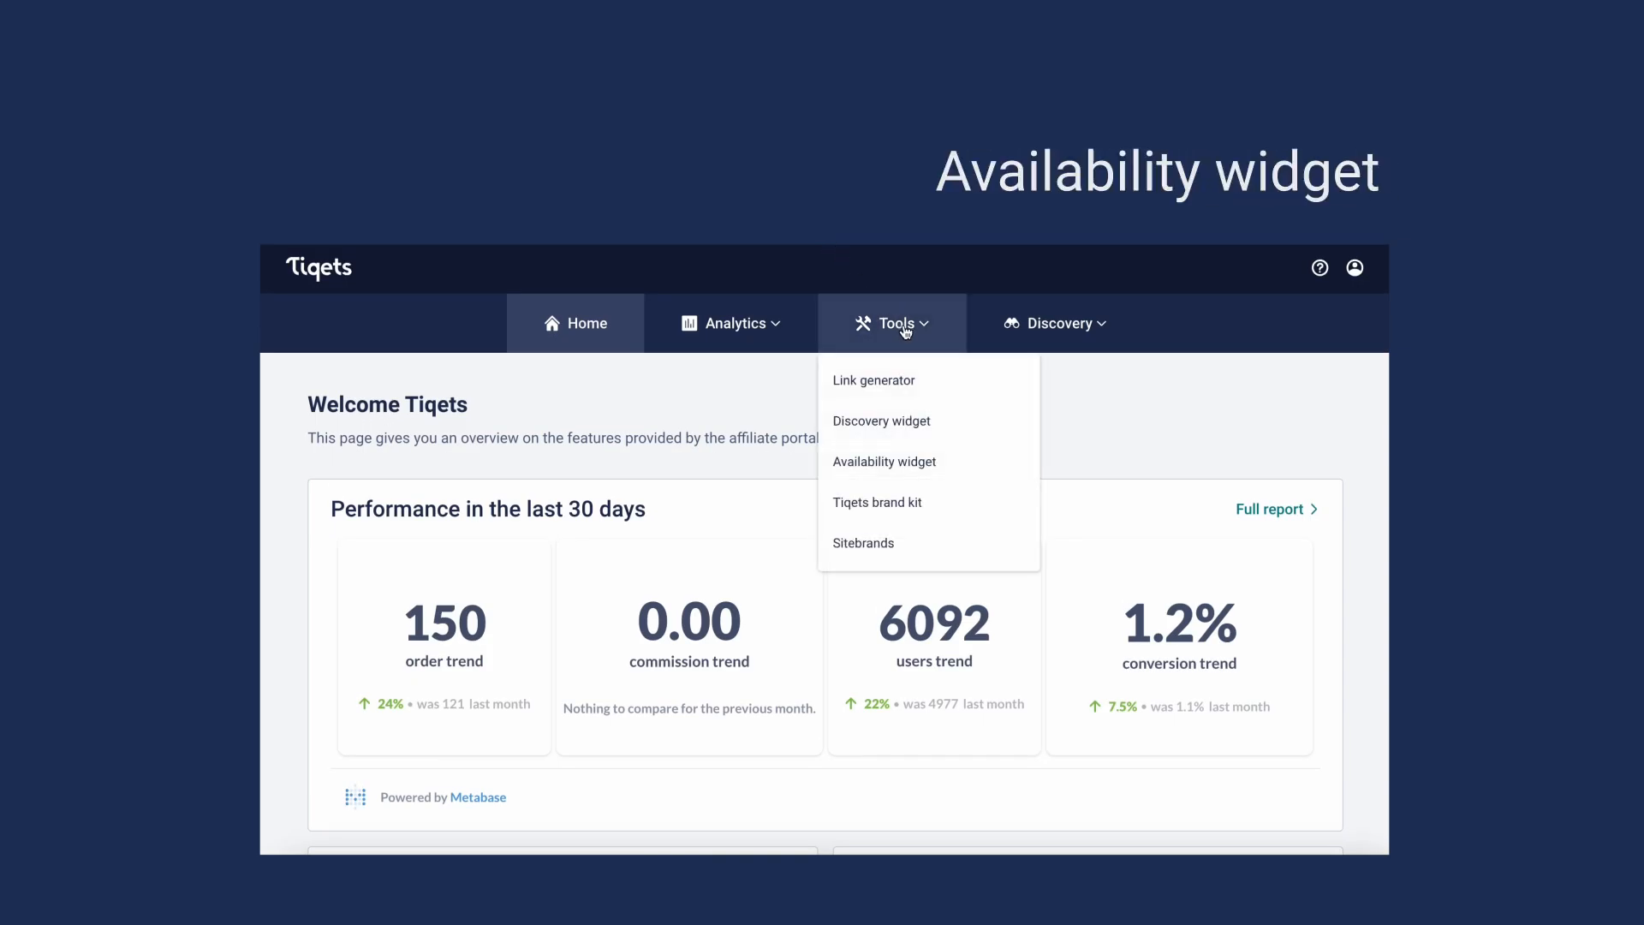
left_click(884, 461)
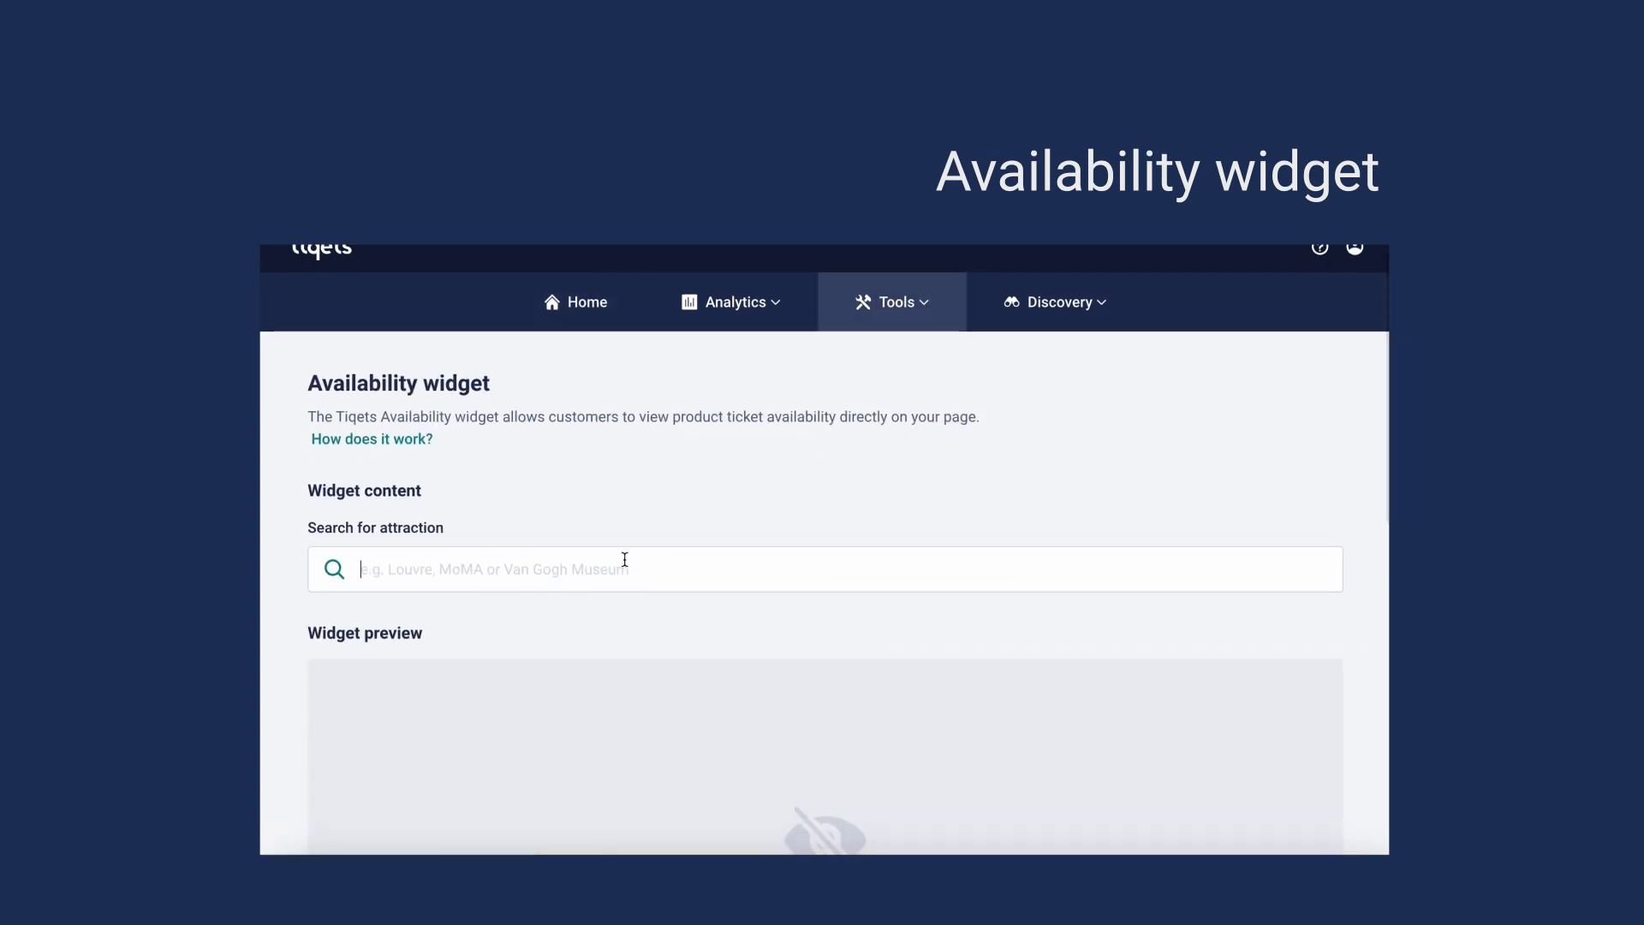
type("musee")
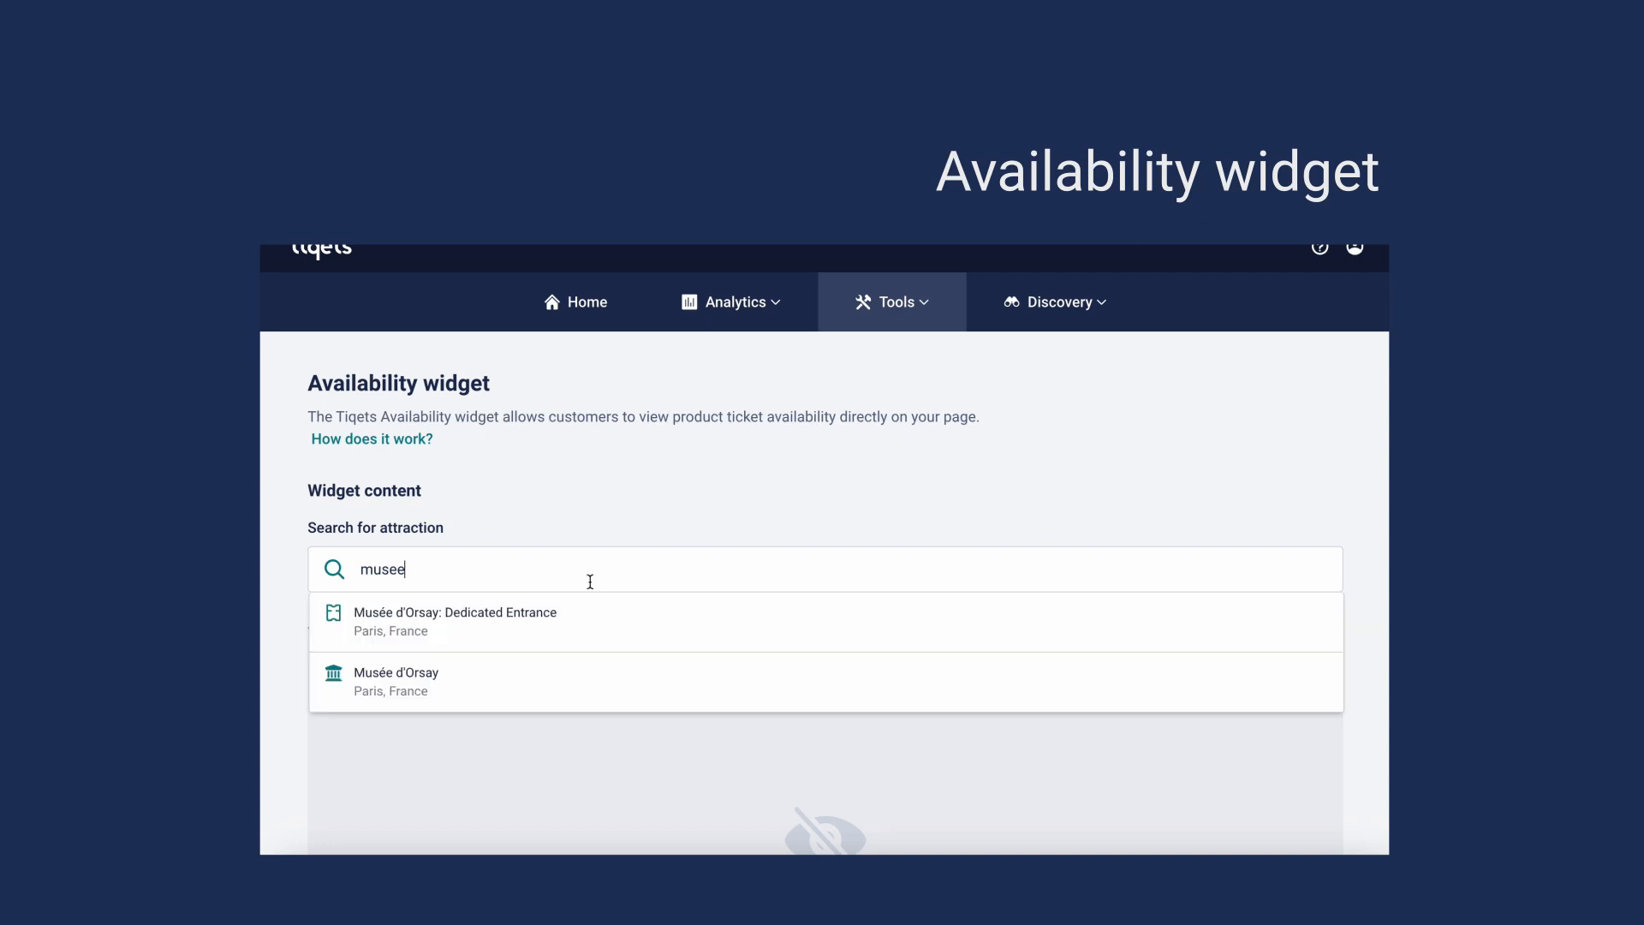
left_click(454, 620)
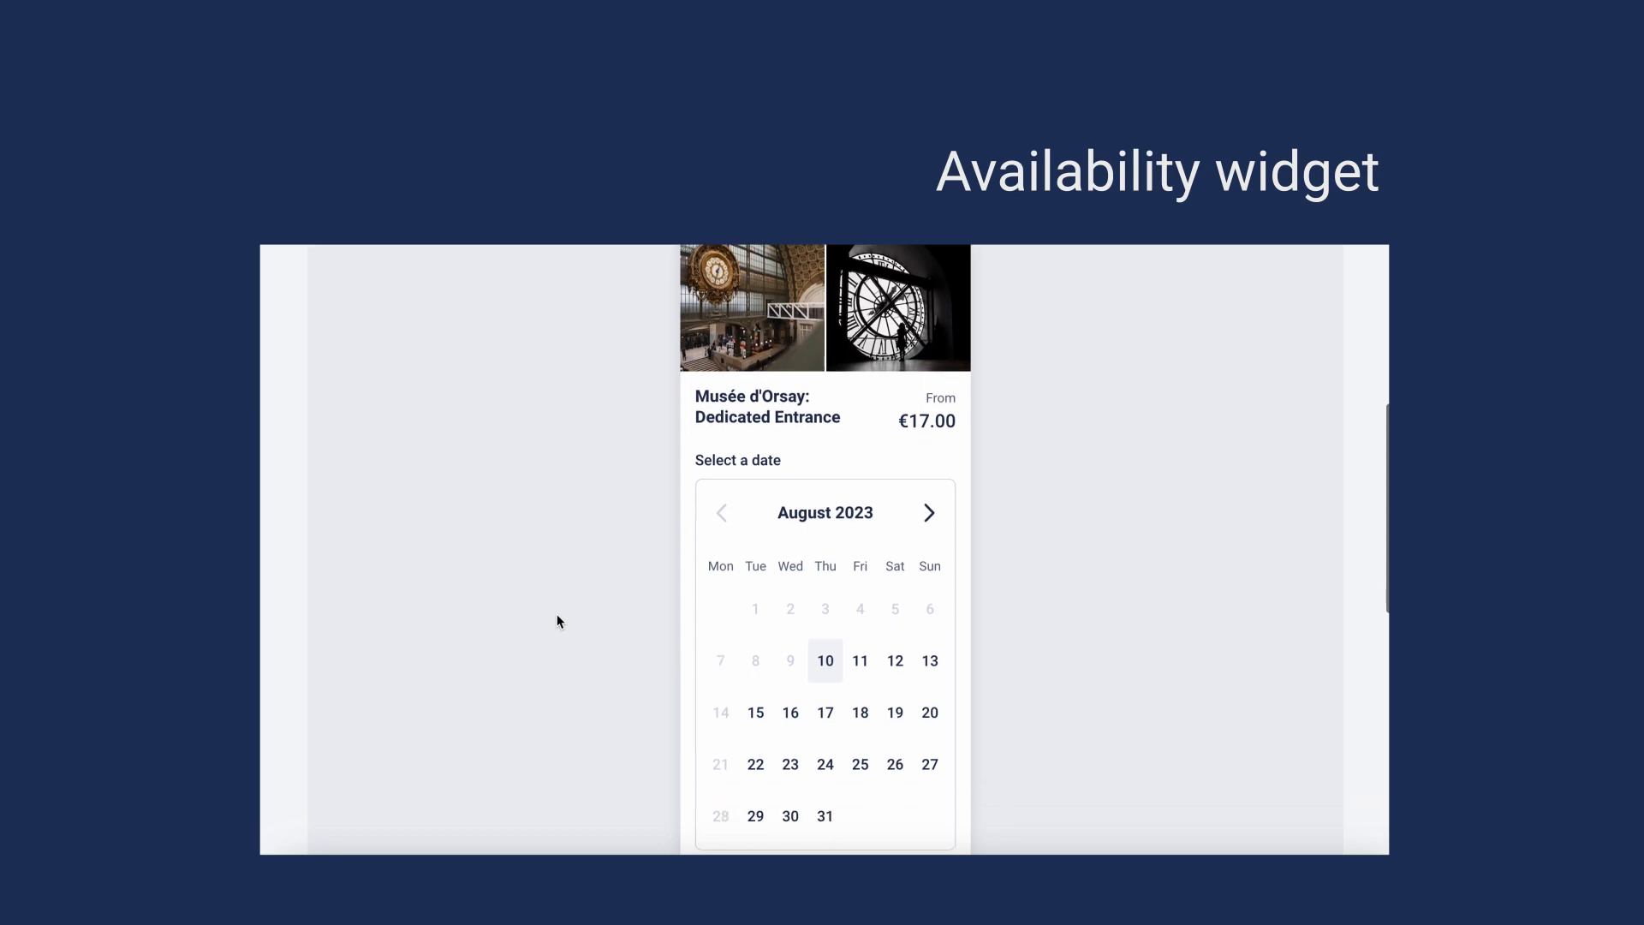
- Test-book 17 August at 12:30 in the widget preview
left_click(825, 710)
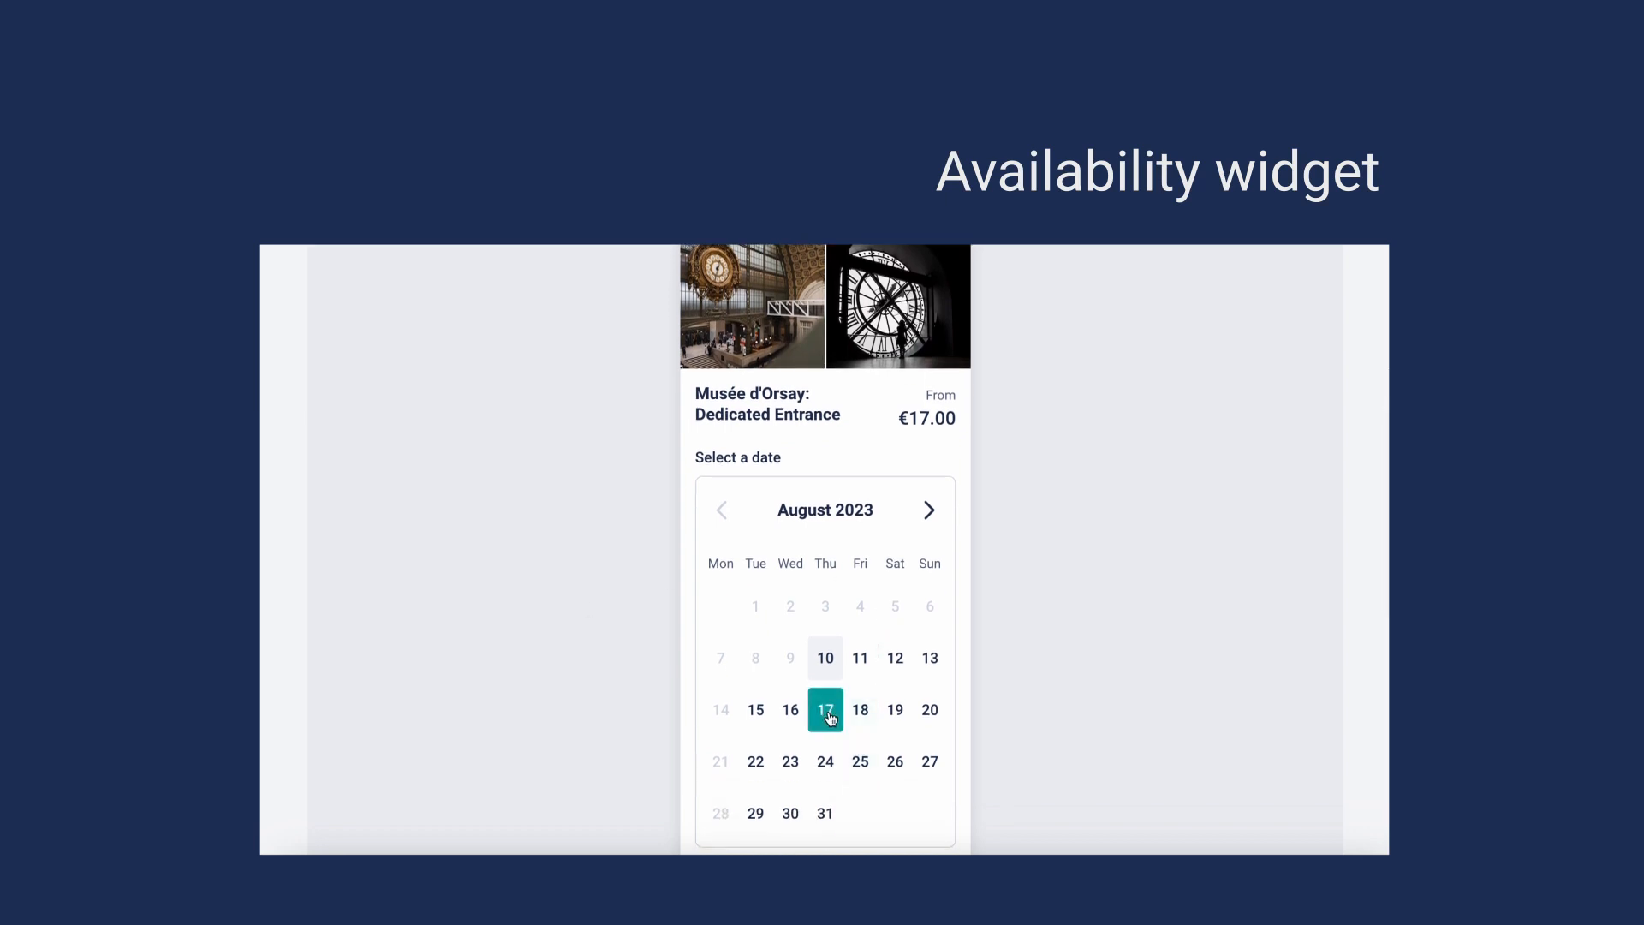
left_click(826, 709)
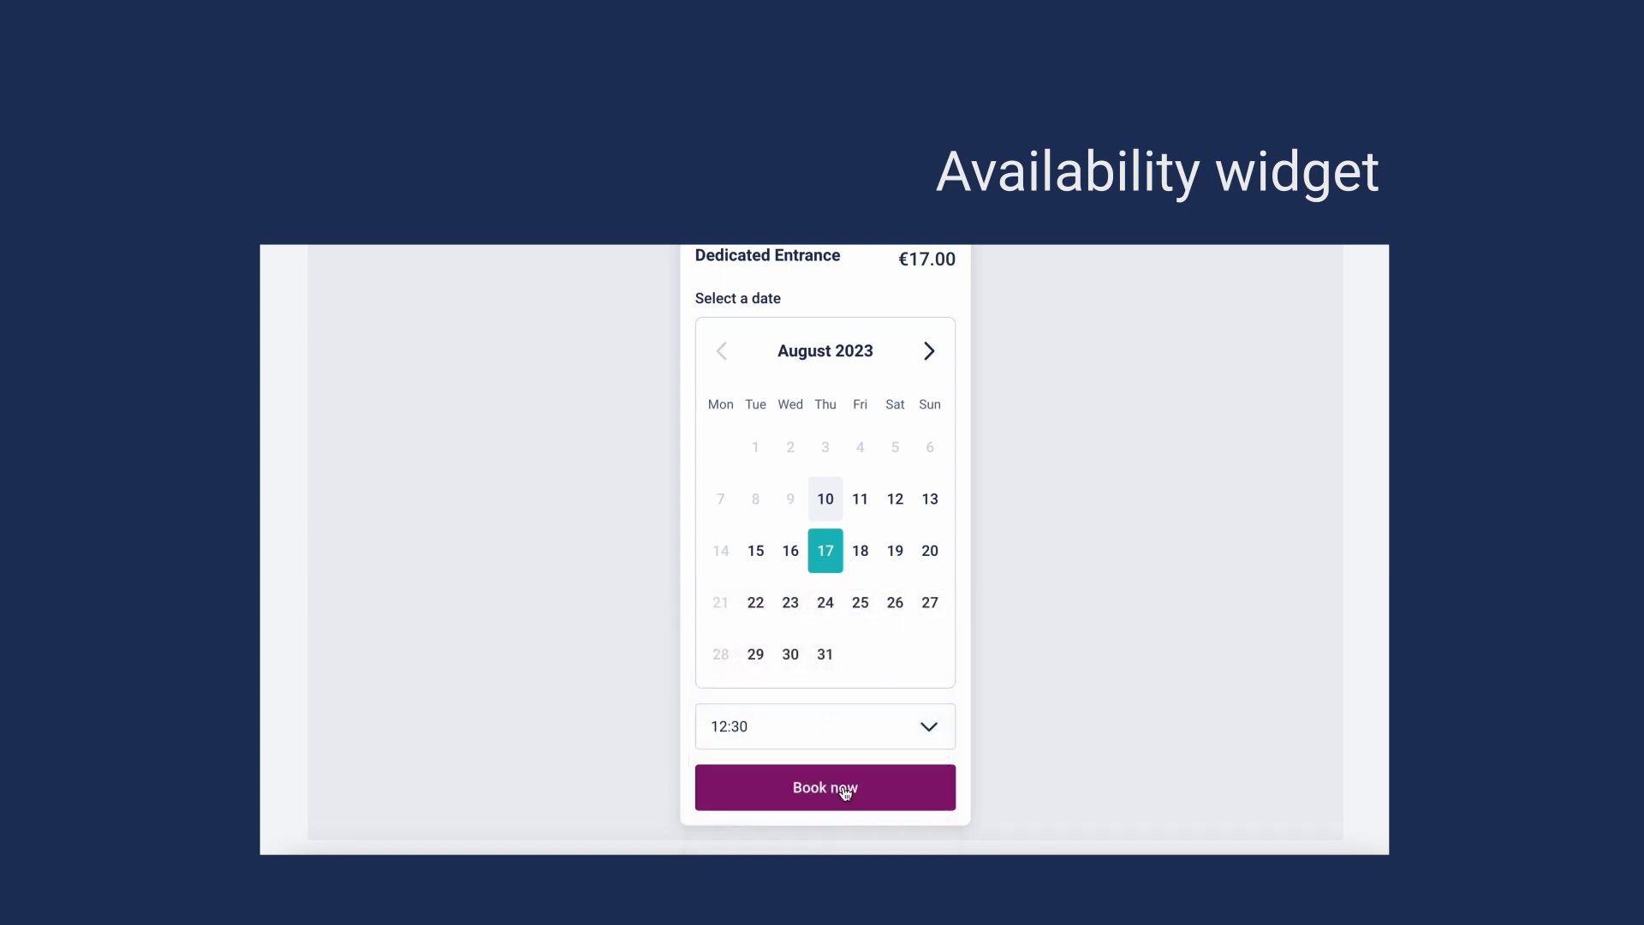
left_click(824, 786)
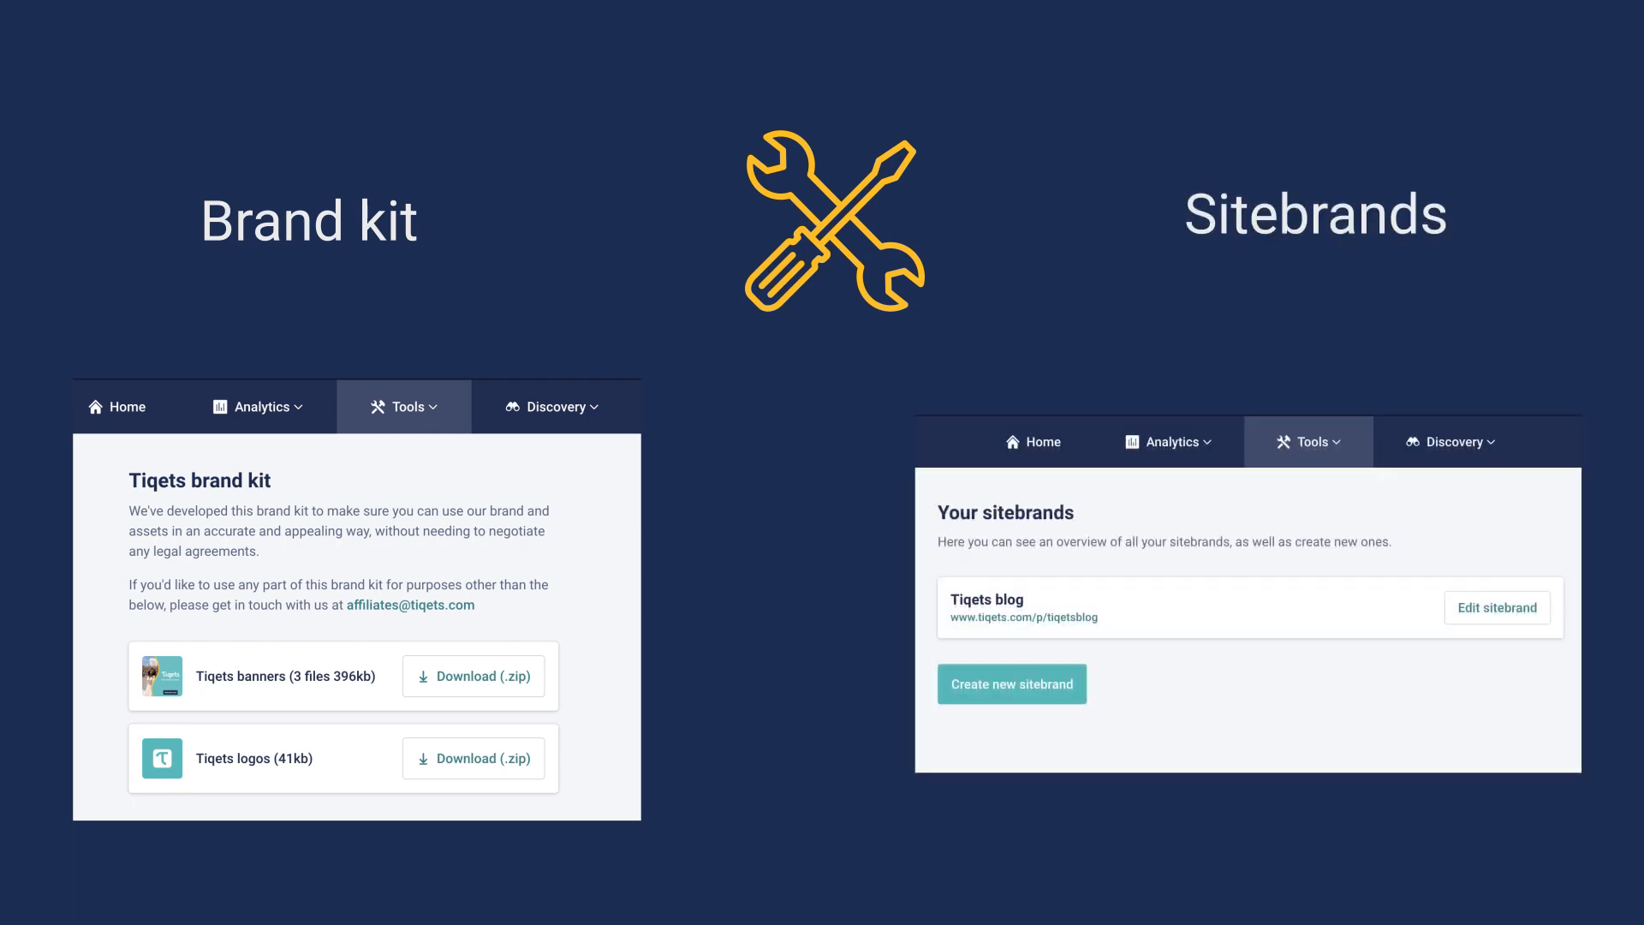
- Show the Analytics reports: Order details, Product sales, Campaign and Traffic performance
left_click(723, 331)
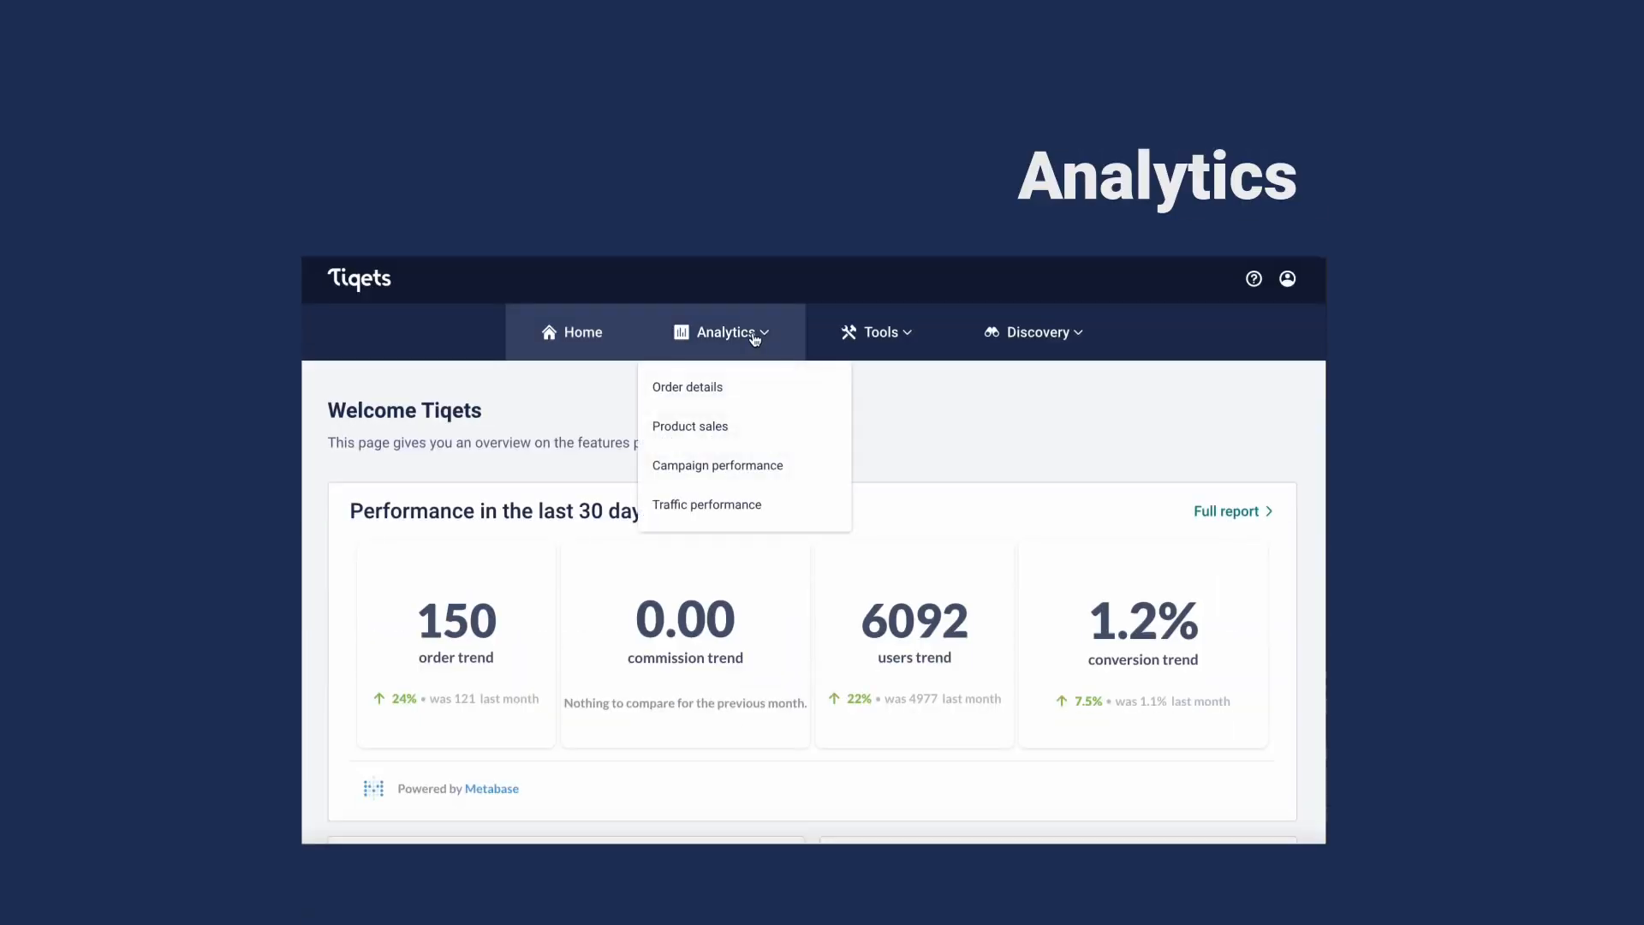
- Open the Order details report and inspect its Order date filter dropdown
left_click(687, 386)
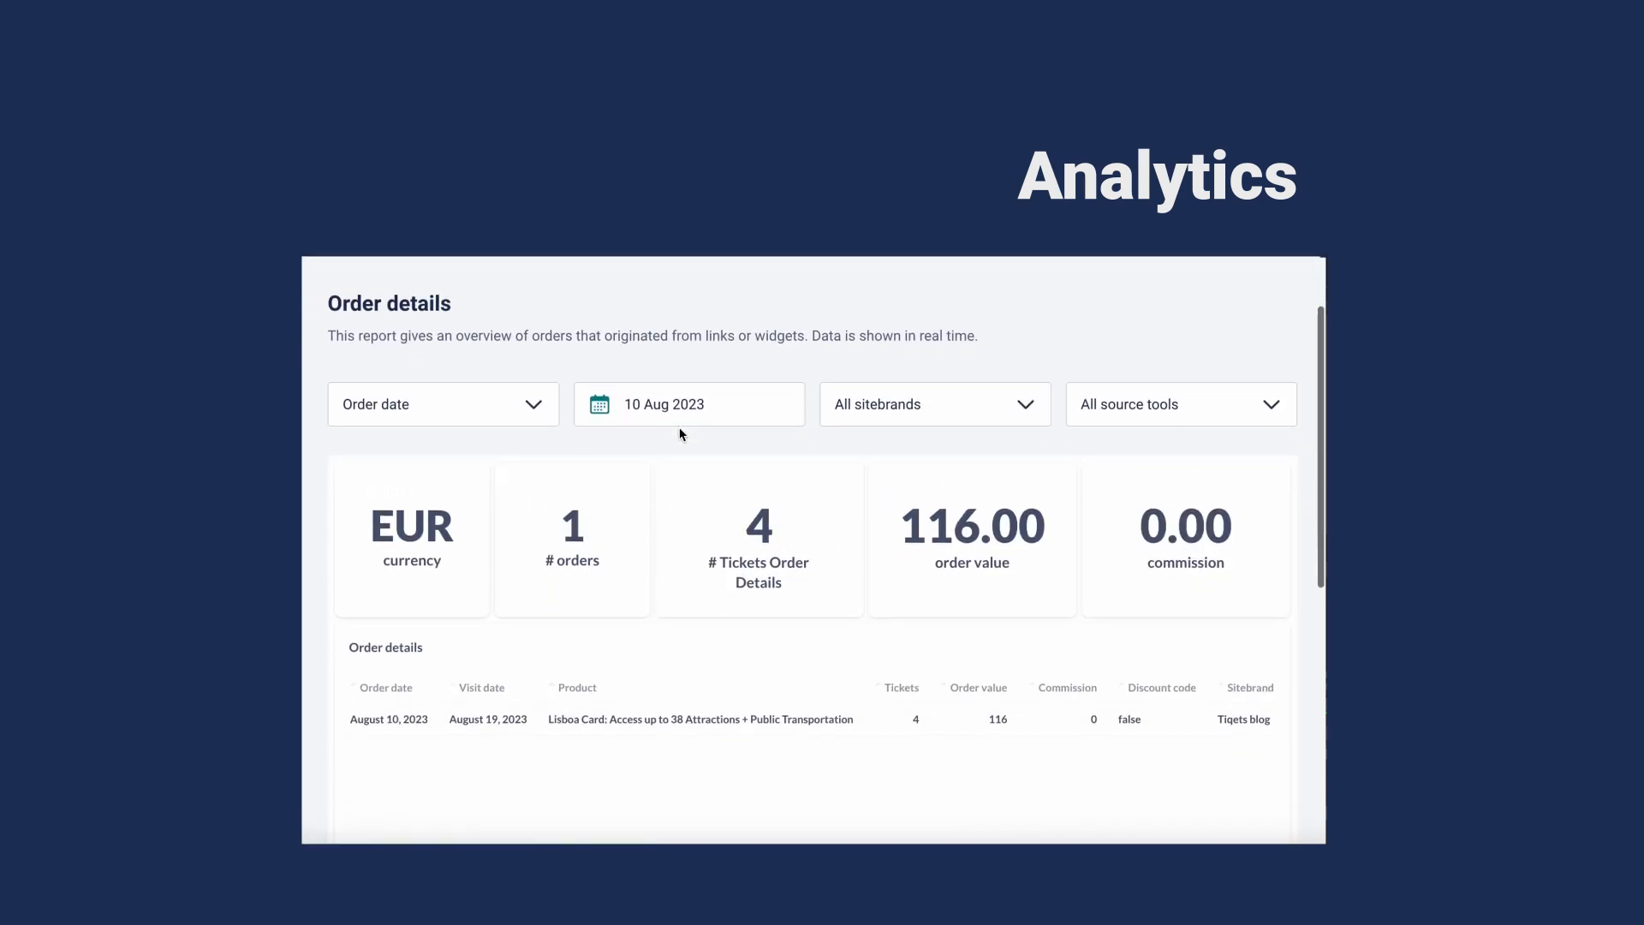
left_click(442, 403)
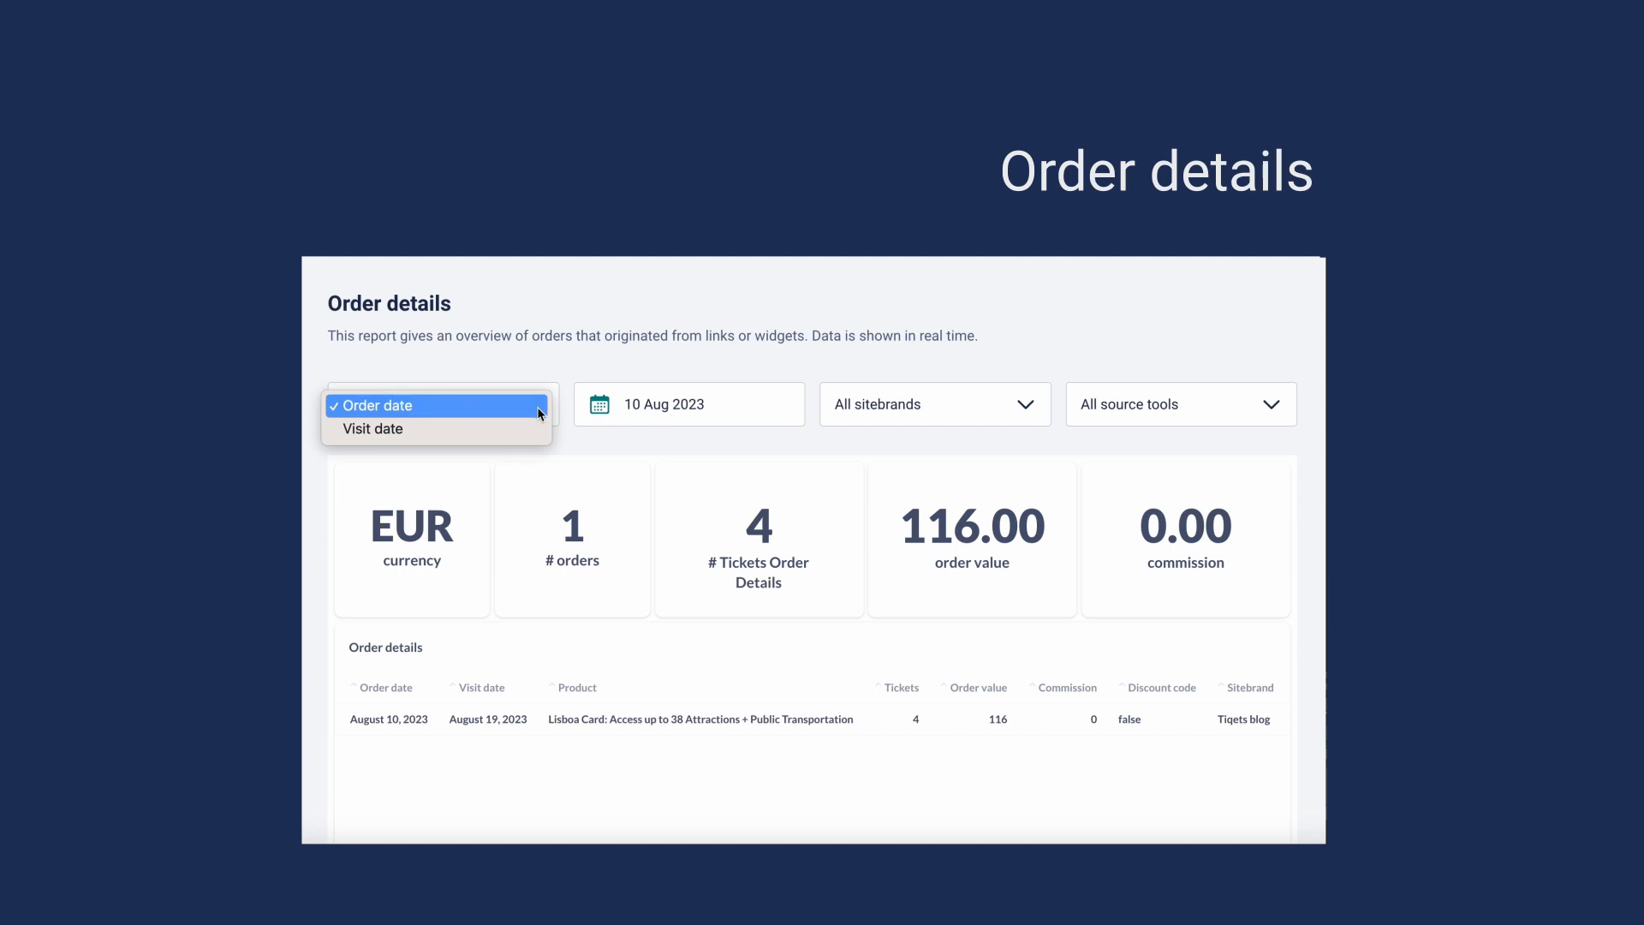
left_click(443, 403)
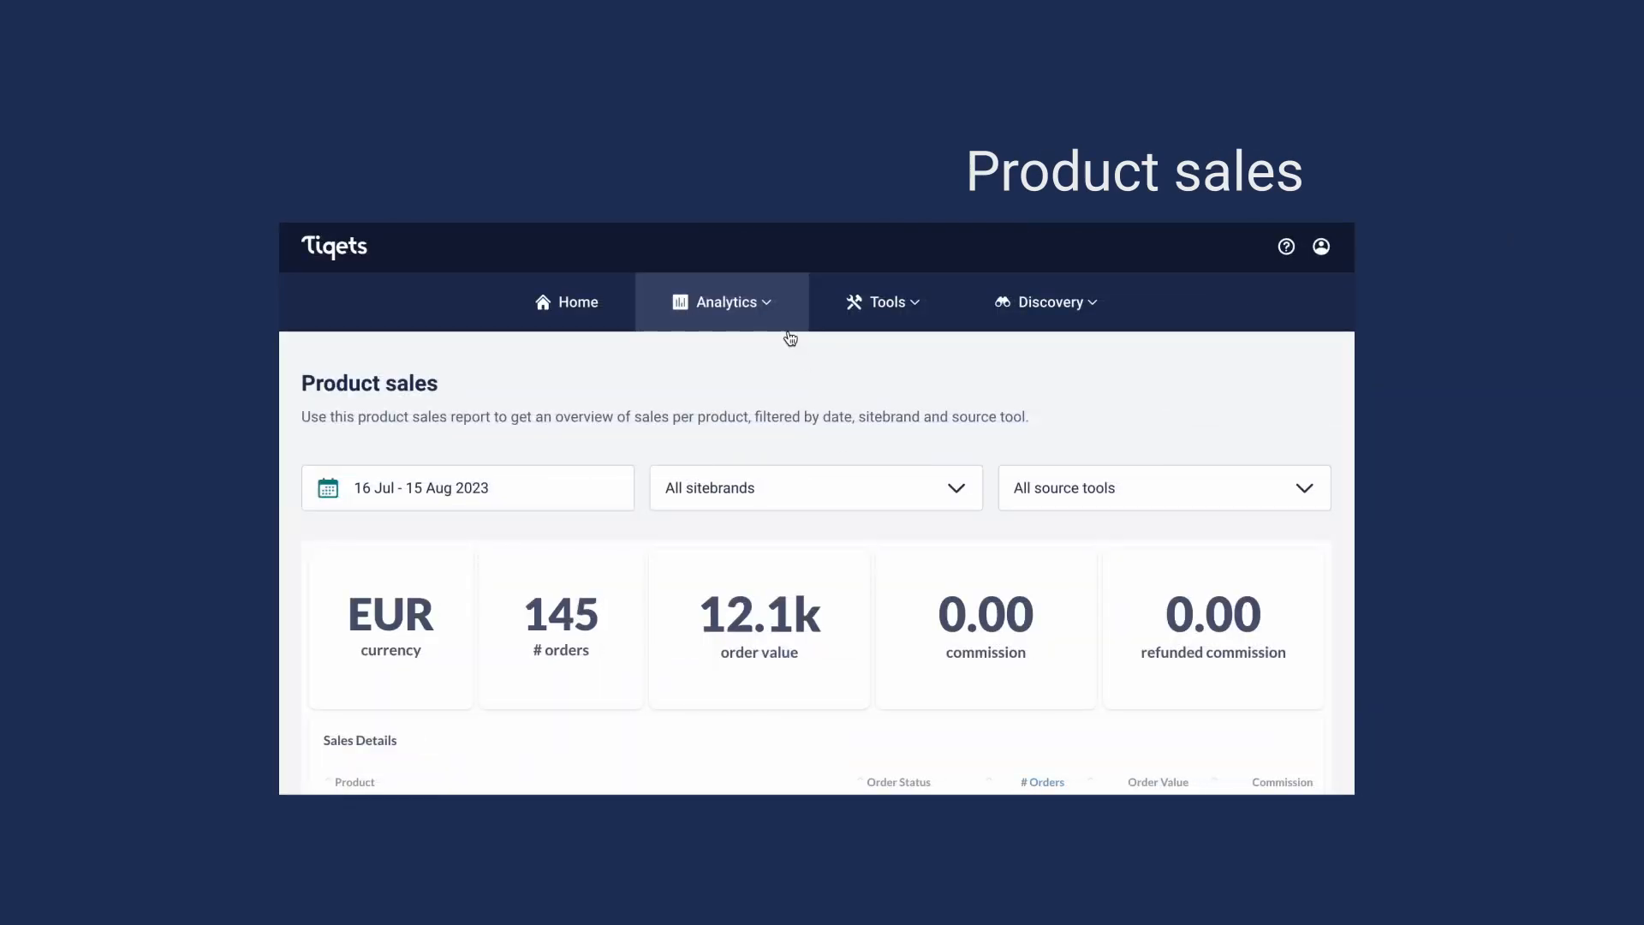
scroll("down", 3)
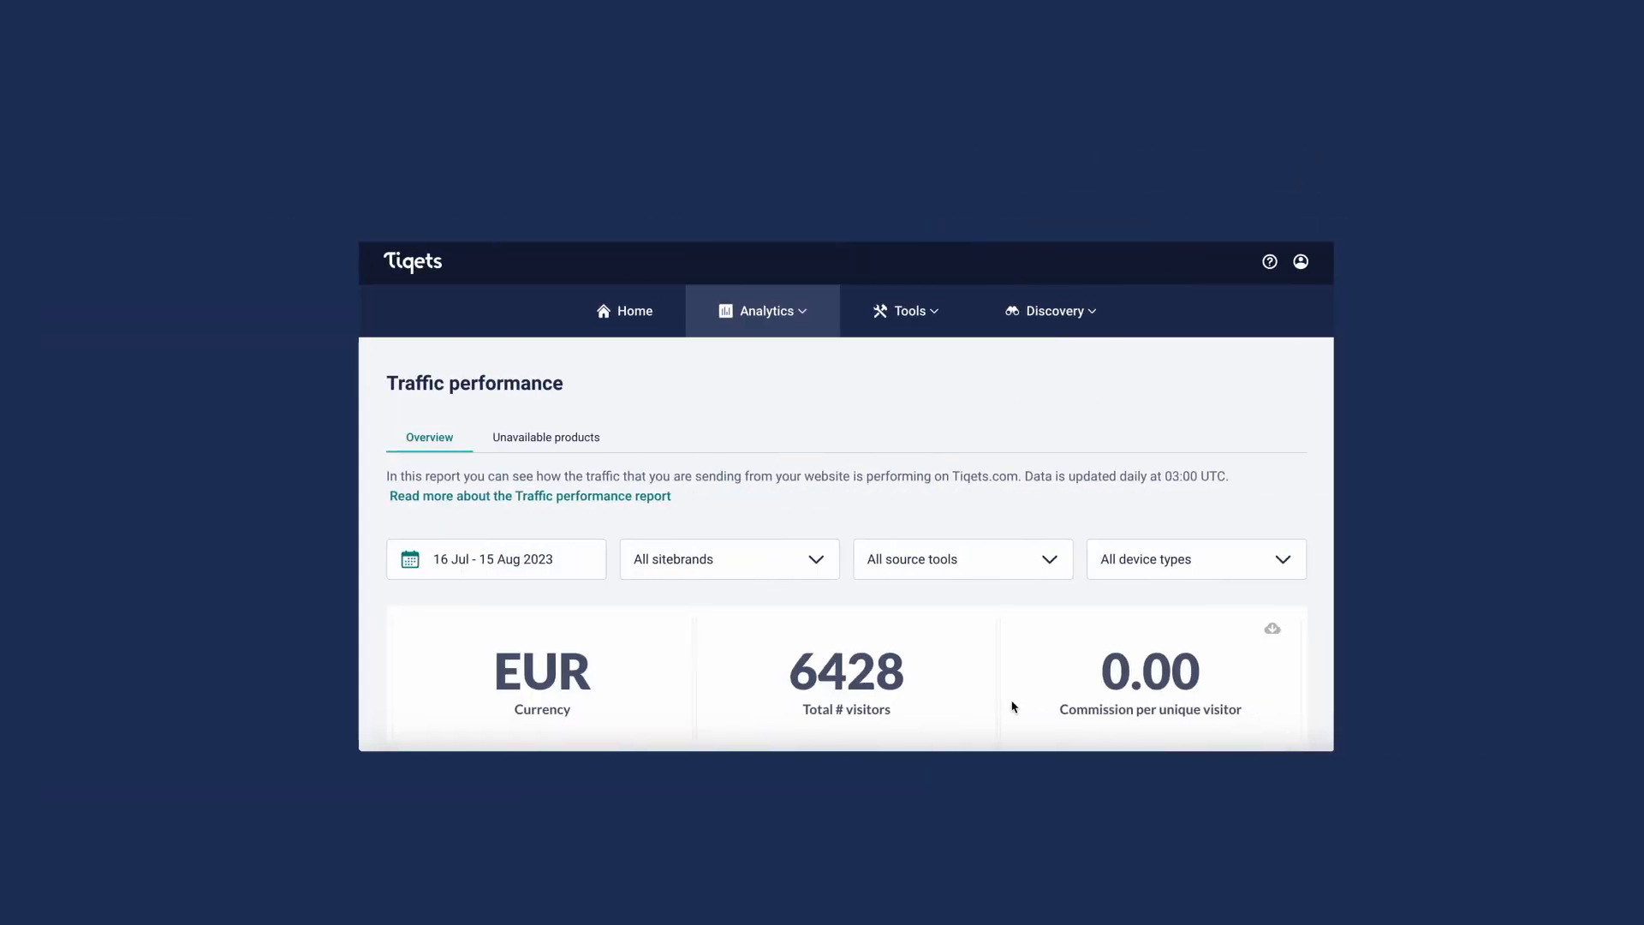
- Review the traffic Overview and Unavailable products tab, then return to the Home overview (6345 users)
scroll("down", 3)
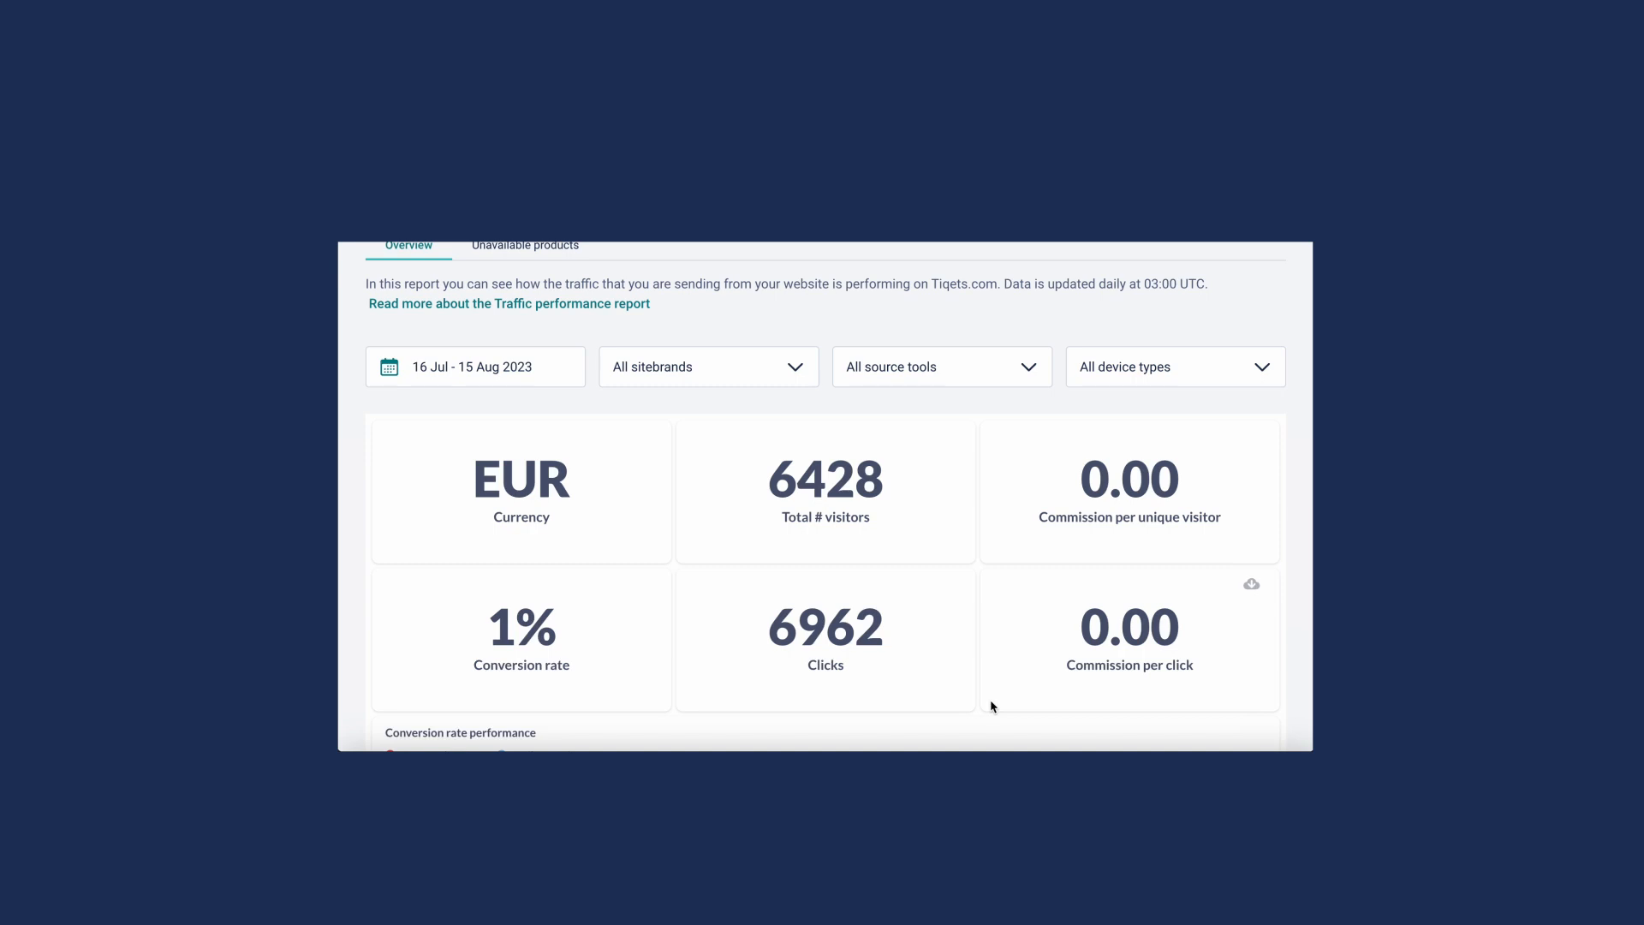
left_click(524, 246)
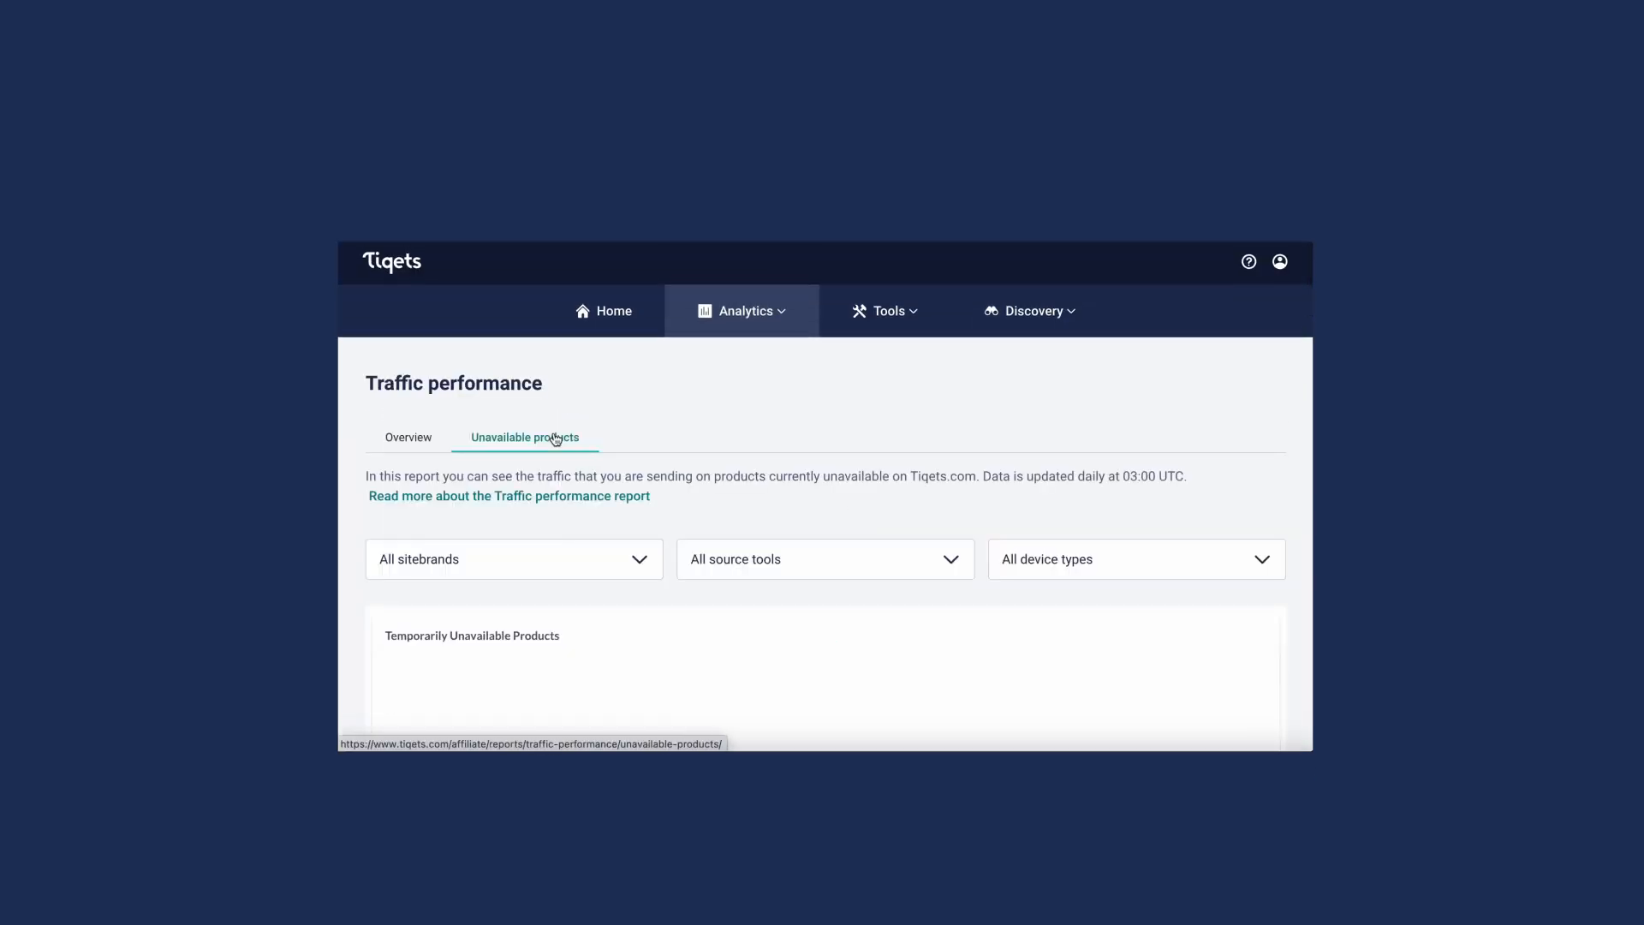
left_click(613, 310)
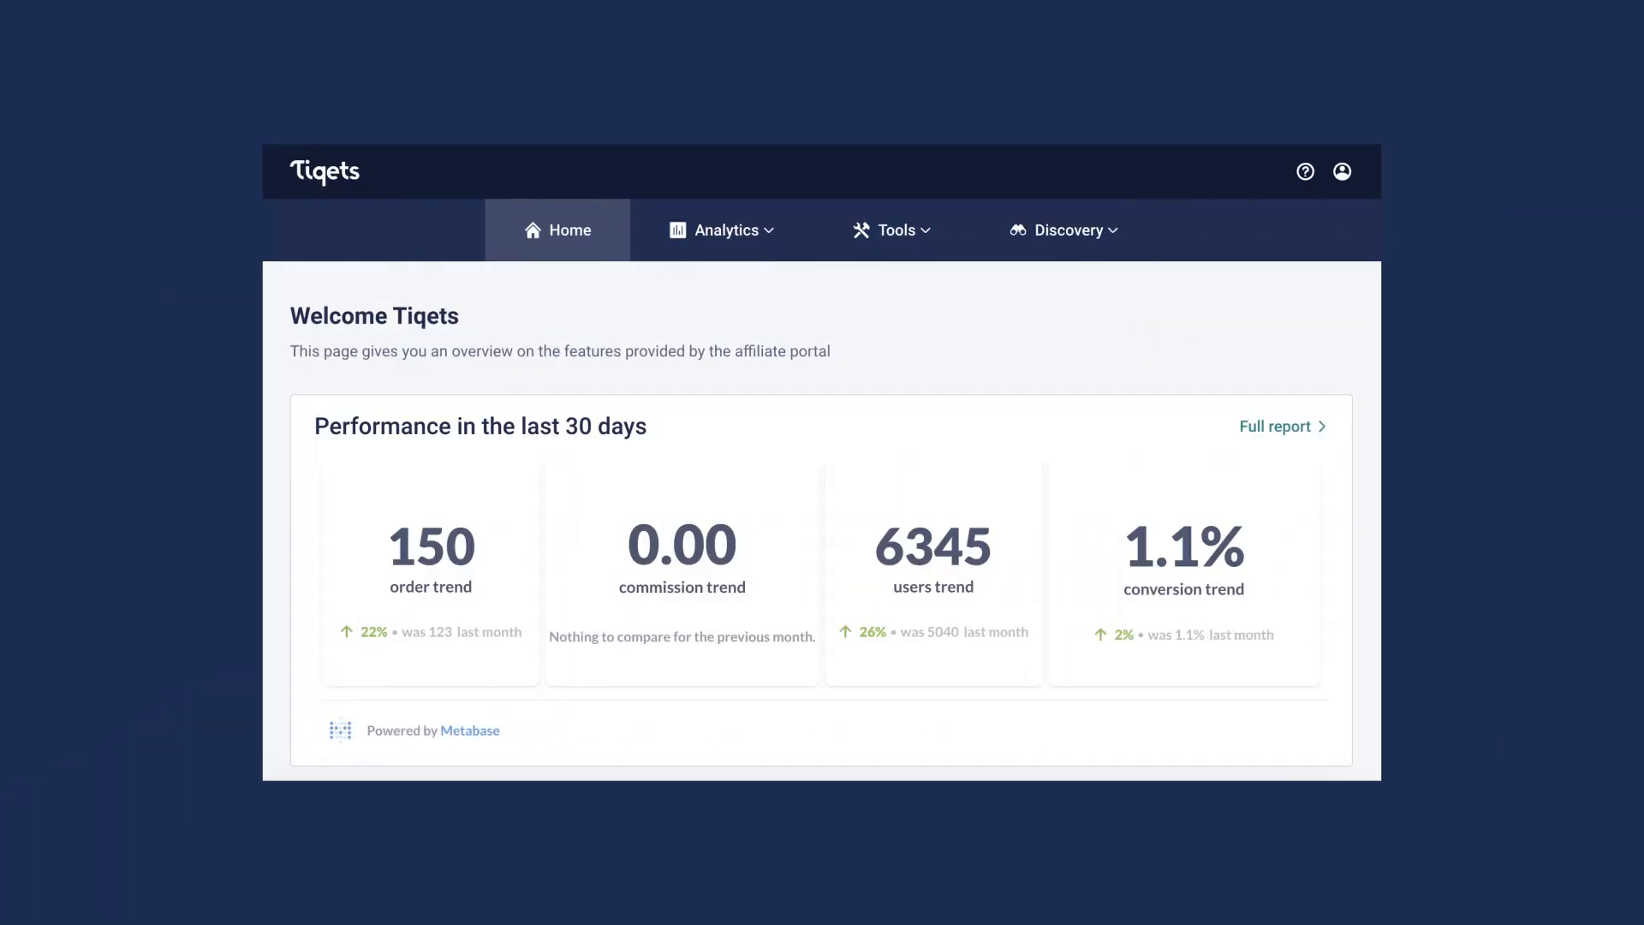